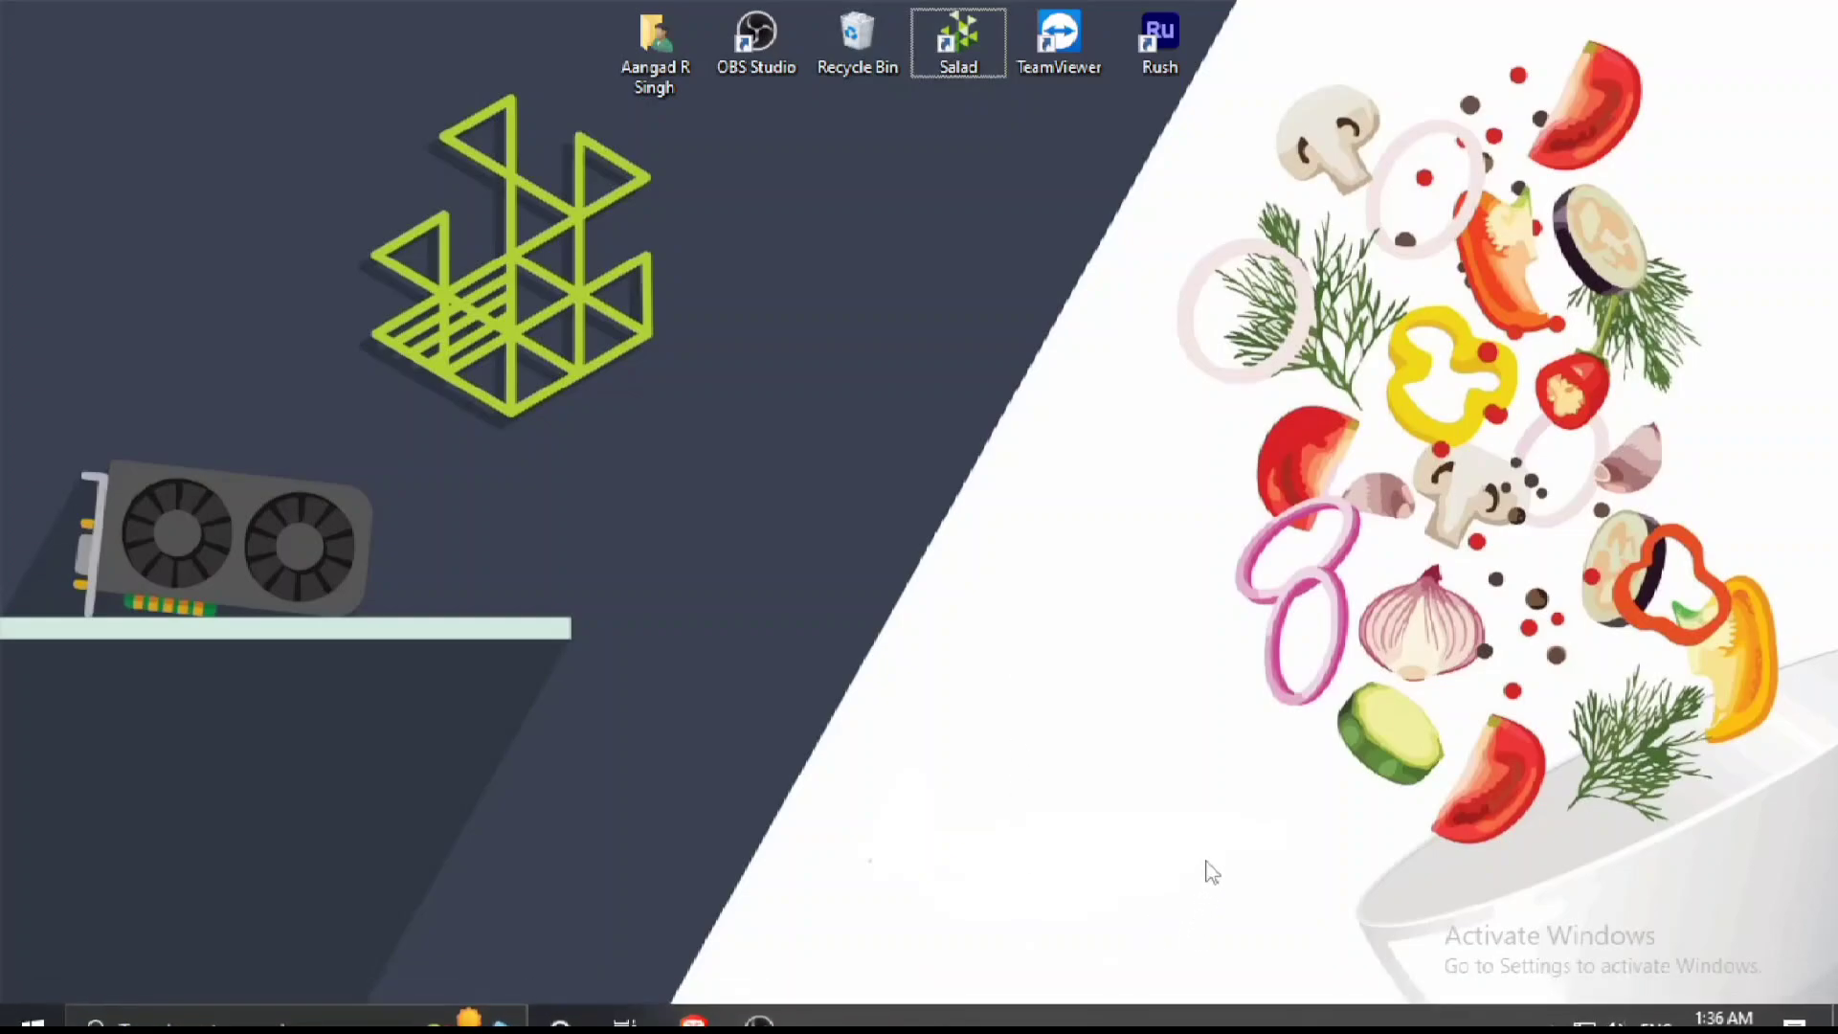
pyautogui.moveTo(801, 738)
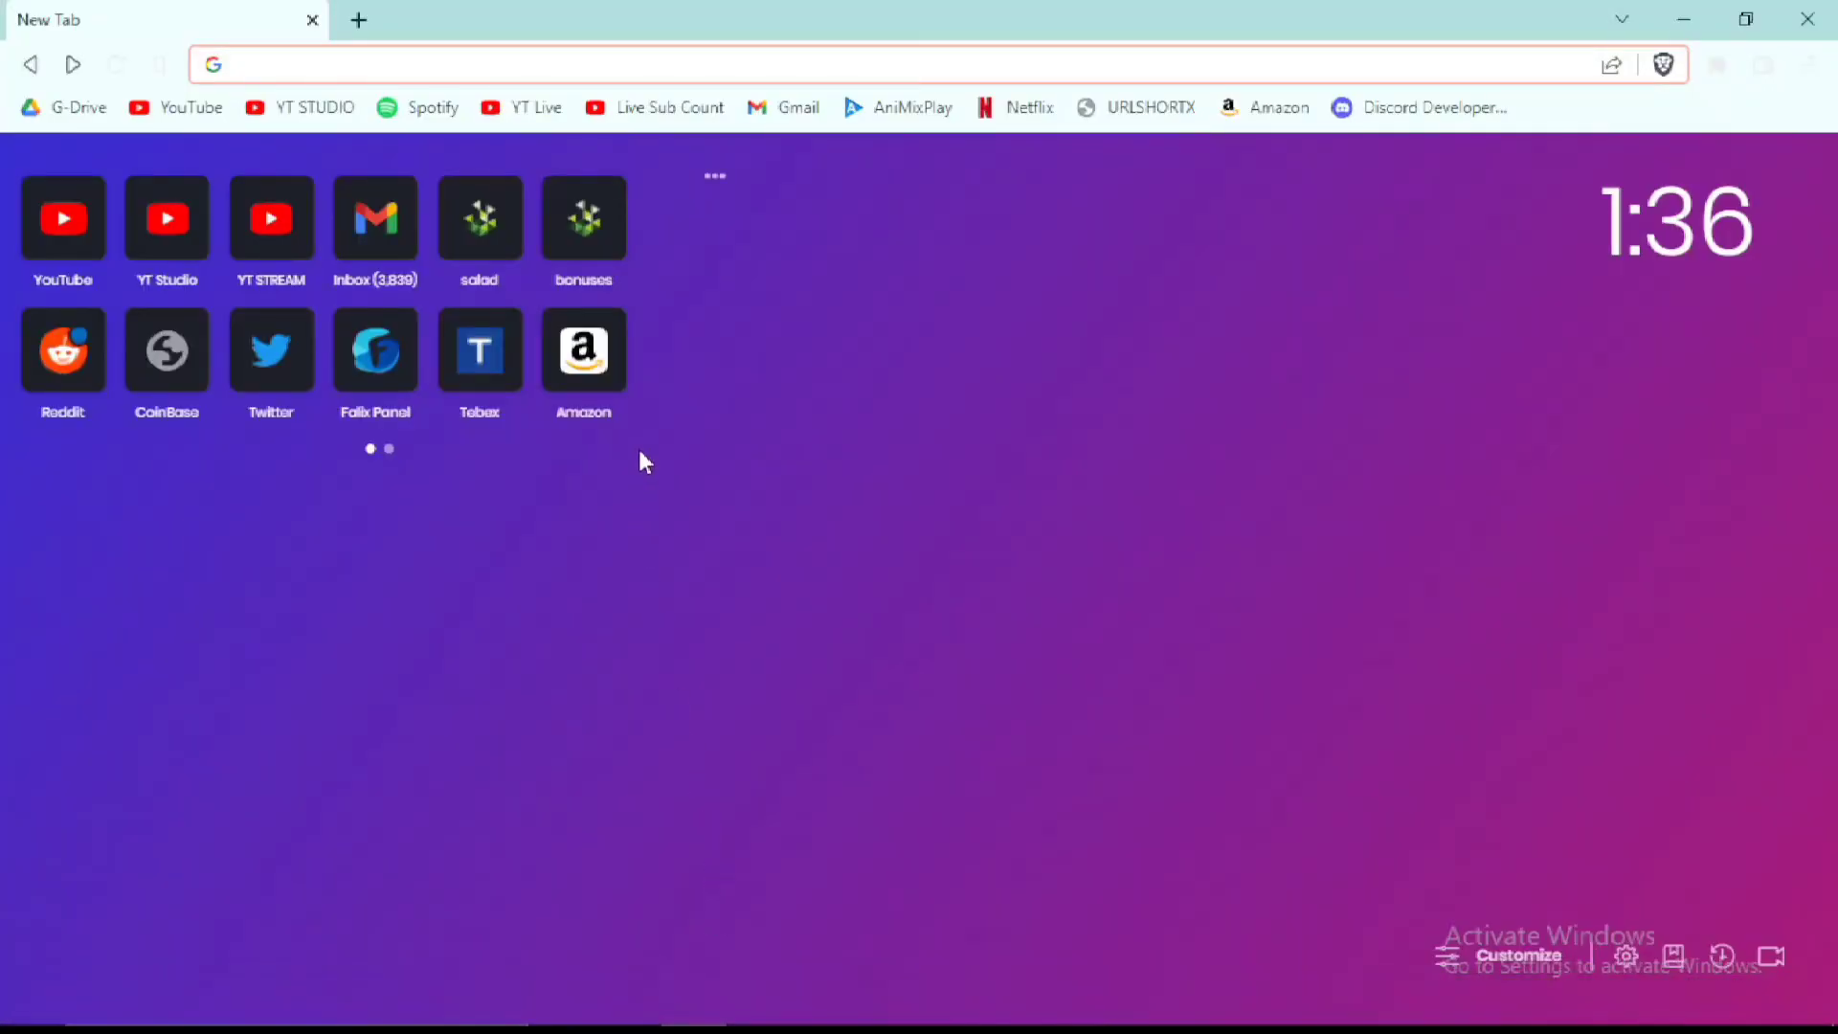
# Go to minecraft.net and scroll the My Games page listing Java, Dungeons and Bedrock
pyautogui.write('minecraft.net/en-us/msaprofile')
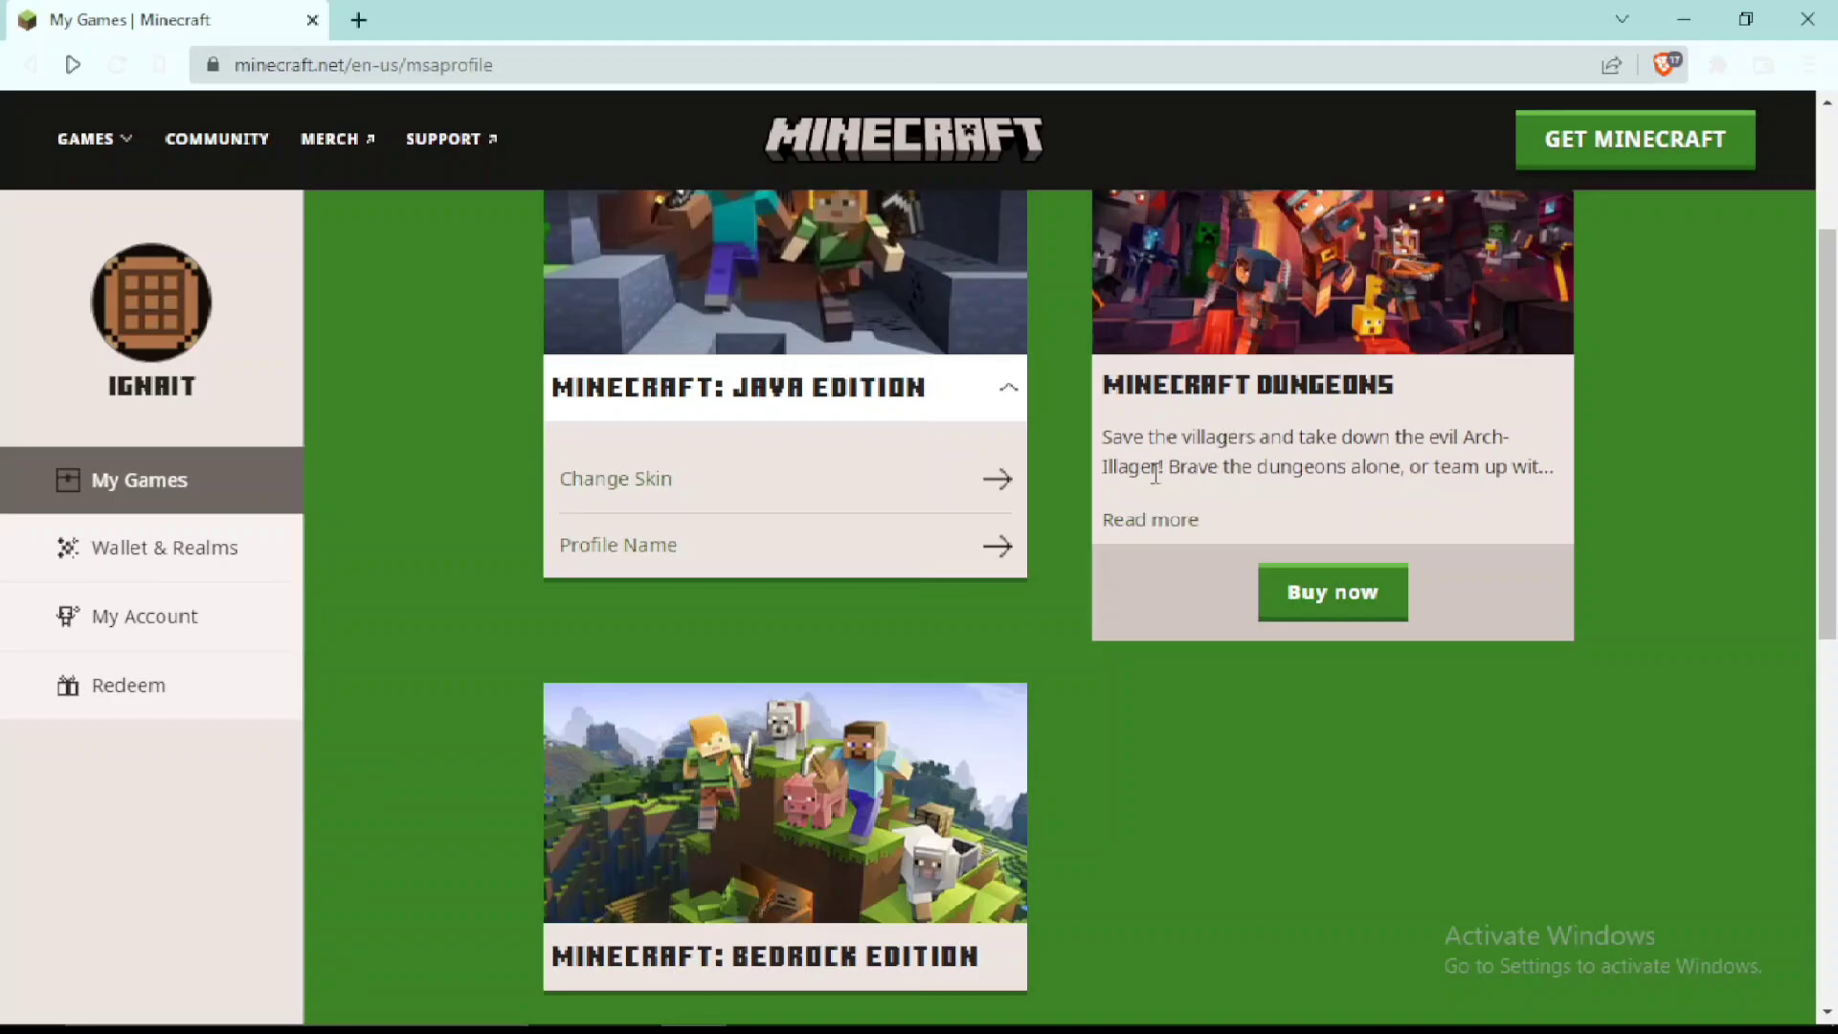
pyautogui.scroll(-3)
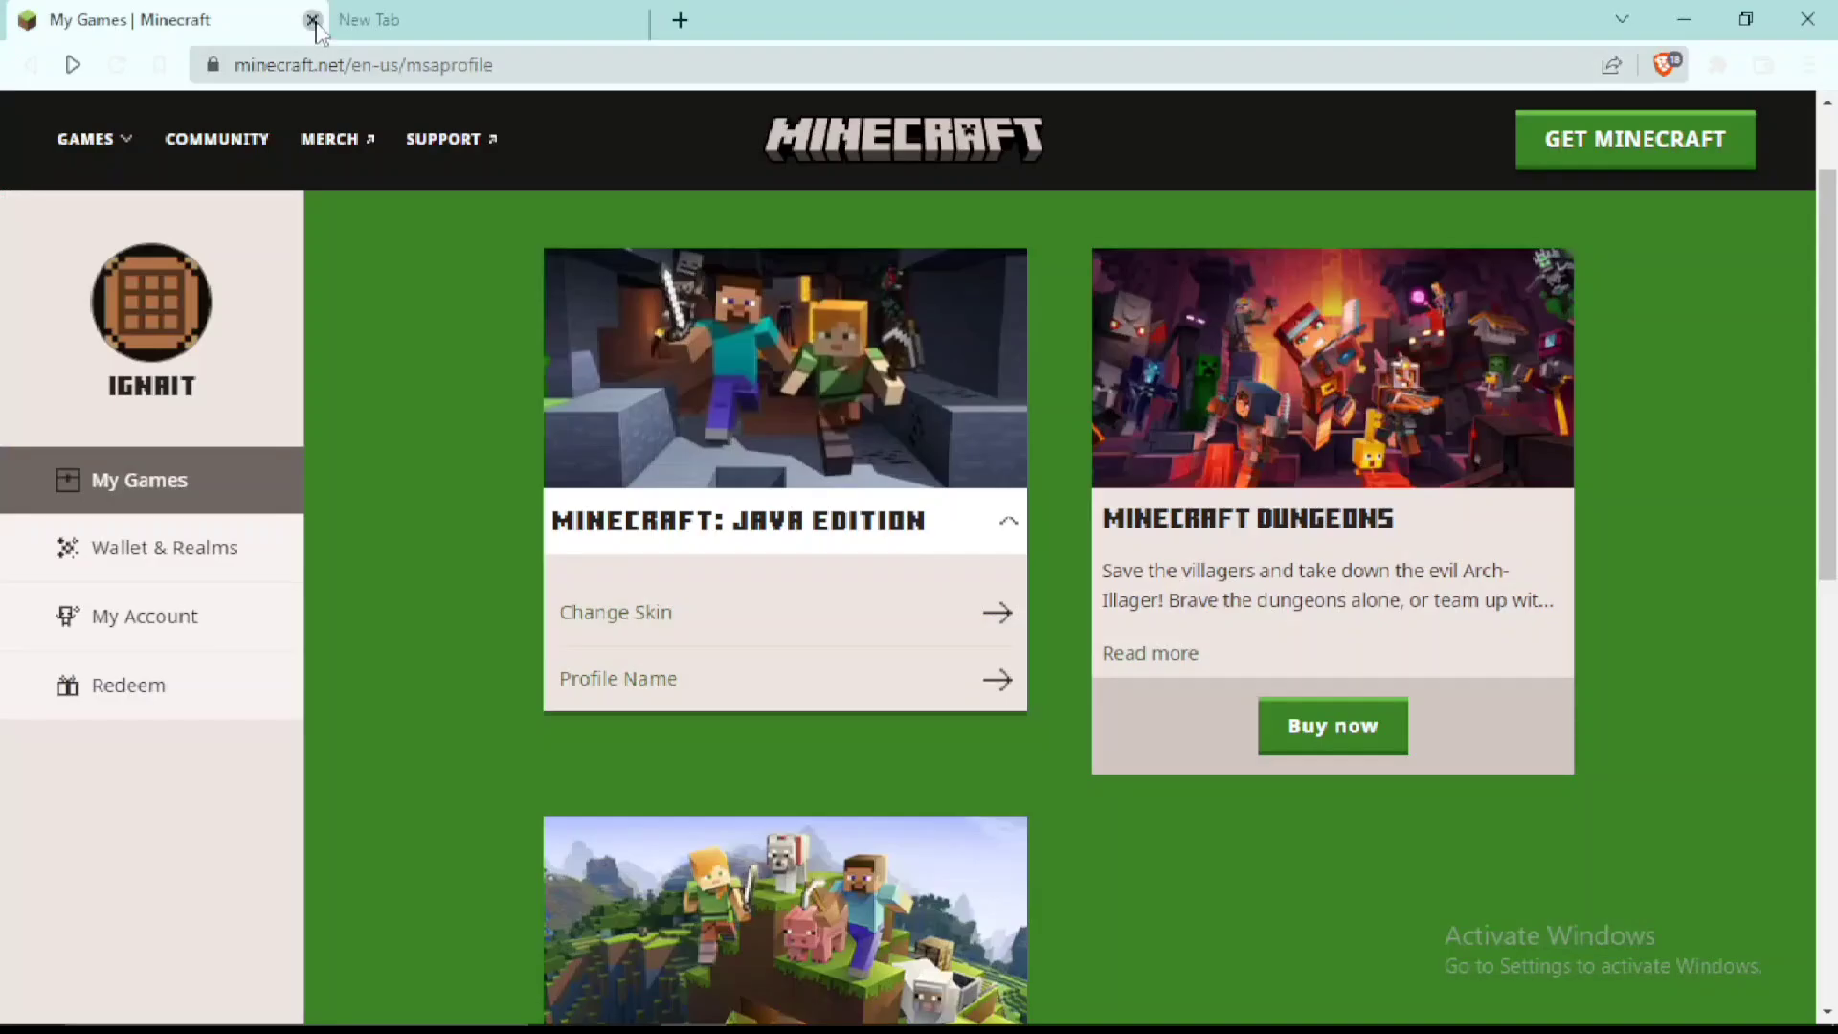
# Close the Minecraft tab and enter 'discord' in the address bar, reaching salad.com
pyautogui.click(312, 21)
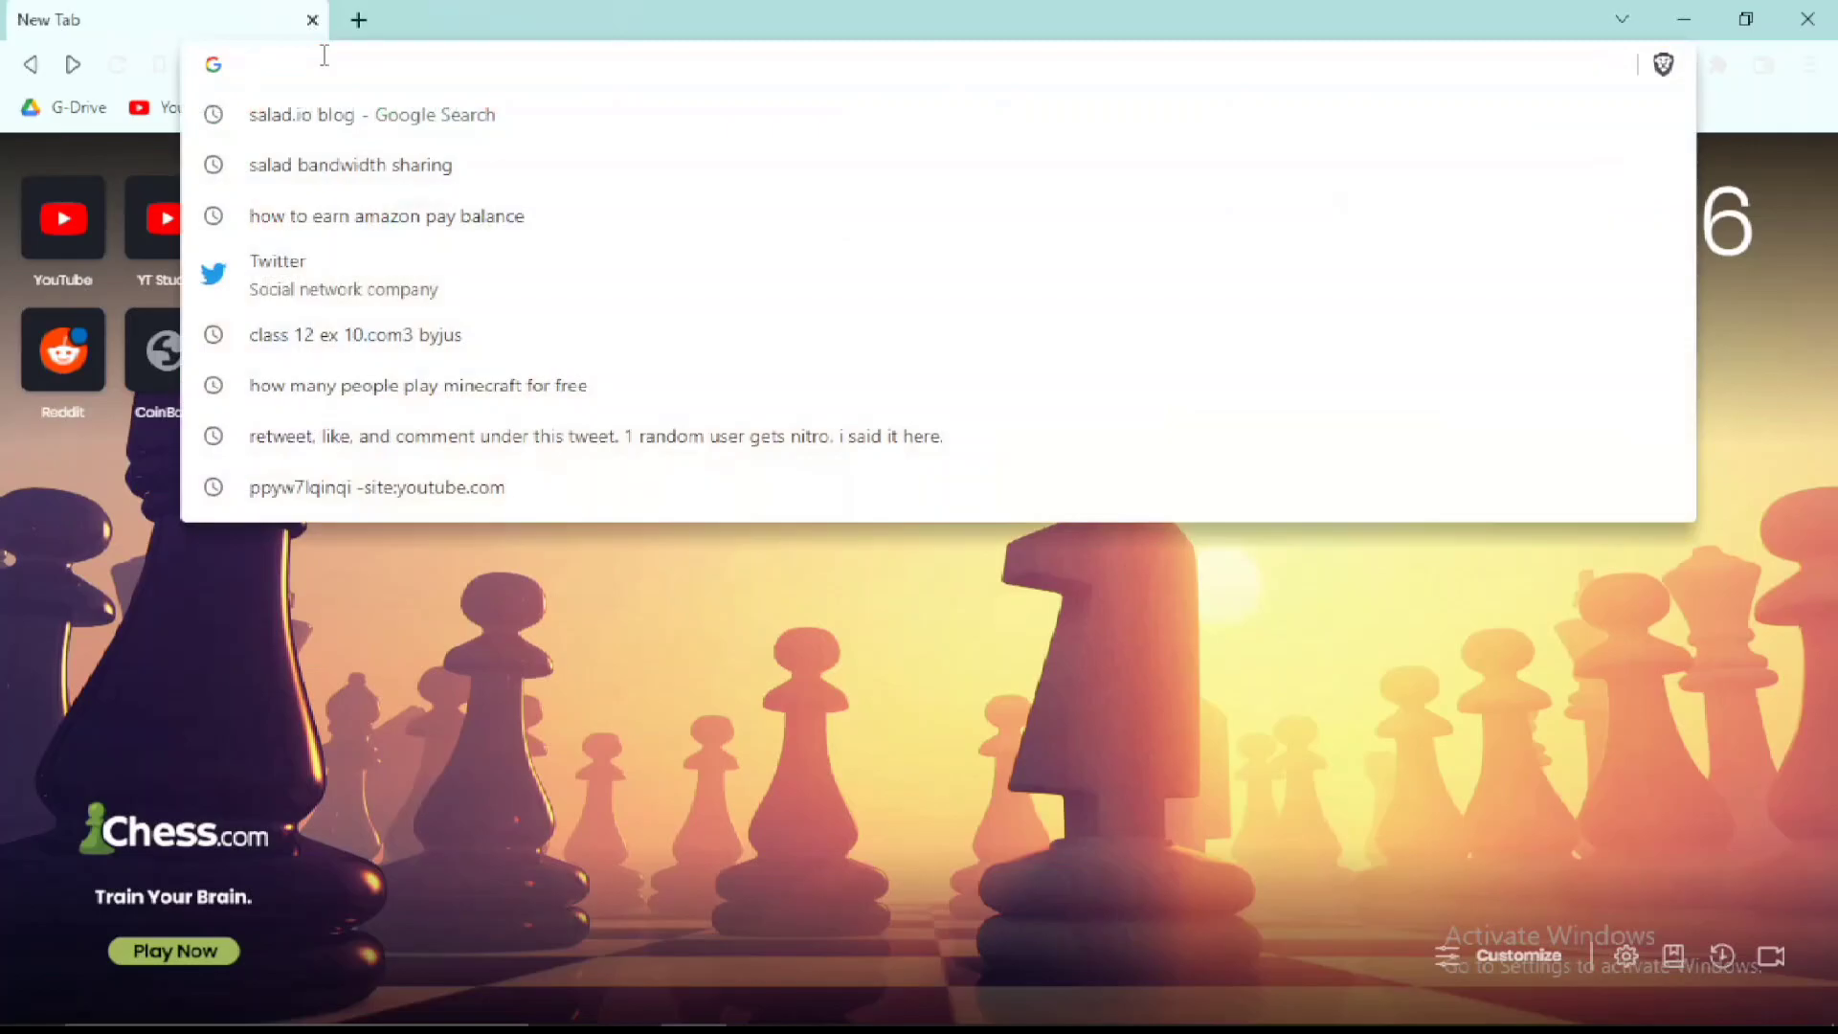
pyautogui.write('d')
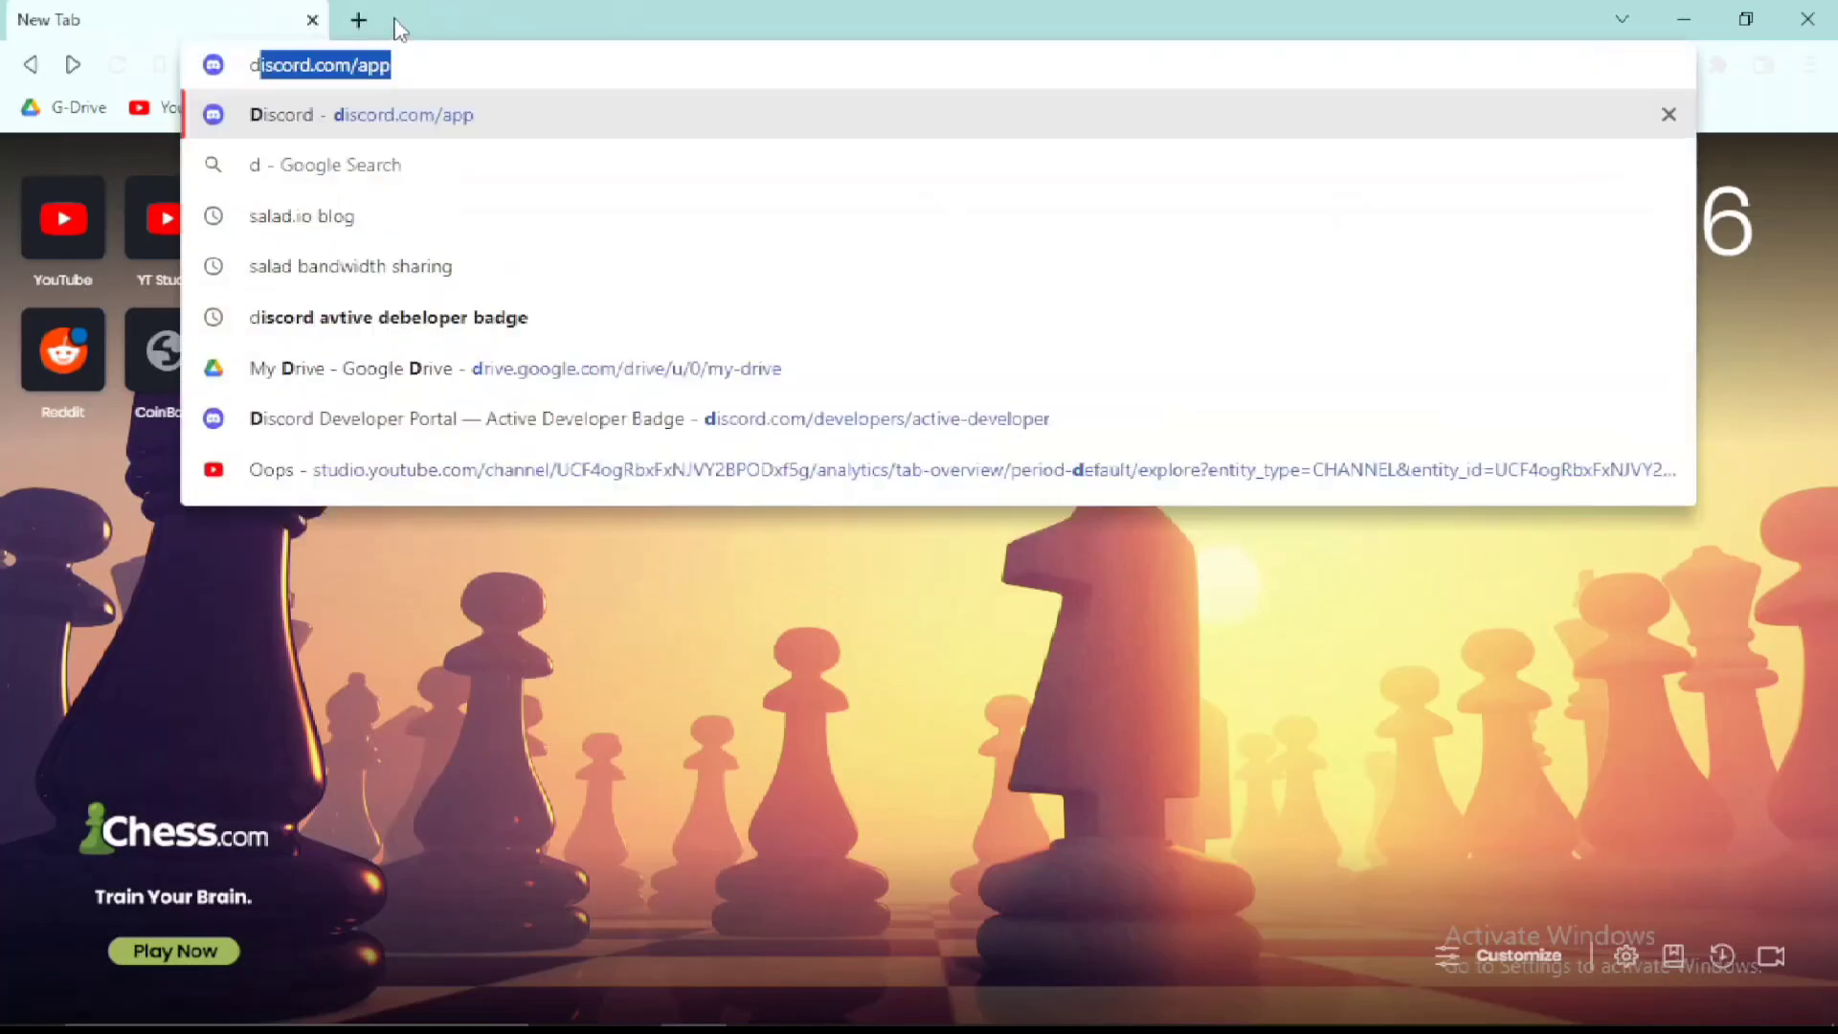
pyautogui.write('iscord')
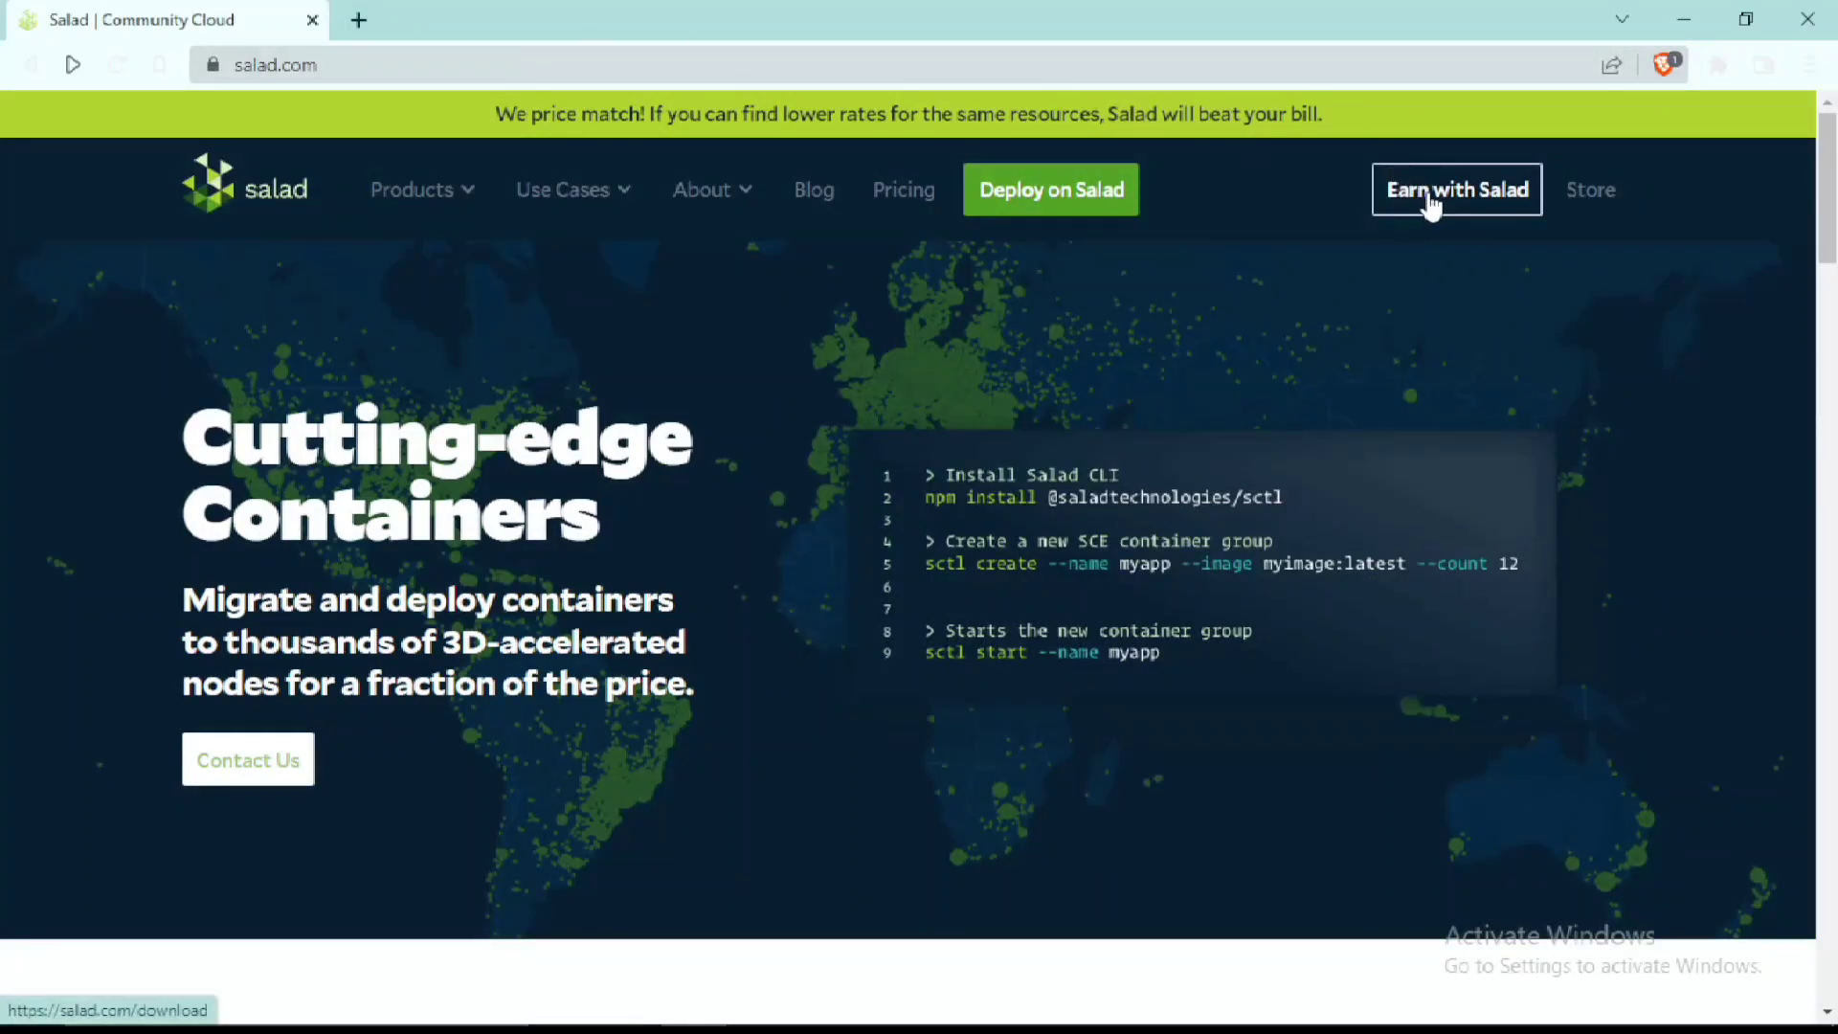
# Open Earn with Salad and scroll past What Is Salad and Earning Rewards to Our Community
pyautogui.click(1456, 189)
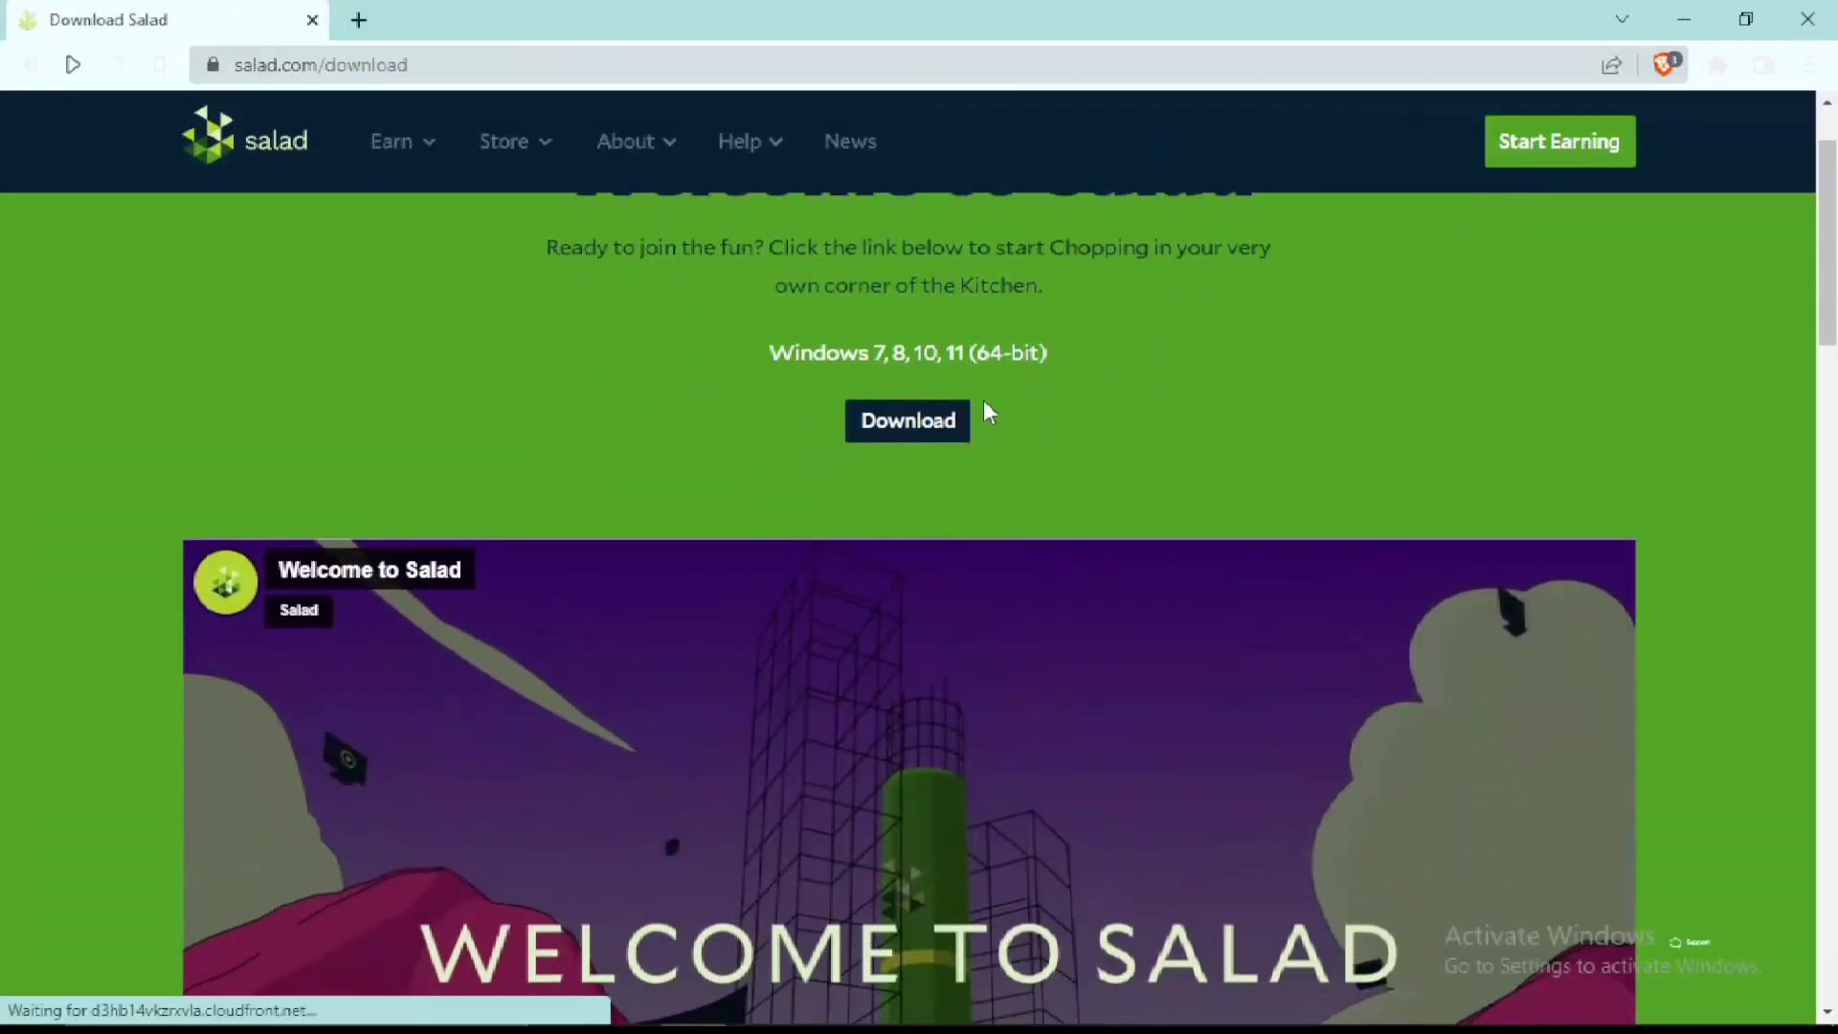
pyautogui.scroll(-3)
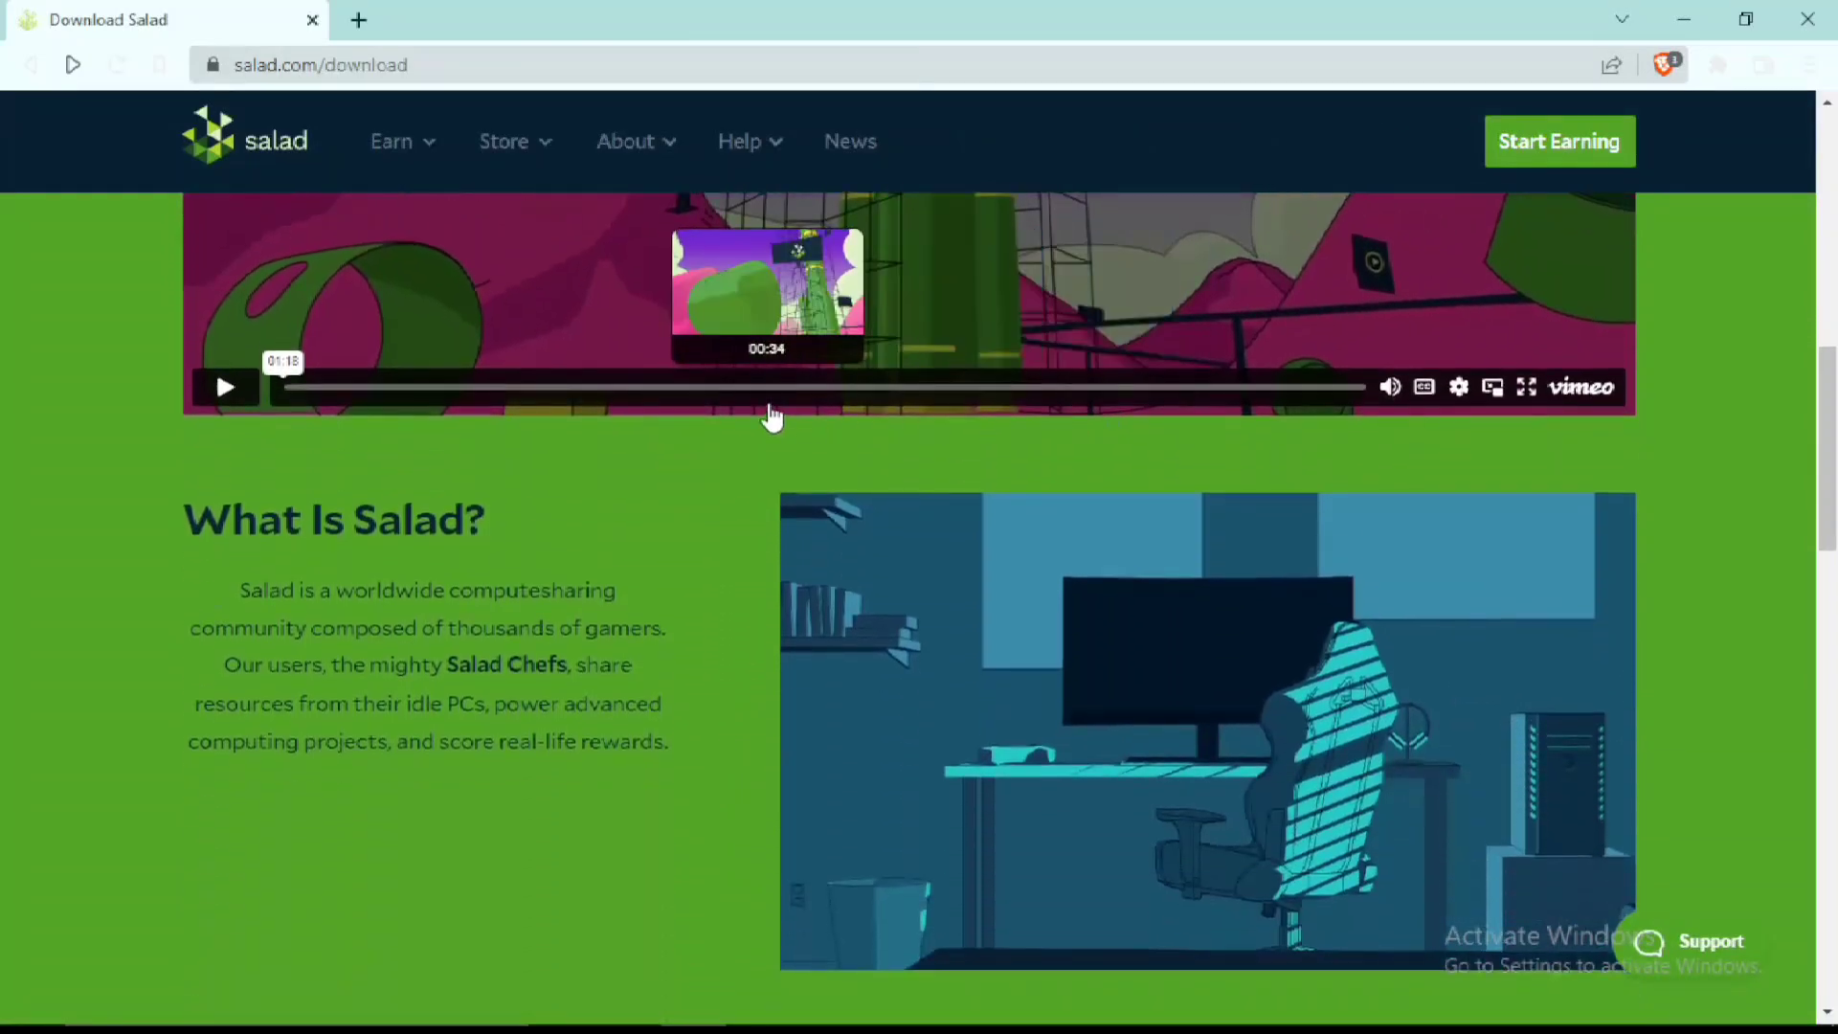
pyautogui.scroll(-3)
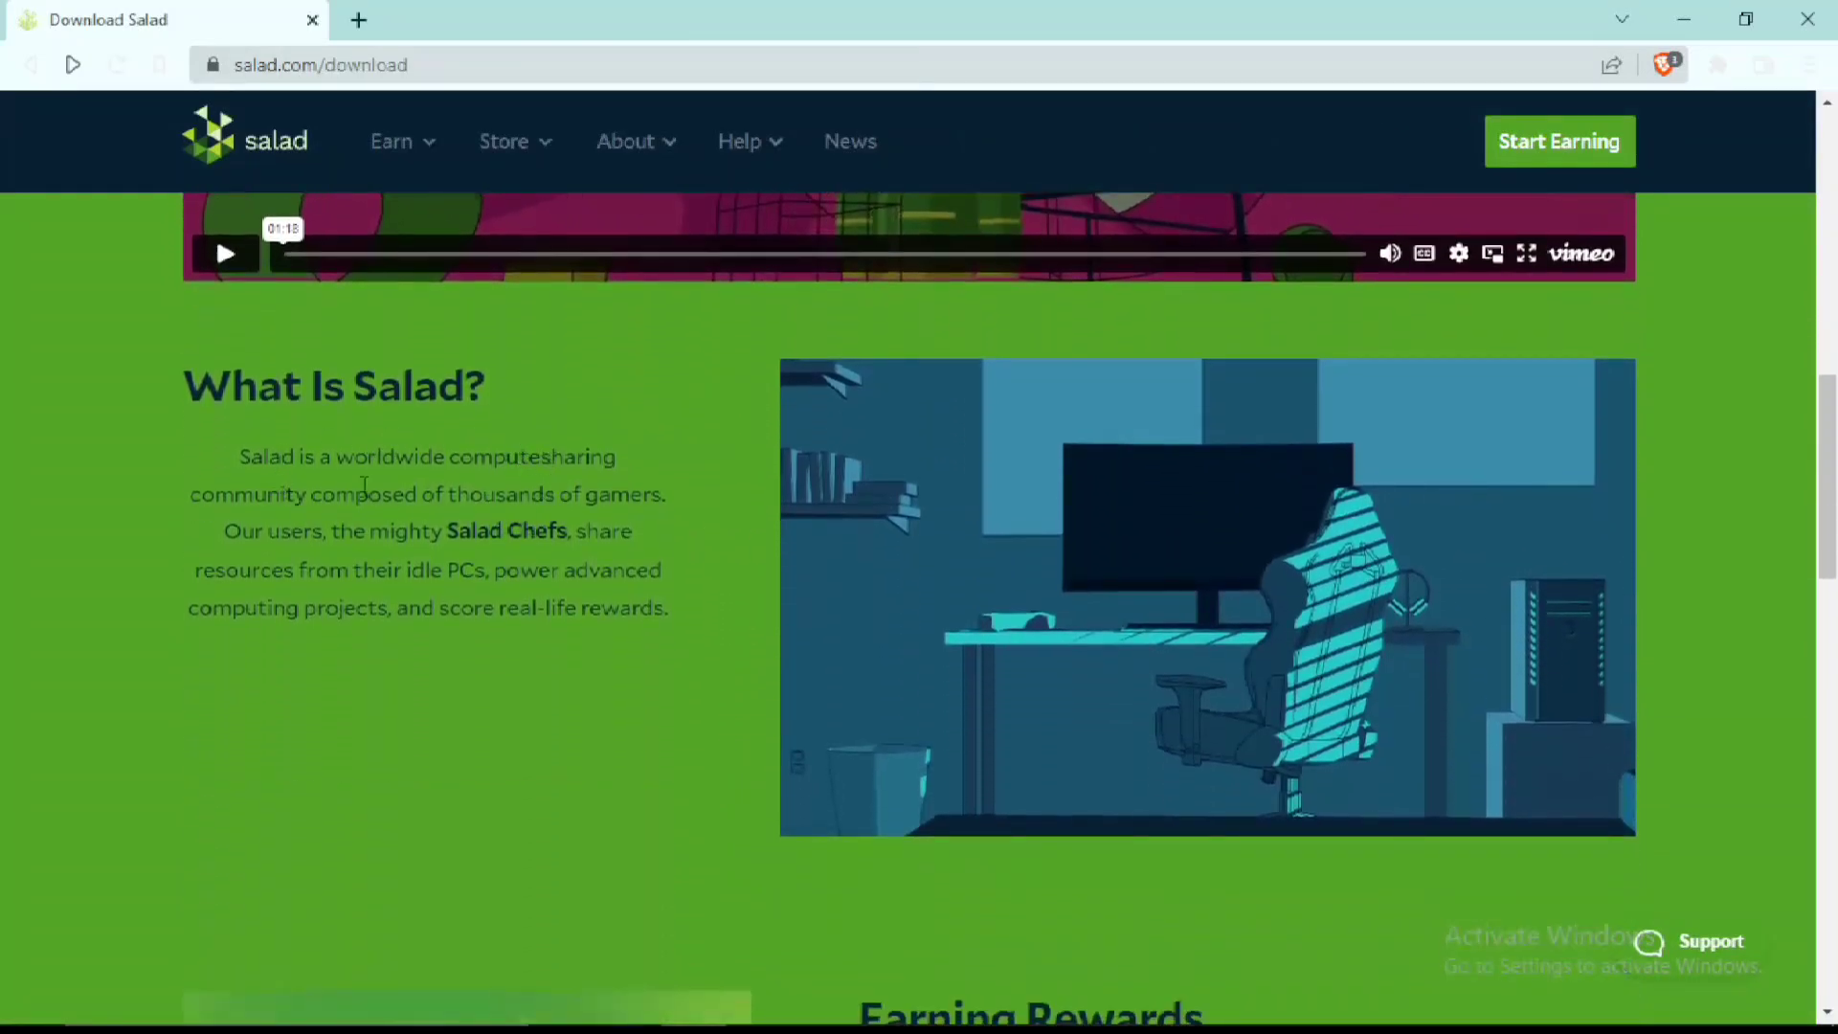
pyautogui.scroll(-3)
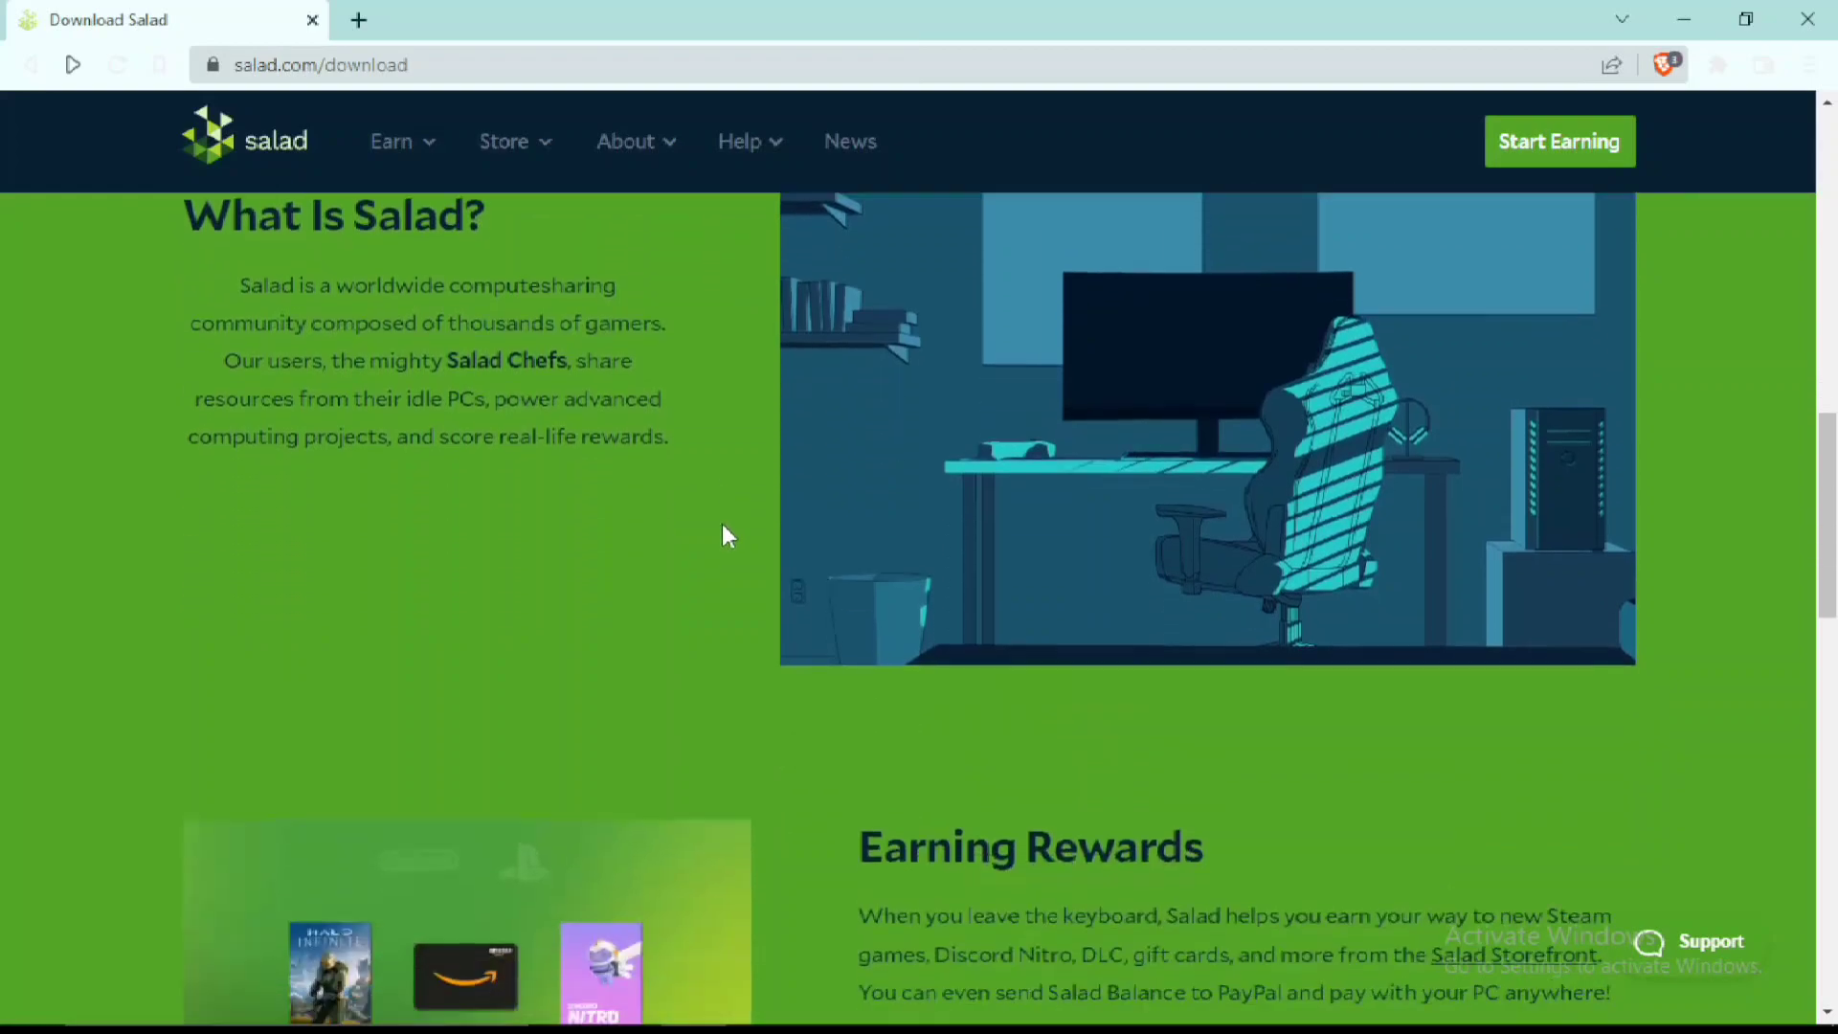
pyautogui.scroll(-3)
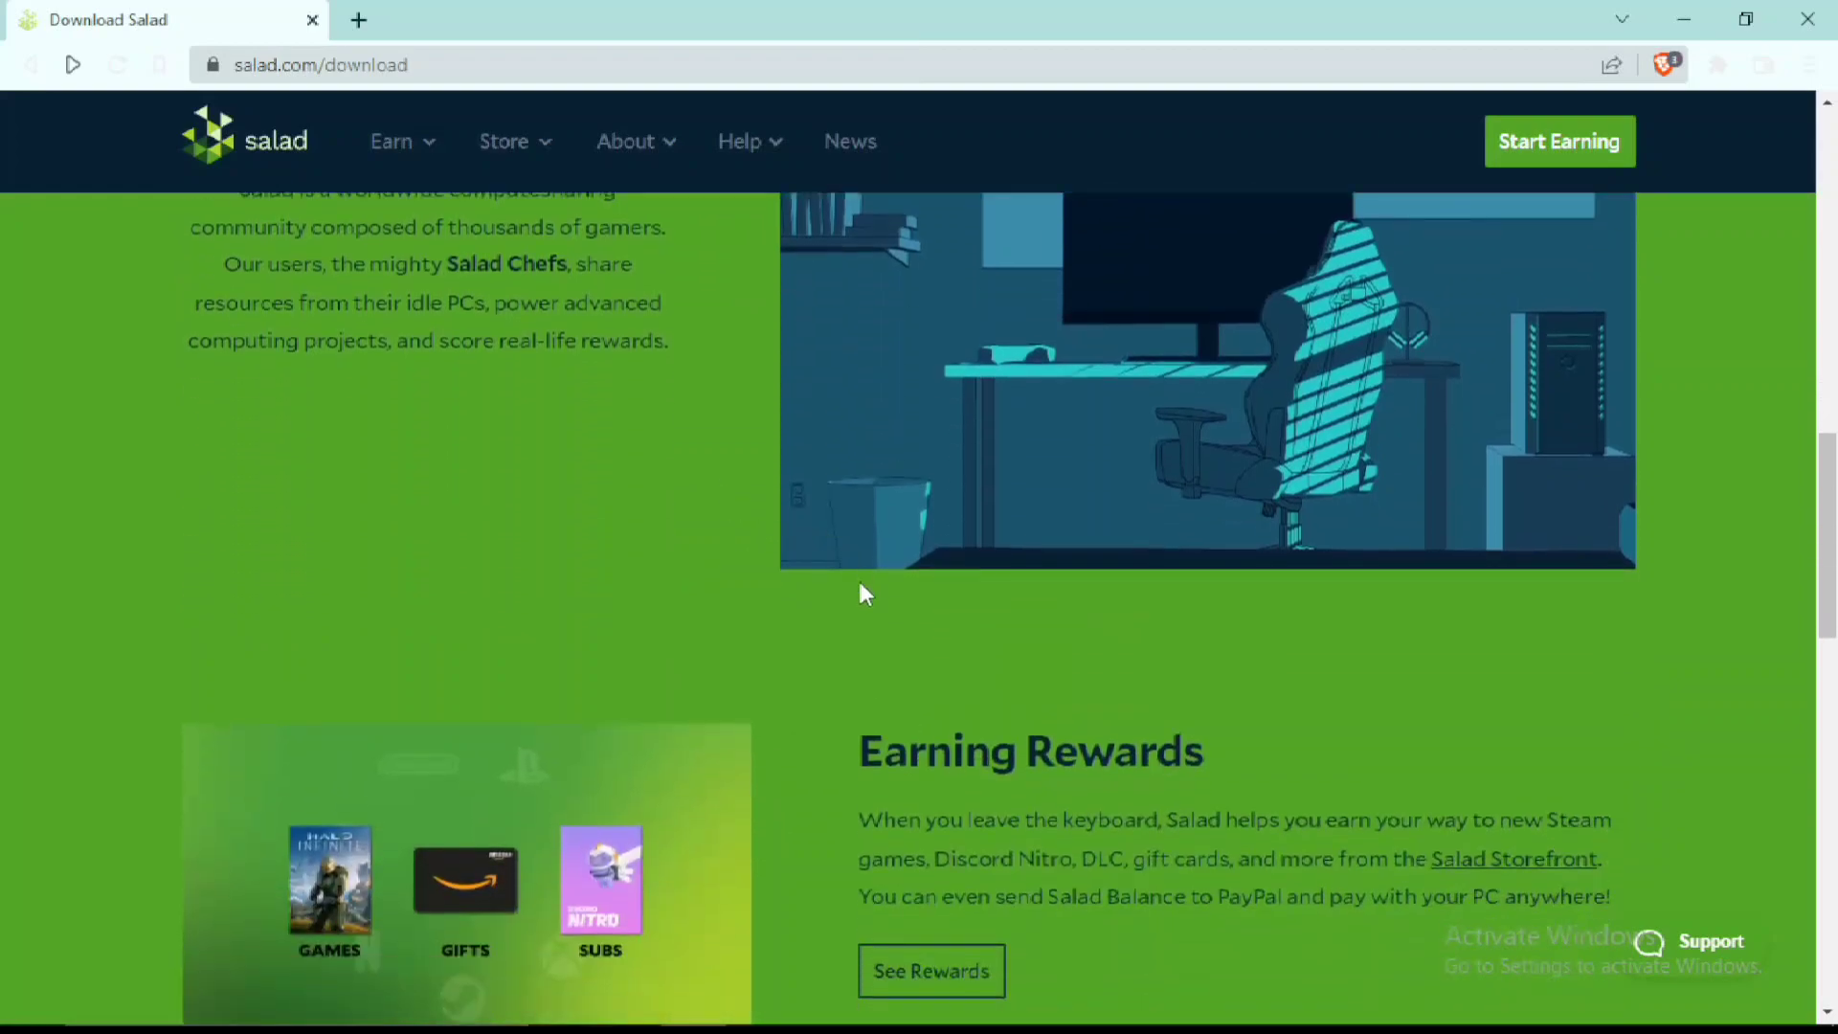
pyautogui.scroll(-3)
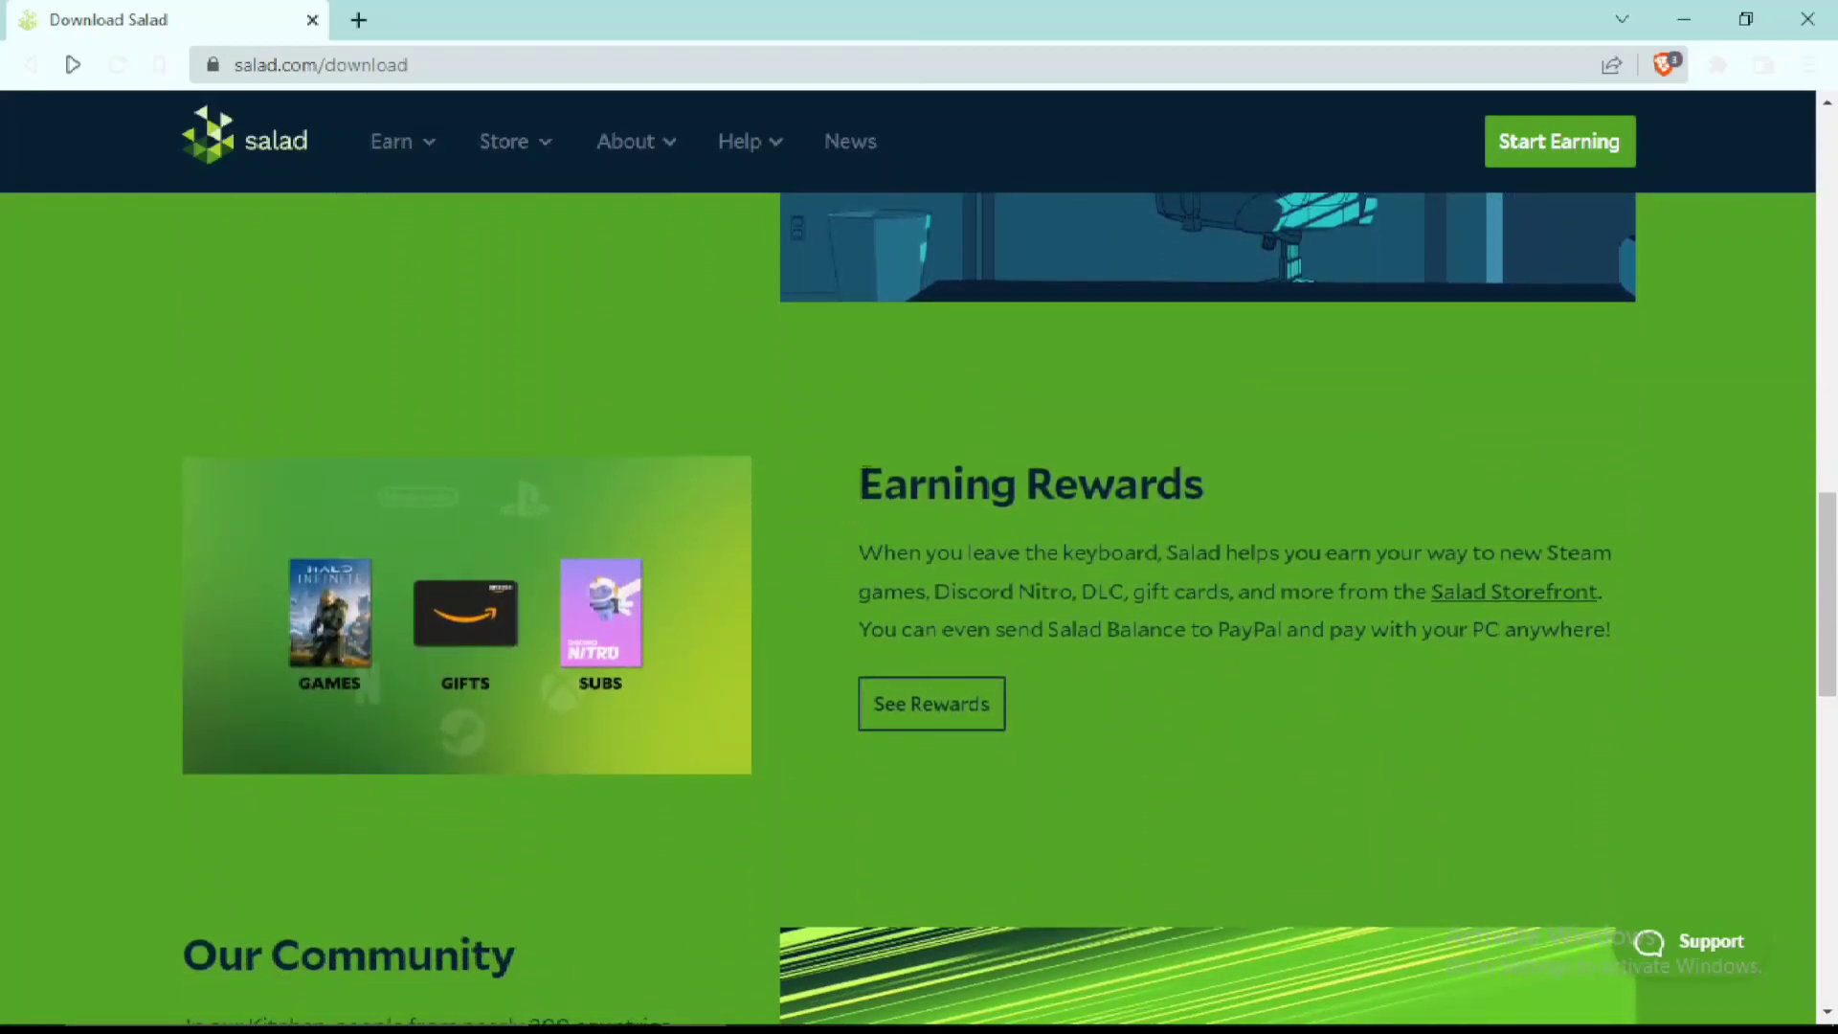
pyautogui.moveTo(422, 668)
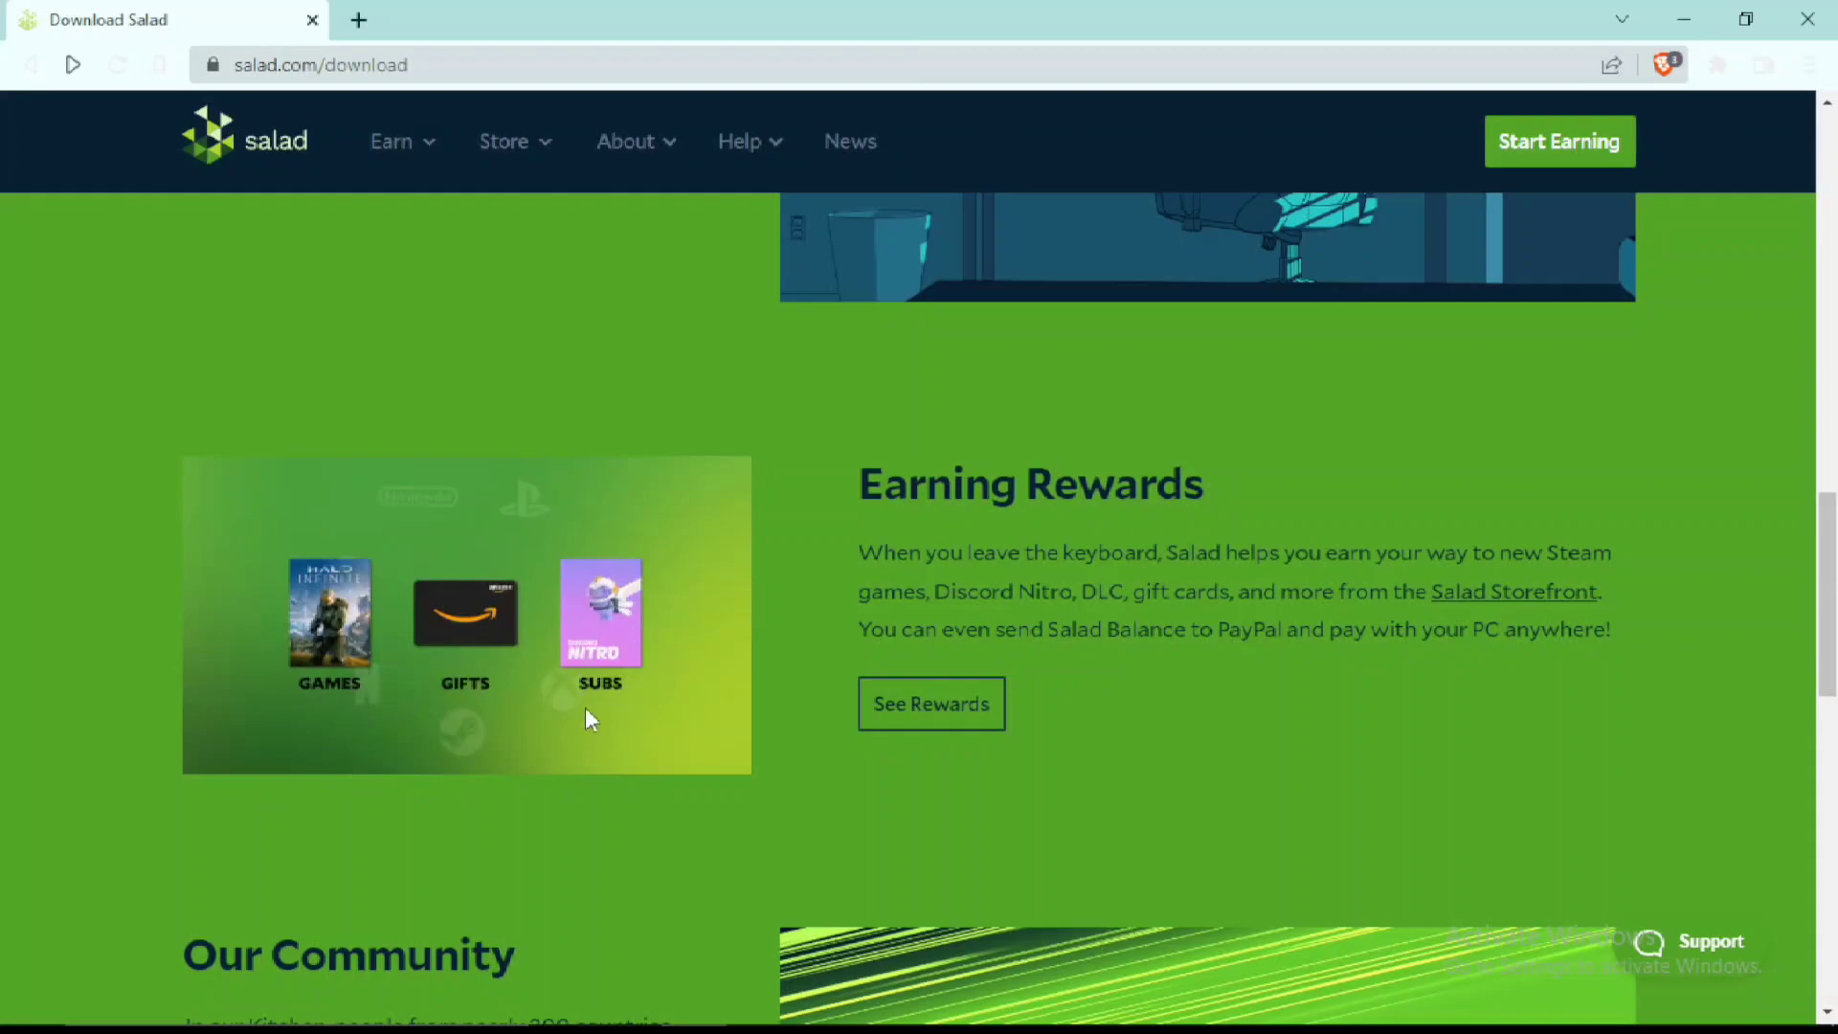
pyautogui.moveTo(691, 633)
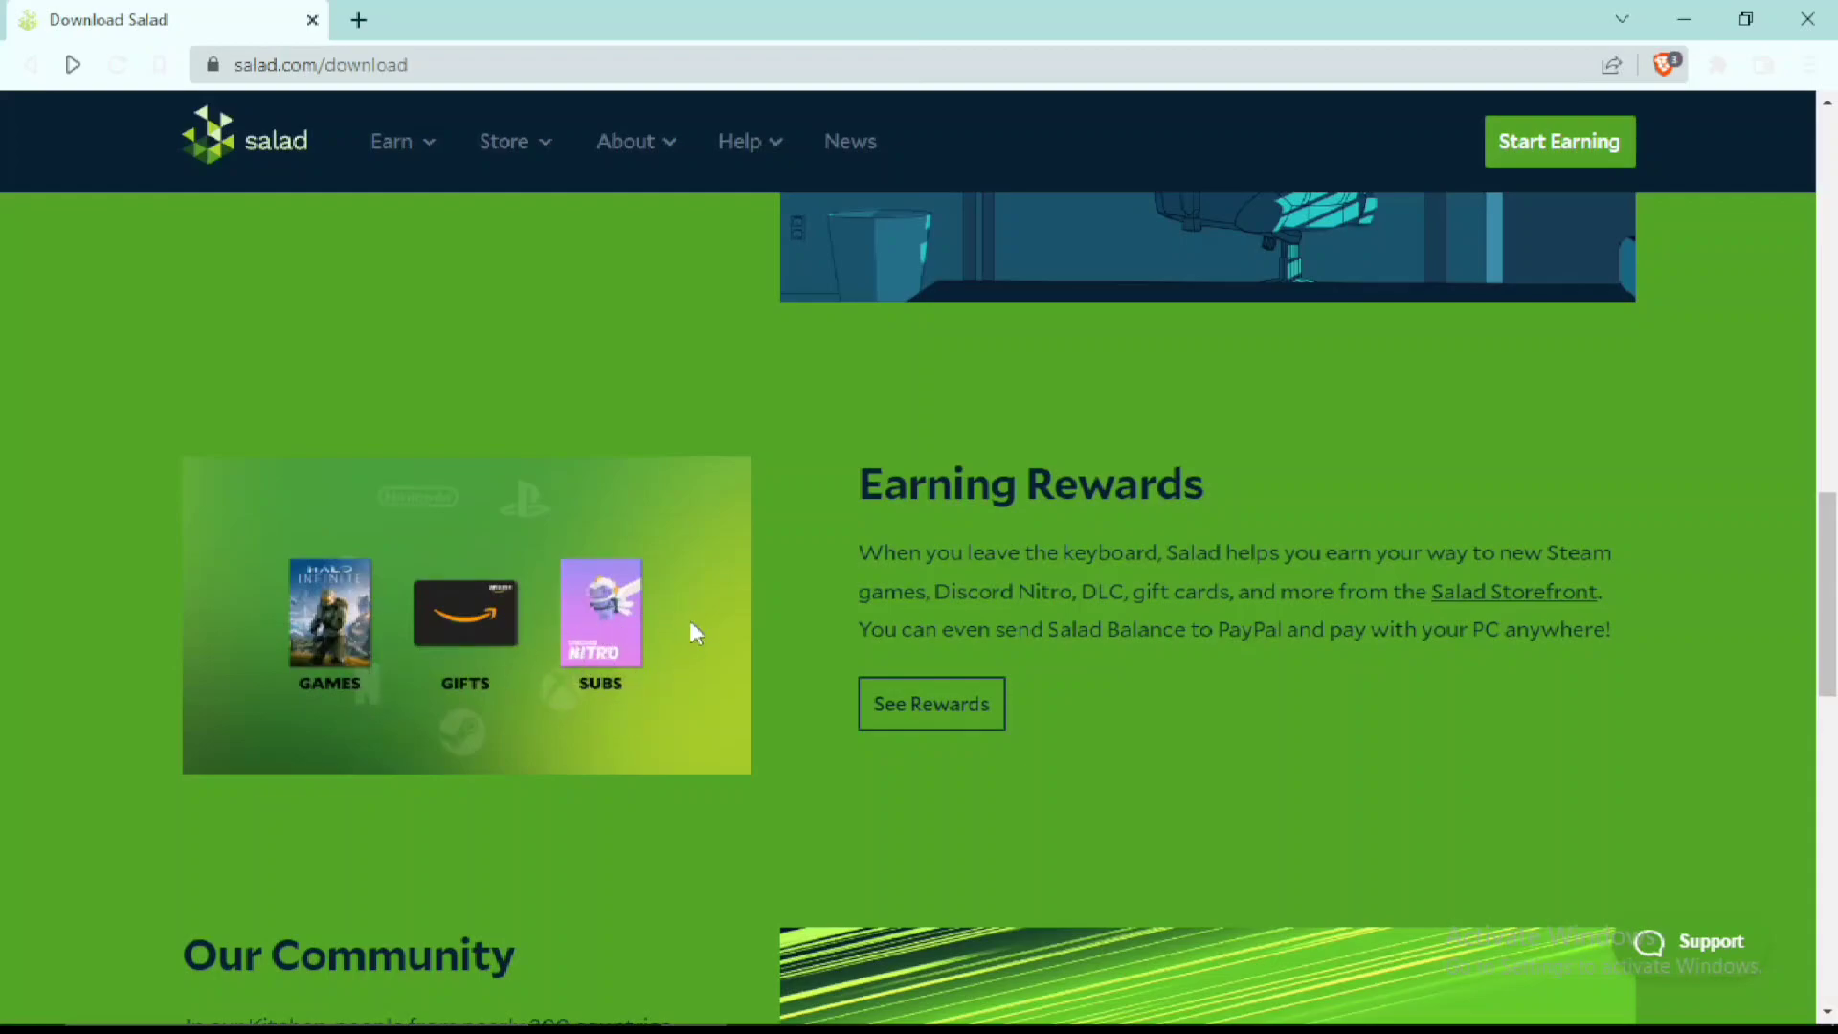
pyautogui.scroll(-3)
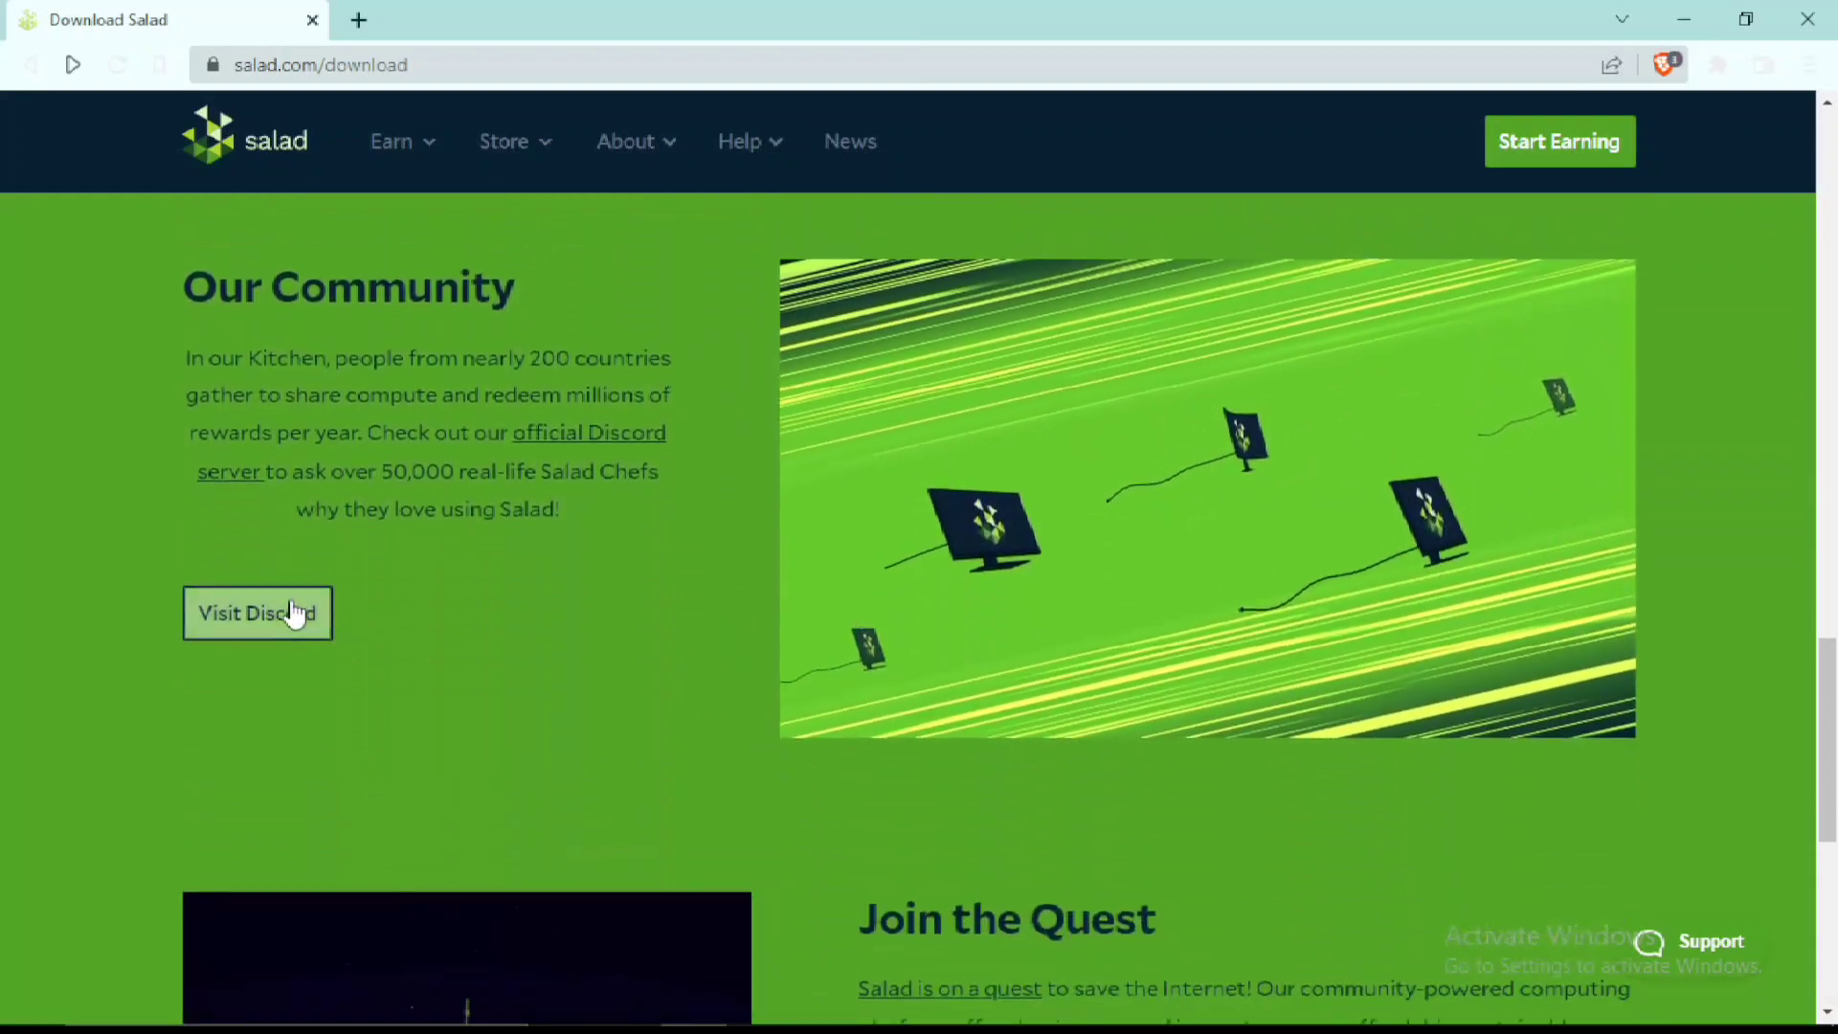
# Open the discord.com/invite/salad invite page for the SaladChefs server via Visit Discord
pyautogui.click(256, 612)
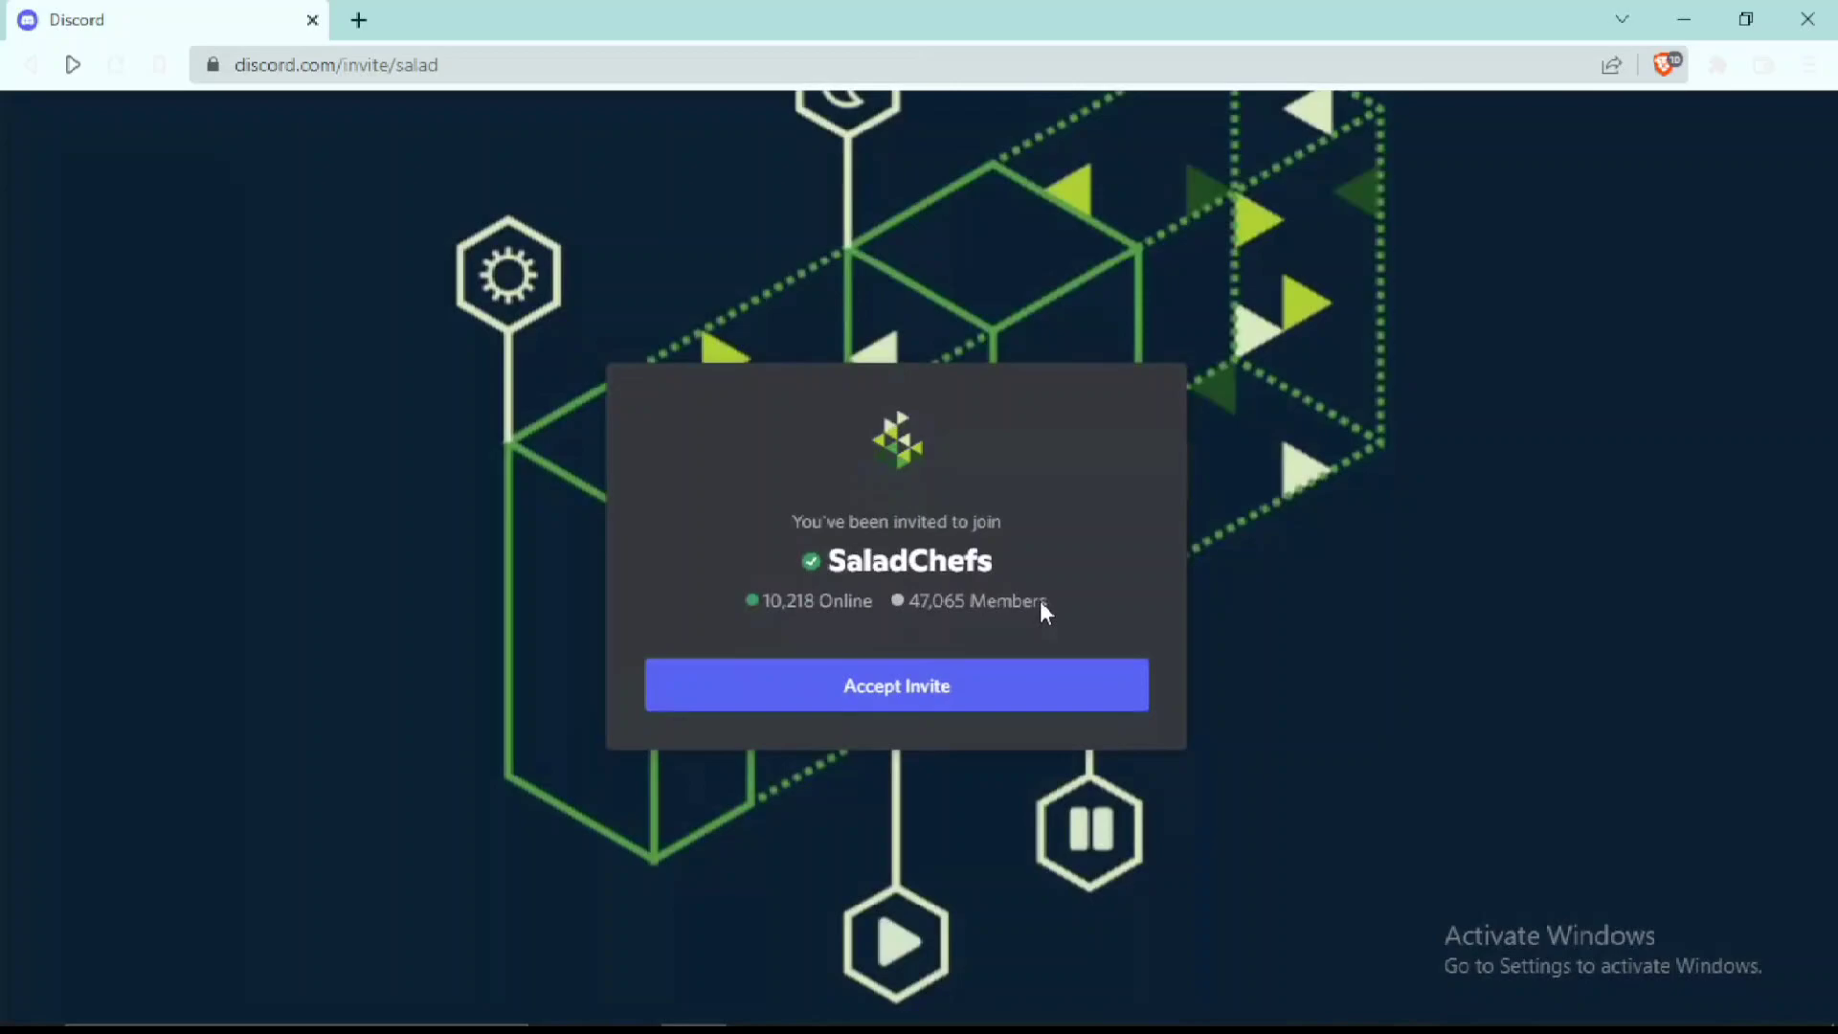
pyautogui.moveTo(850, 621)
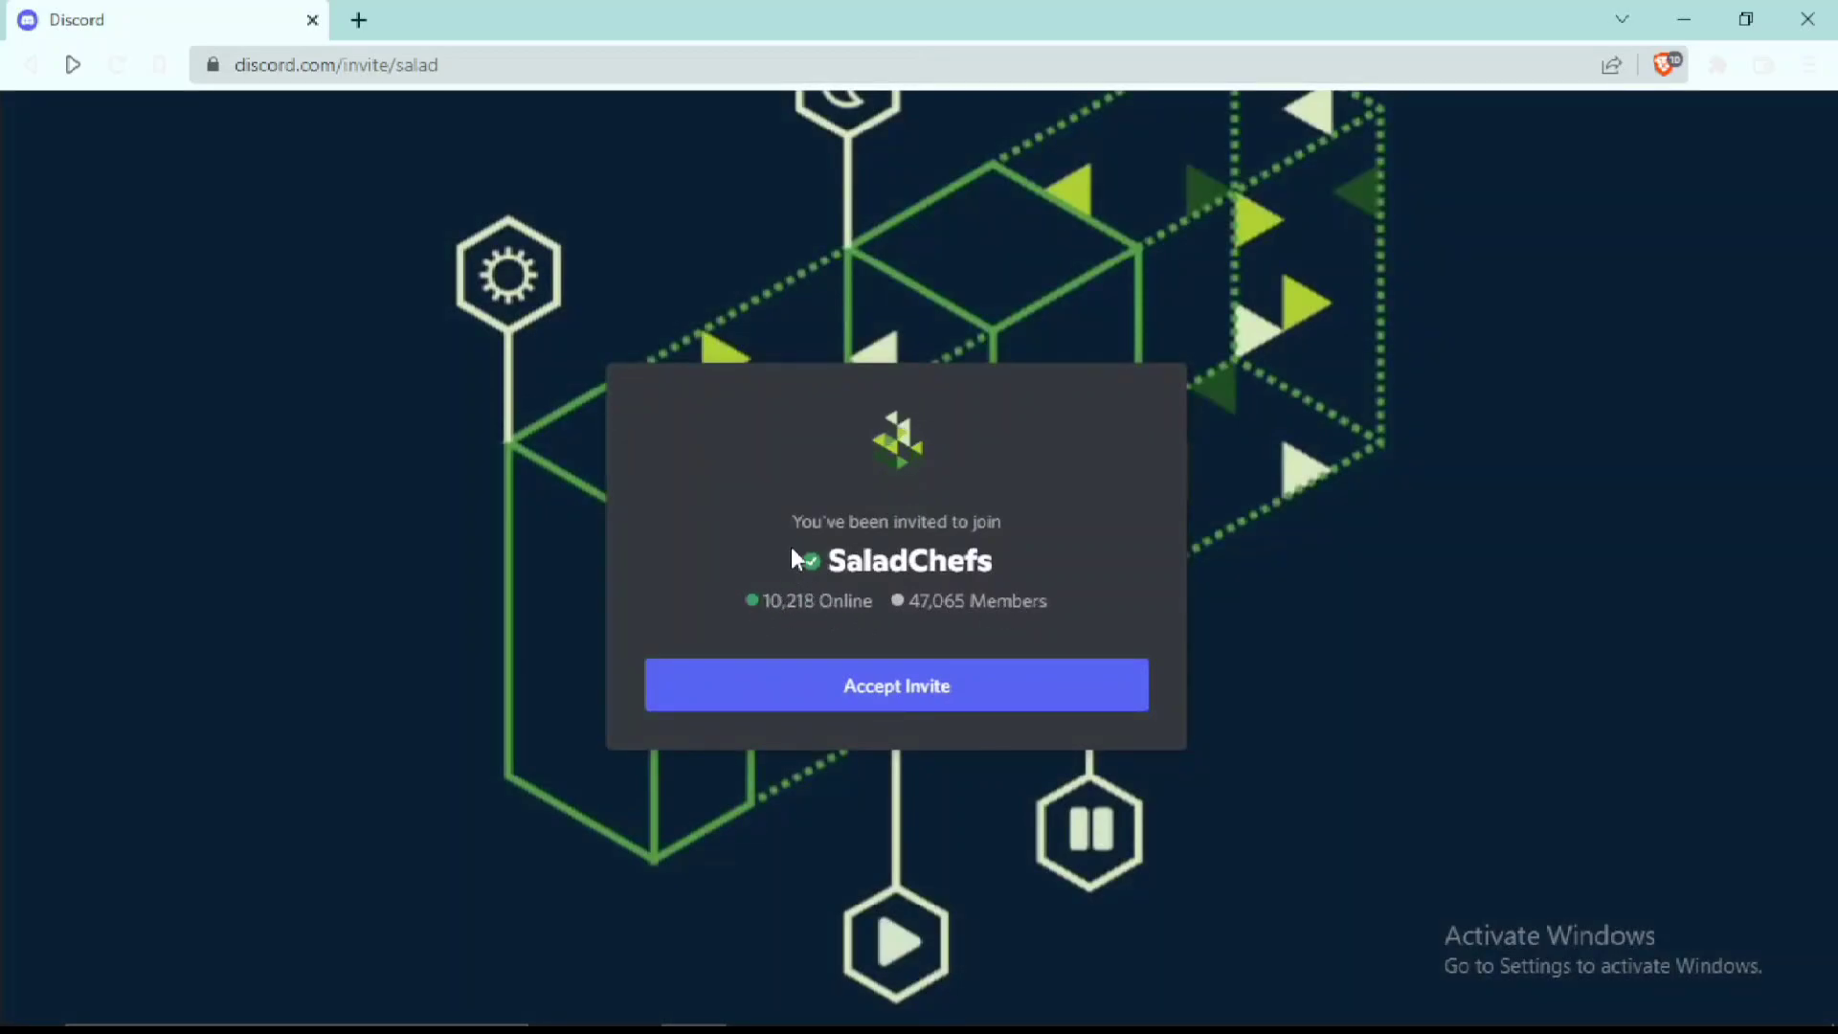
pyautogui.moveTo(810, 569)
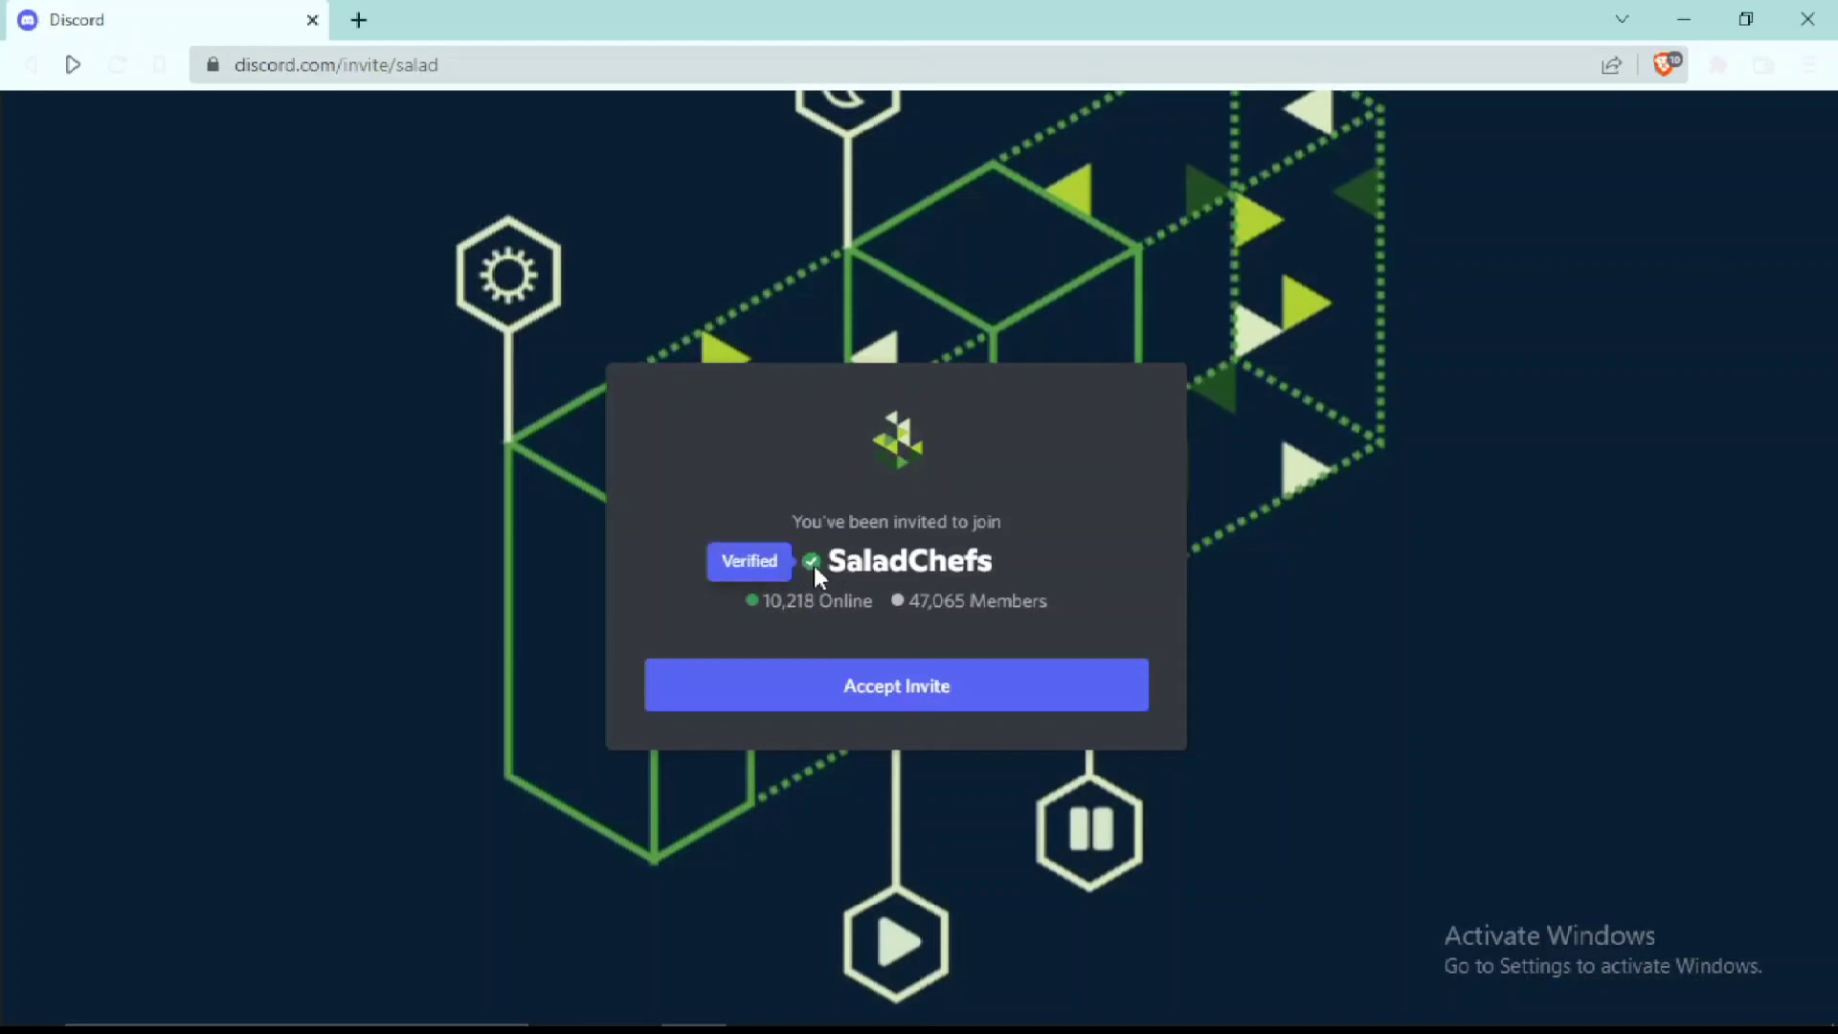
pyautogui.moveTo(778, 607)
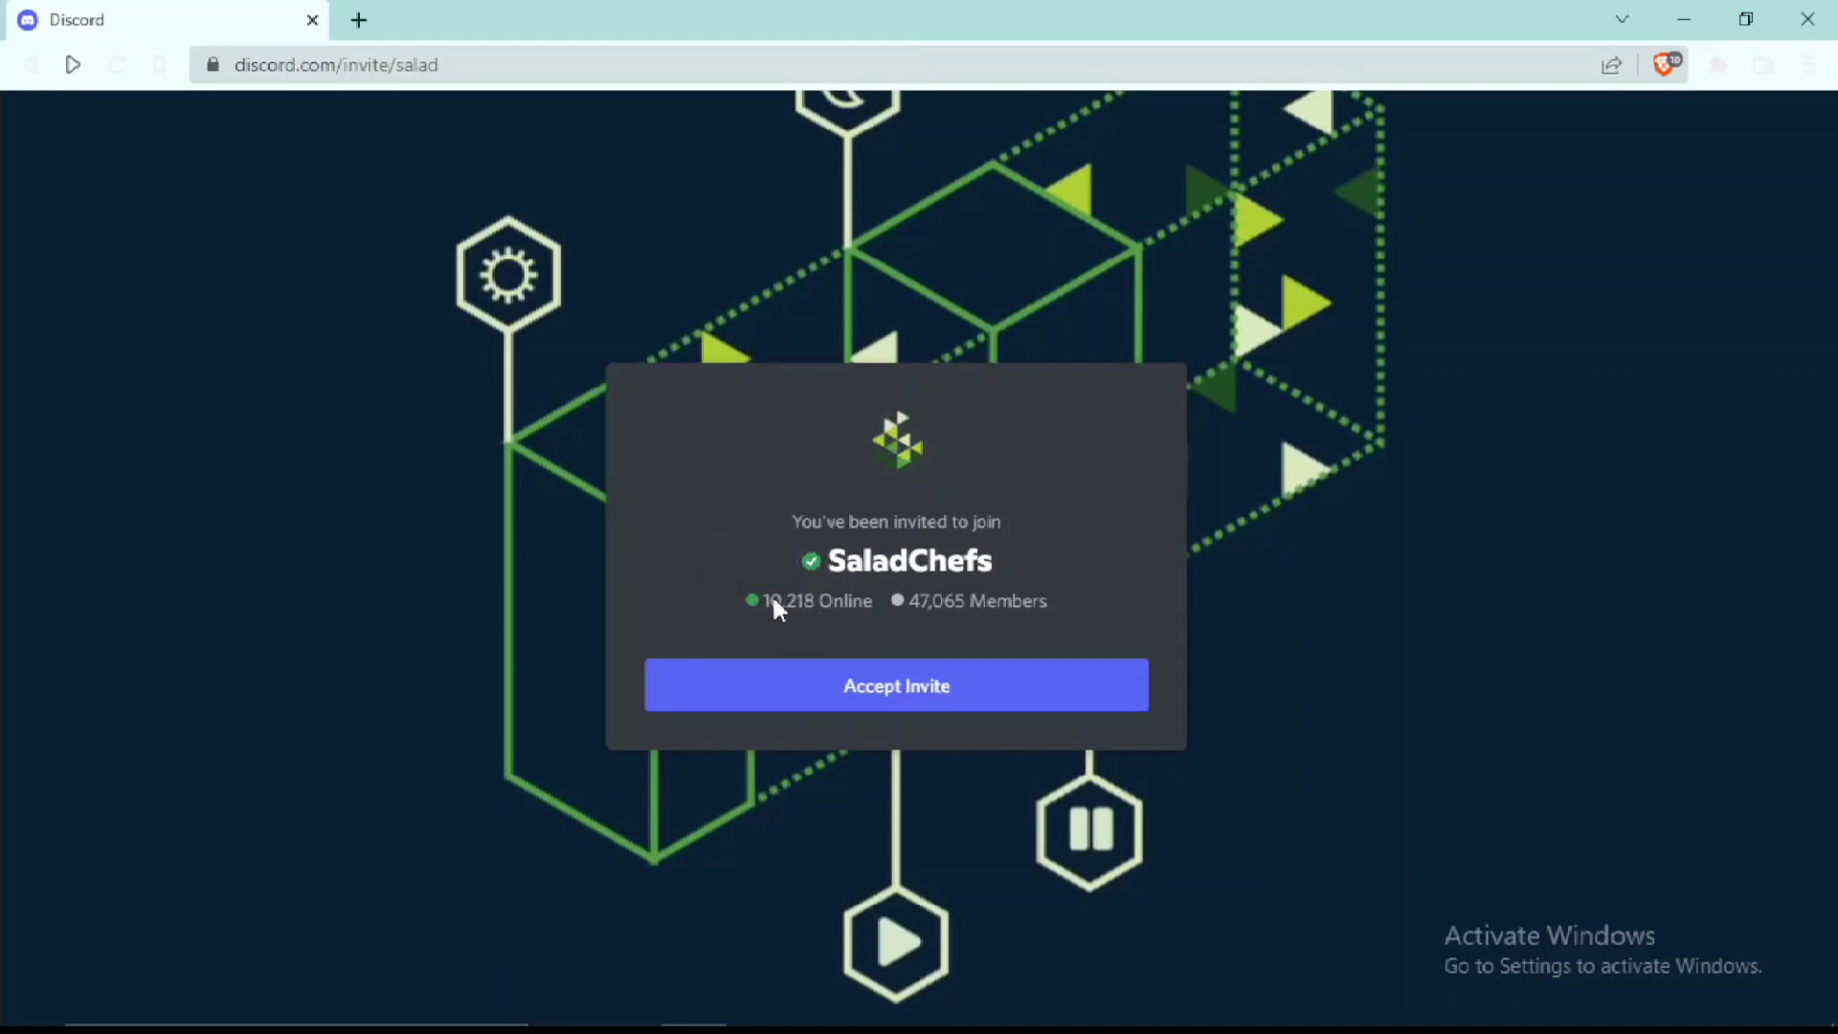
pyautogui.moveTo(360, 21)
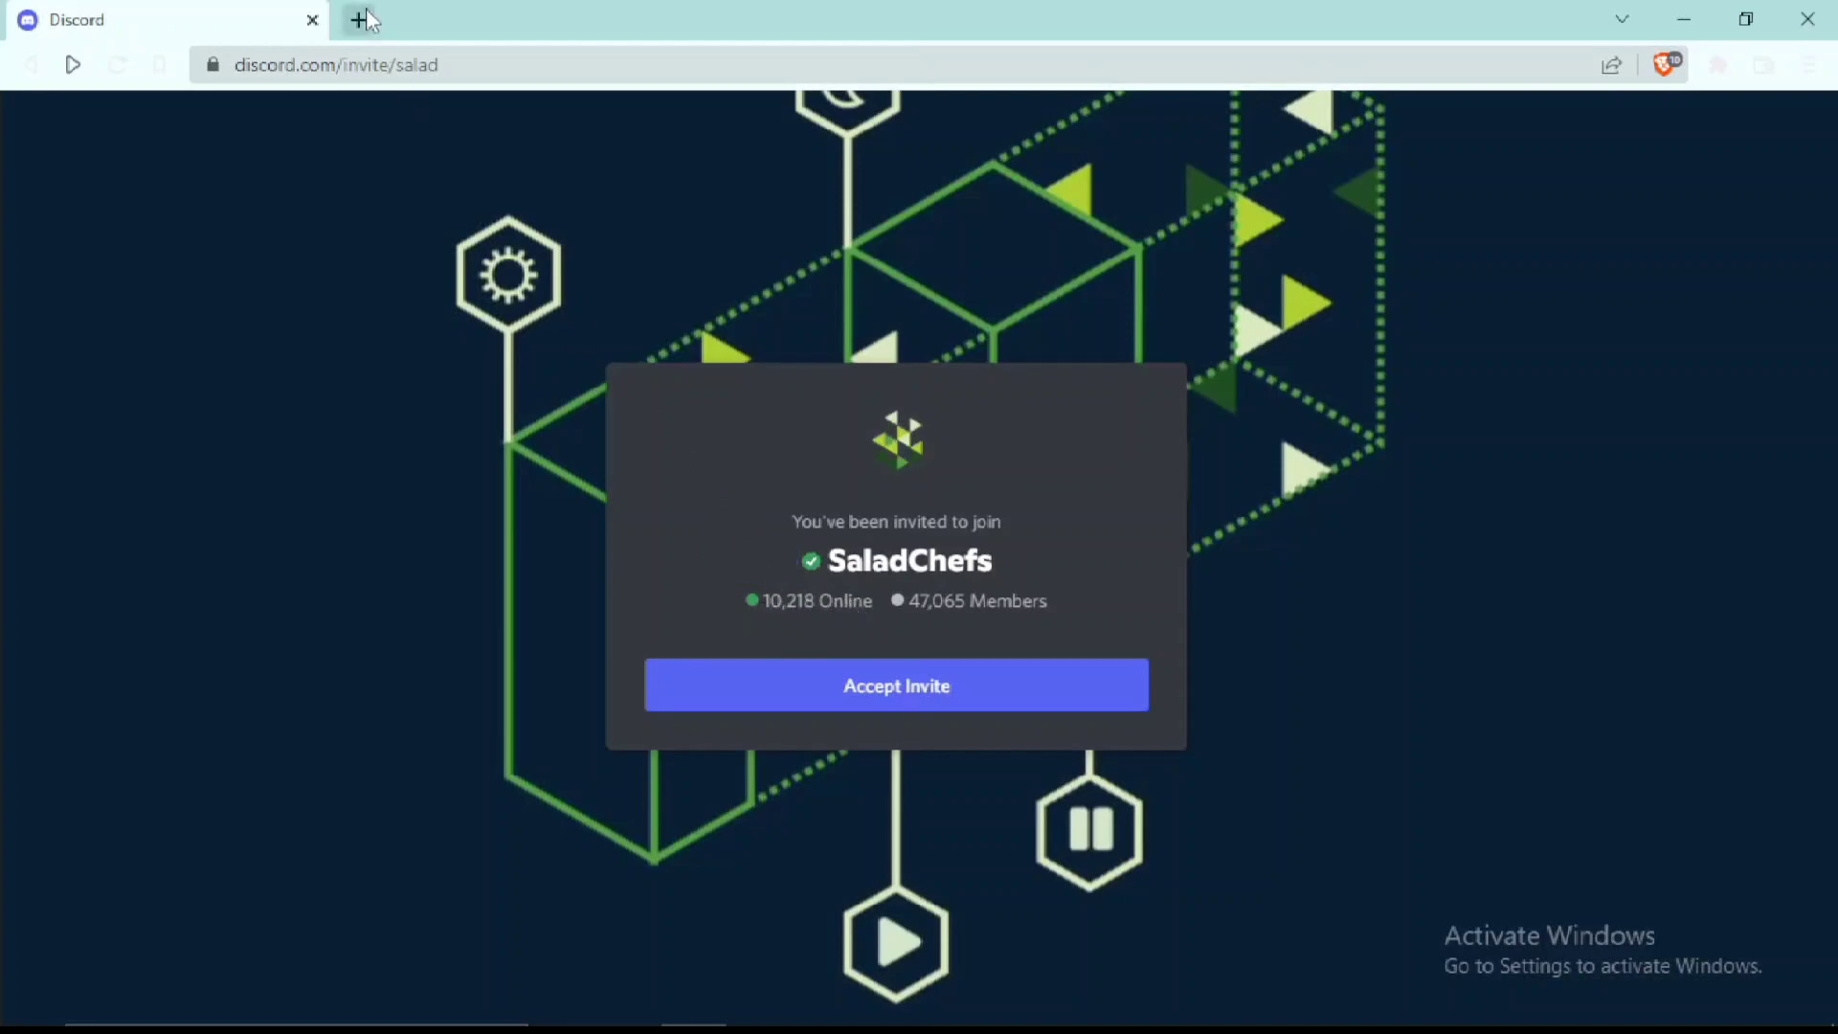
# In a new tab, open salad.com/download and request the Windows 7–11 64-bit installer
pyautogui.click(365, 20)
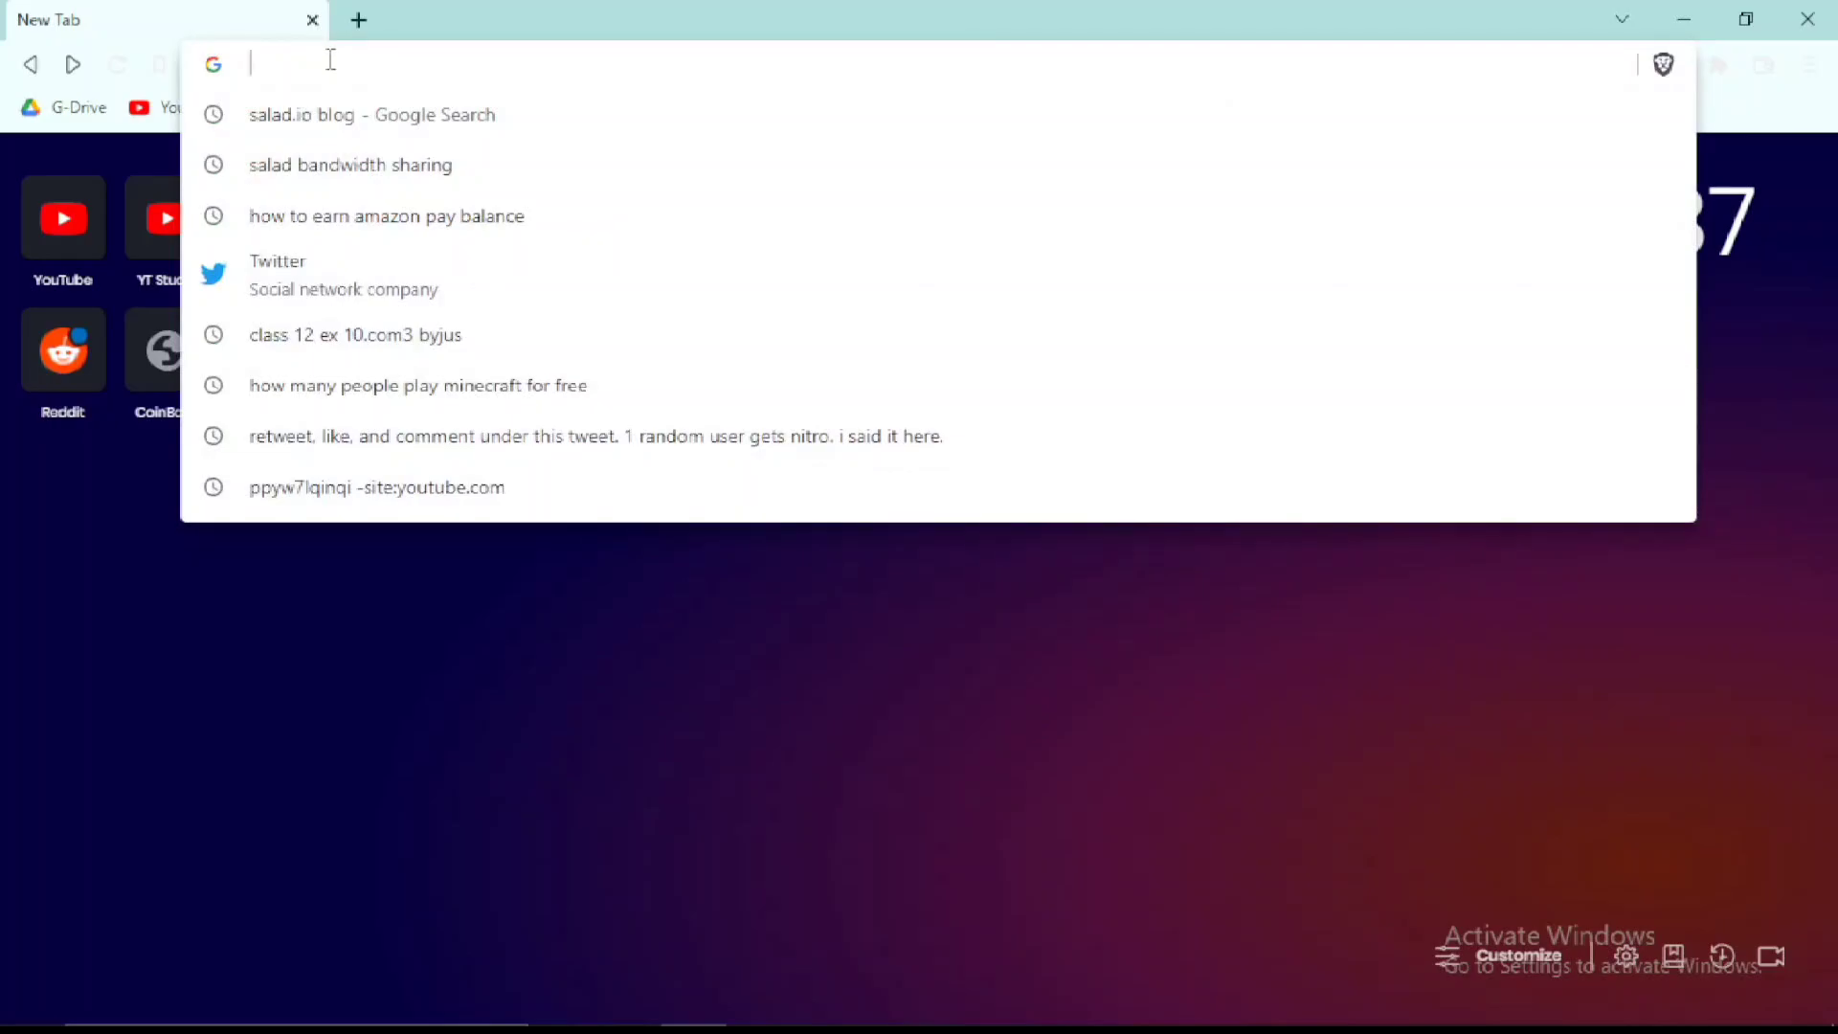
pyautogui.write('salad.com/download')
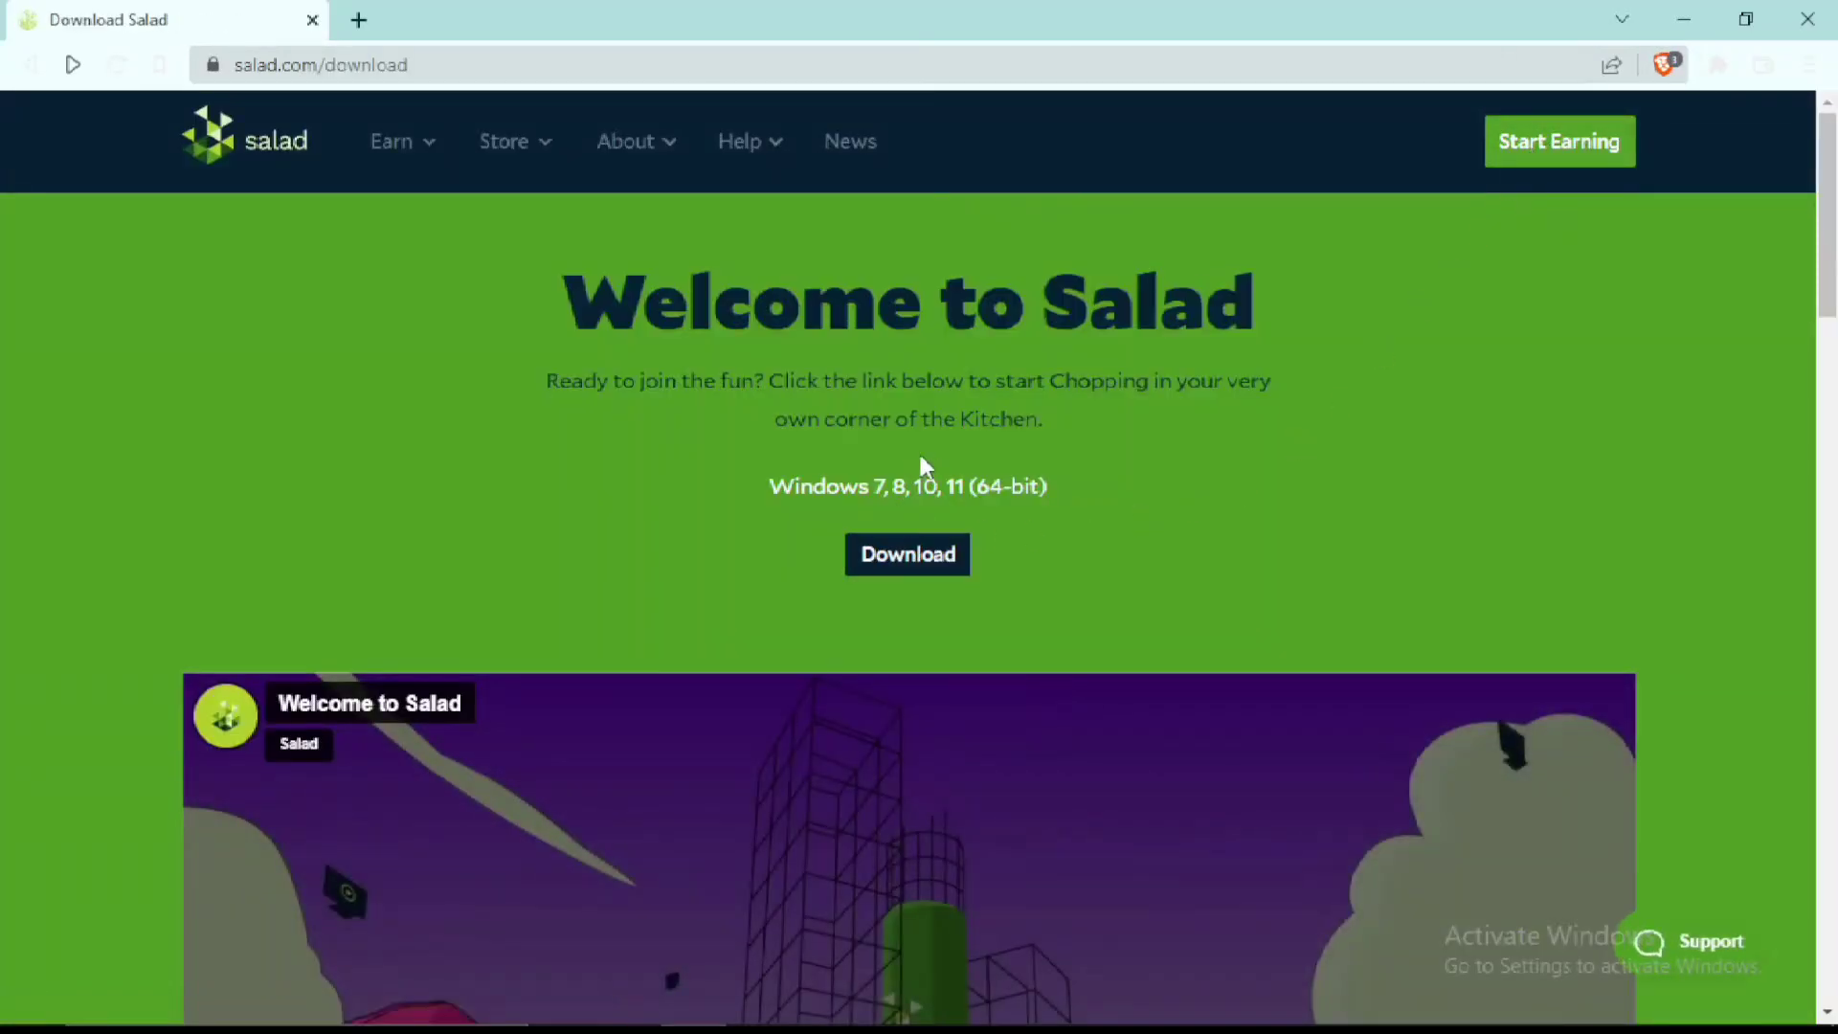
pyautogui.scroll(-3)
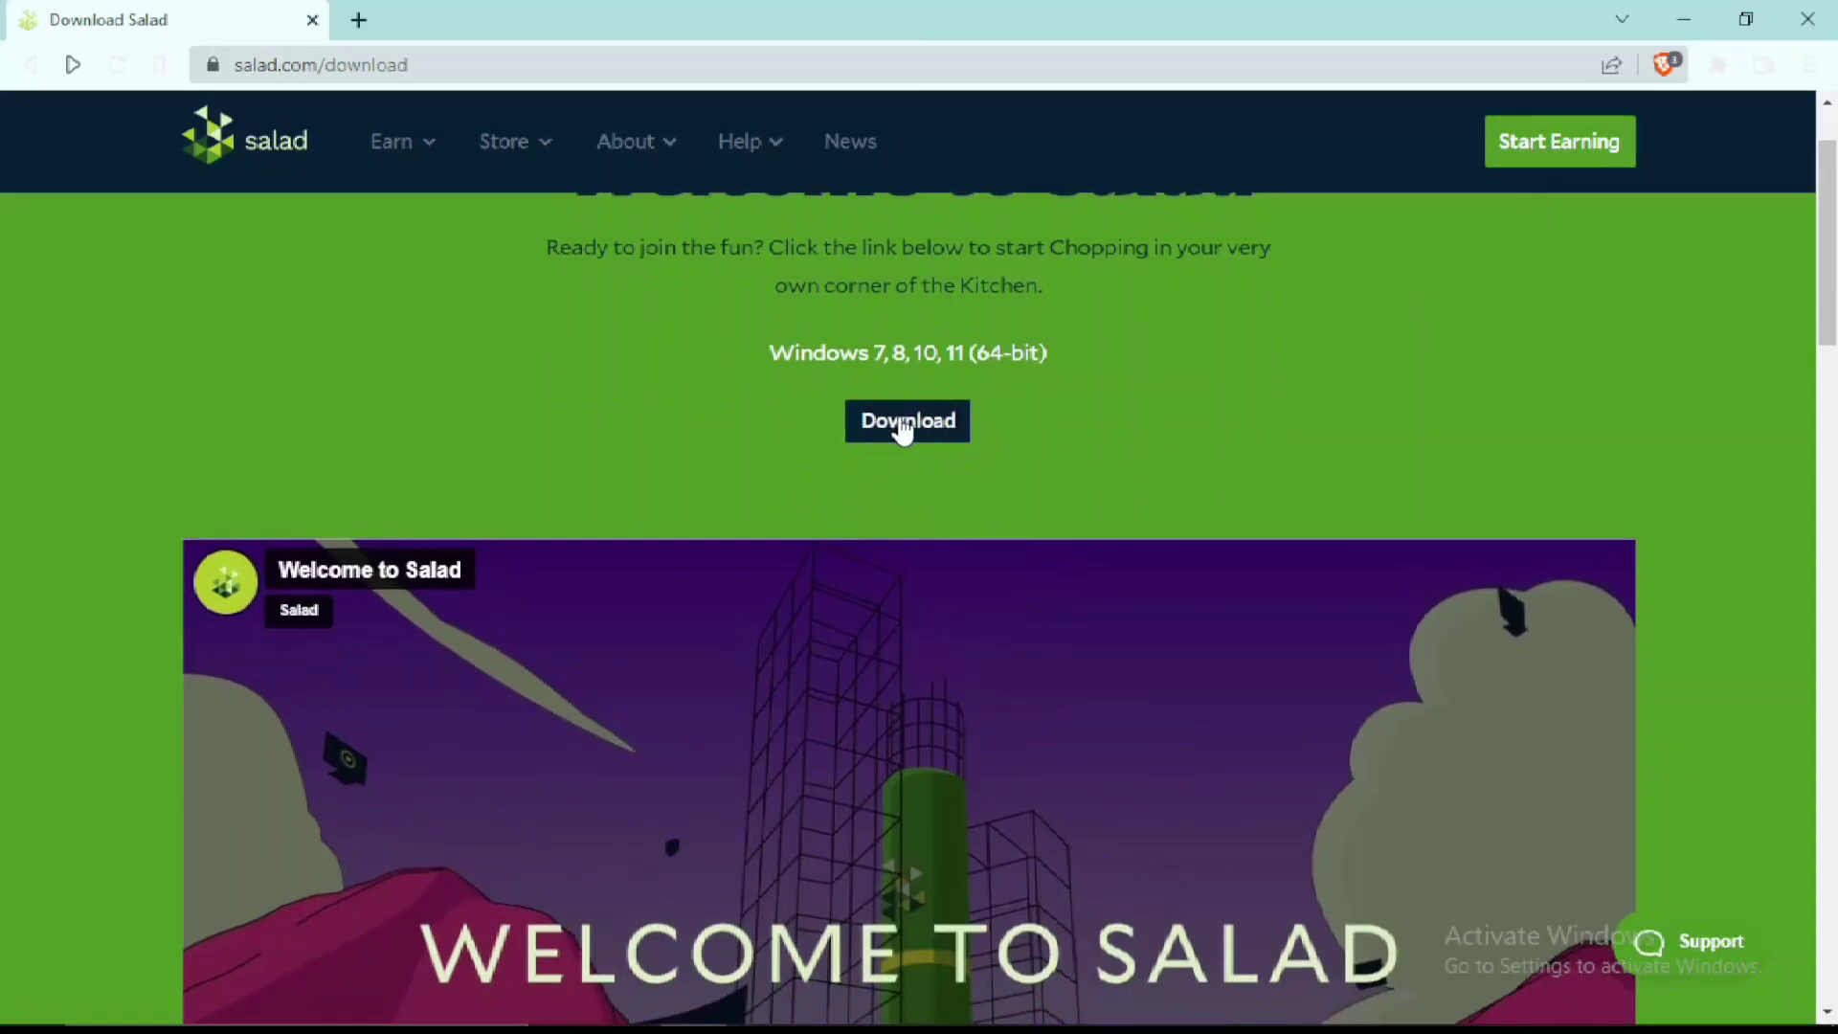
pyautogui.click(908, 421)
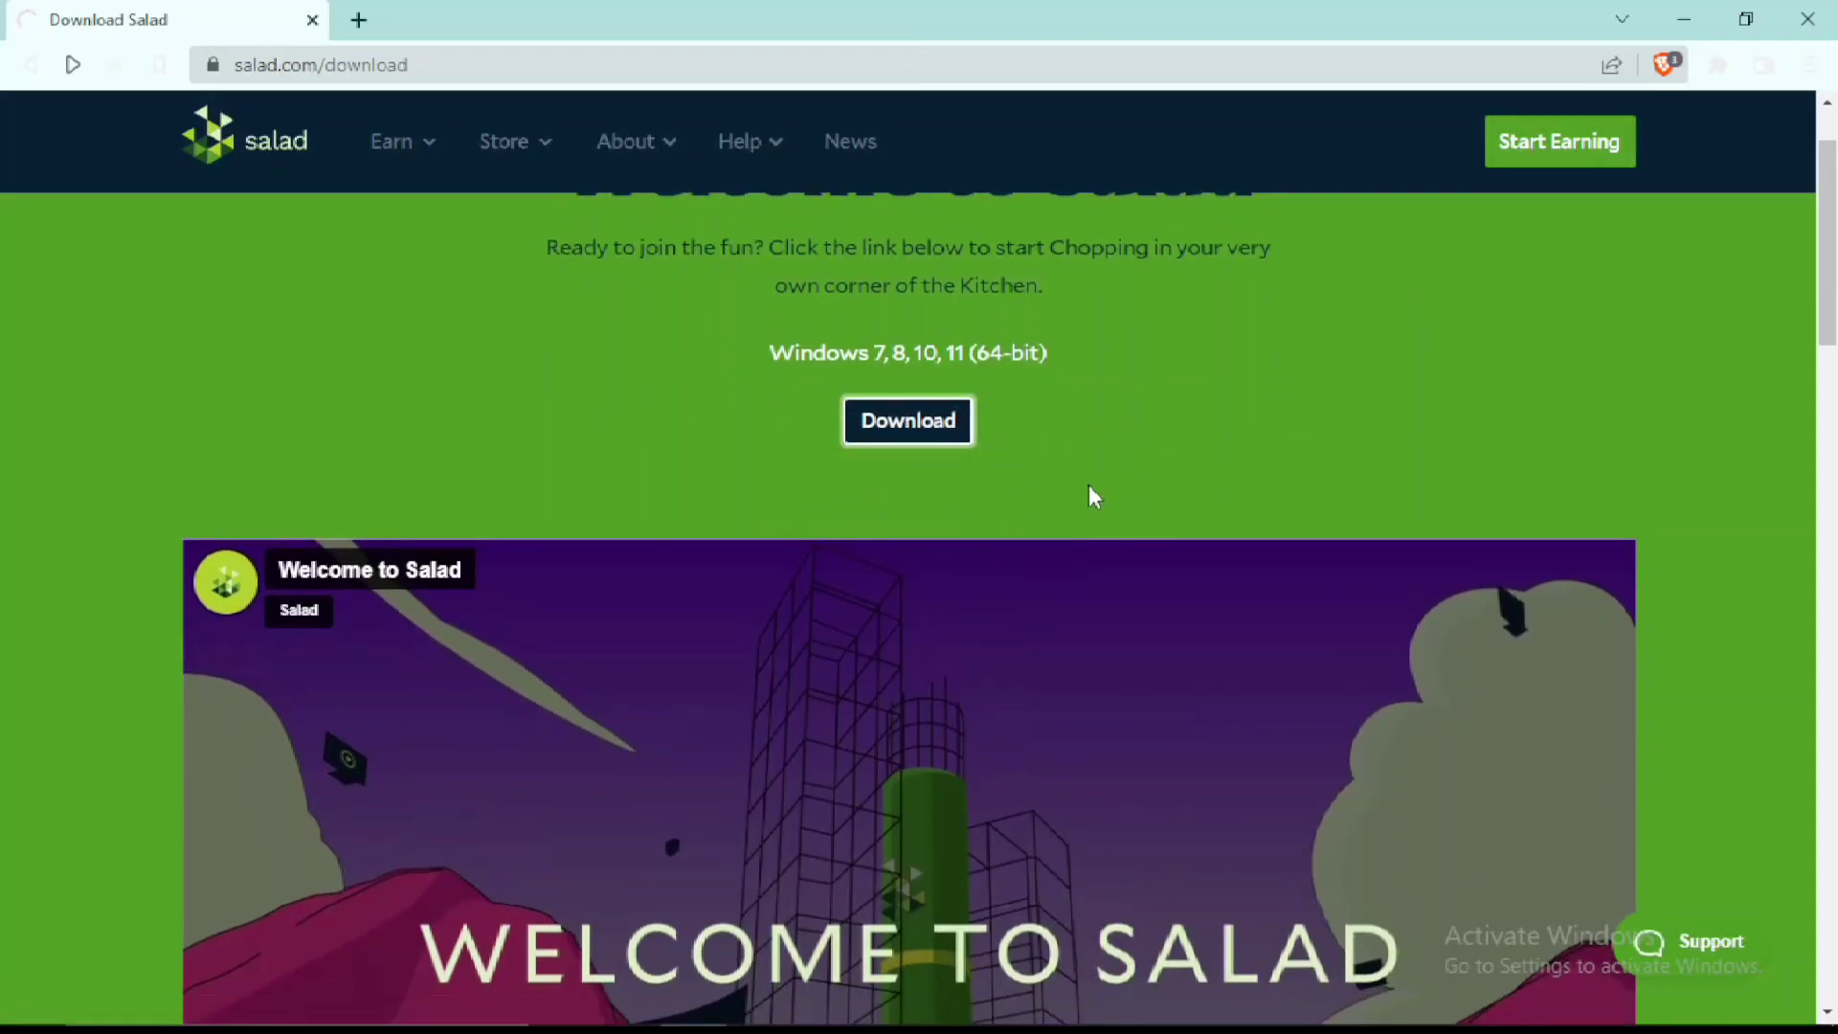
pyautogui.click(907, 419)
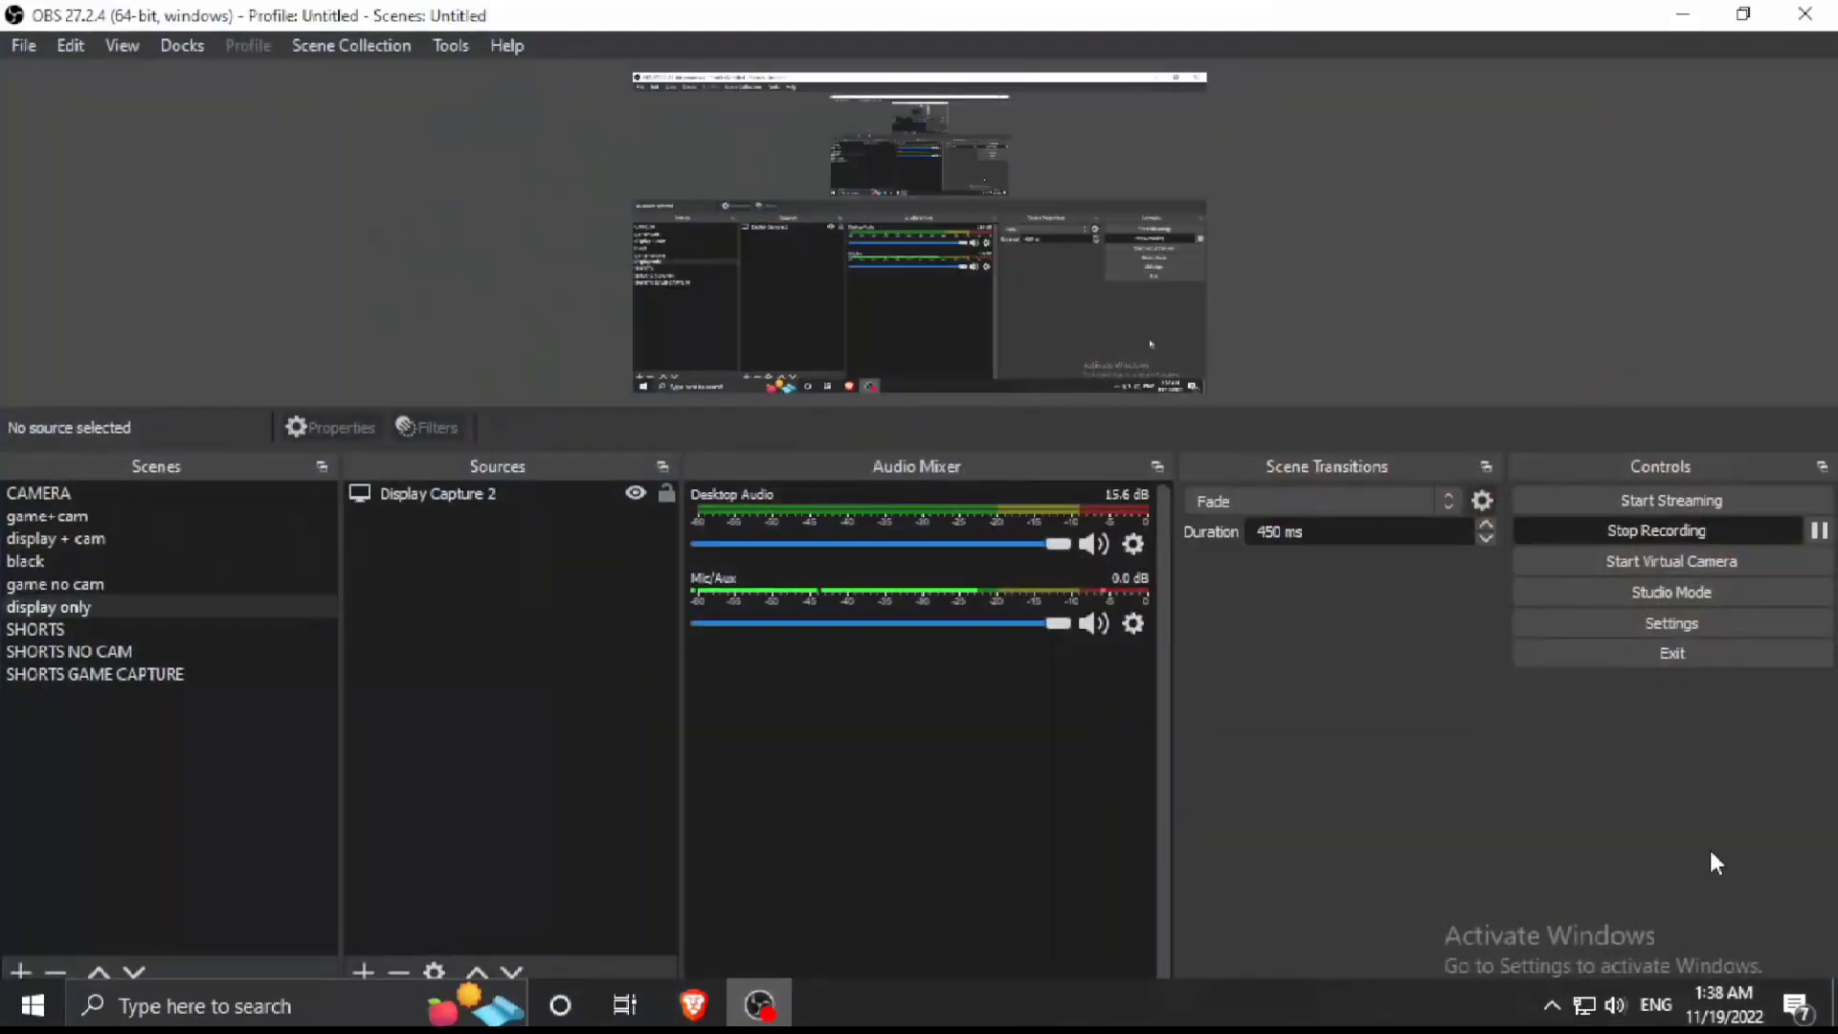
# Minimize OBS and search the taskbar for 'microsoft Store' and 'microsoft edge'
pyautogui.click(1683, 14)
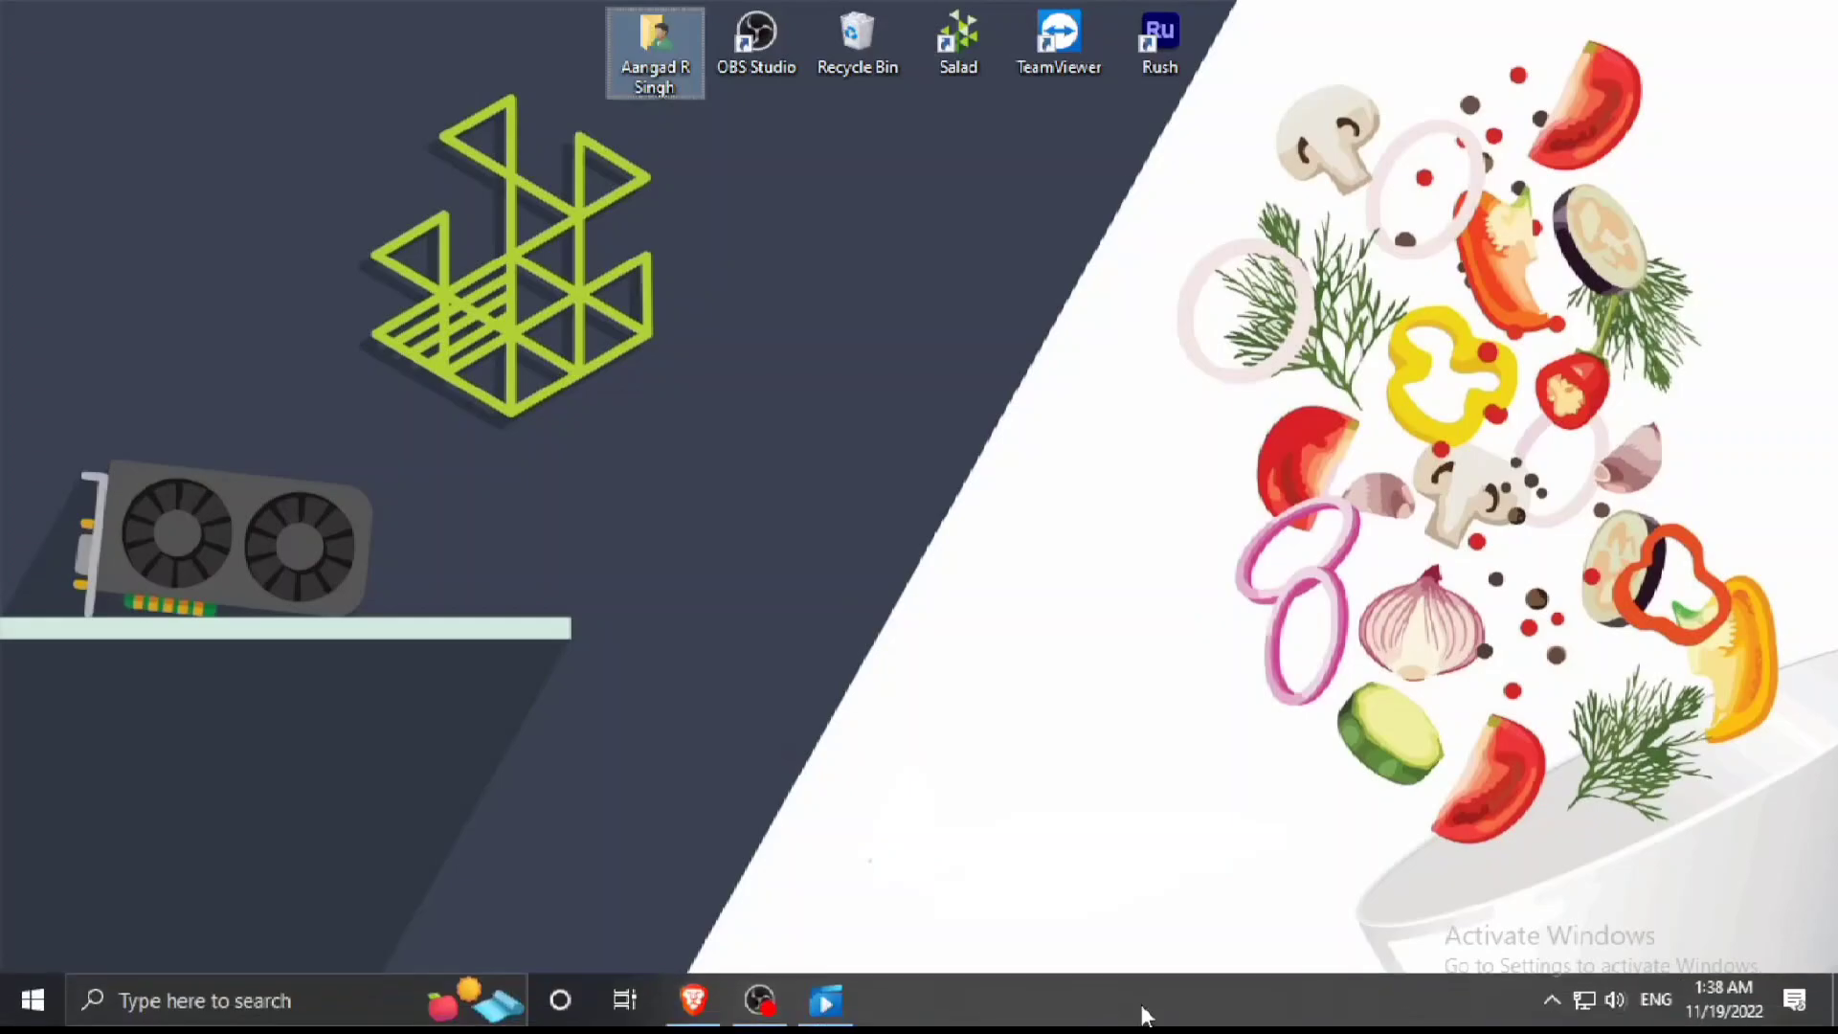
pyautogui.moveTo(1155, 1014)
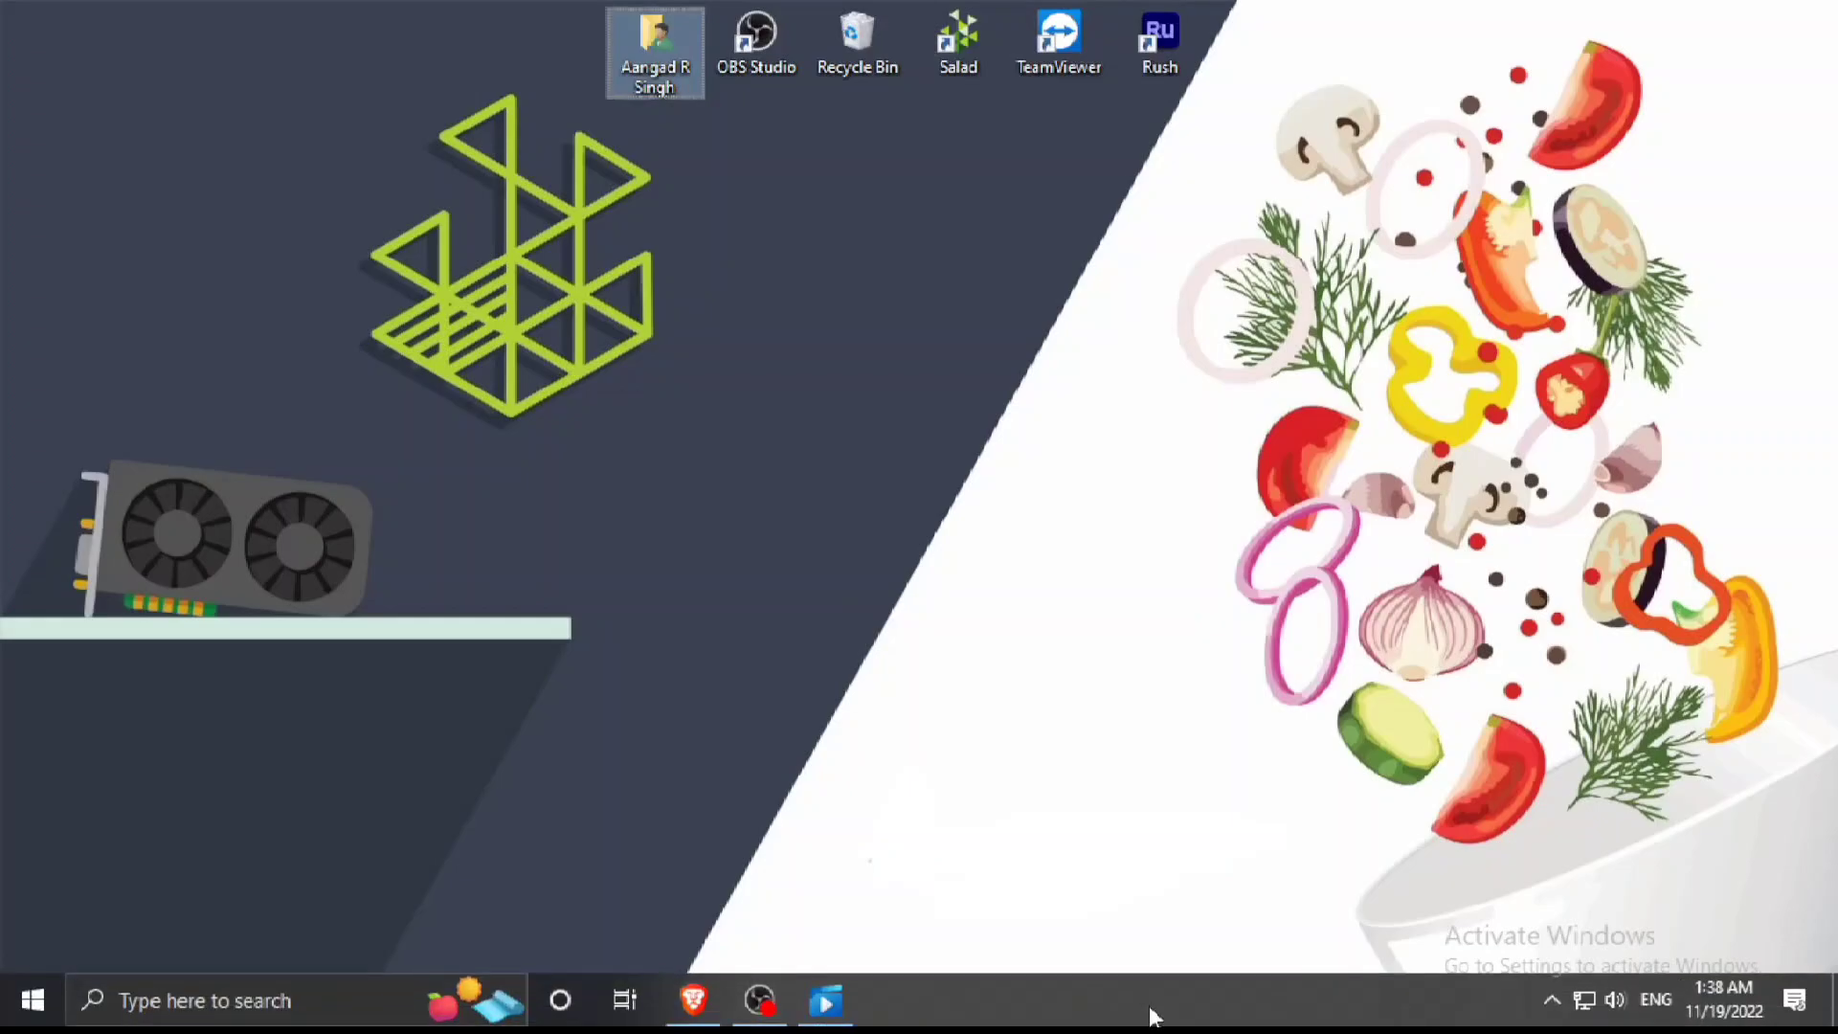
pyautogui.moveTo(1606, 1019)
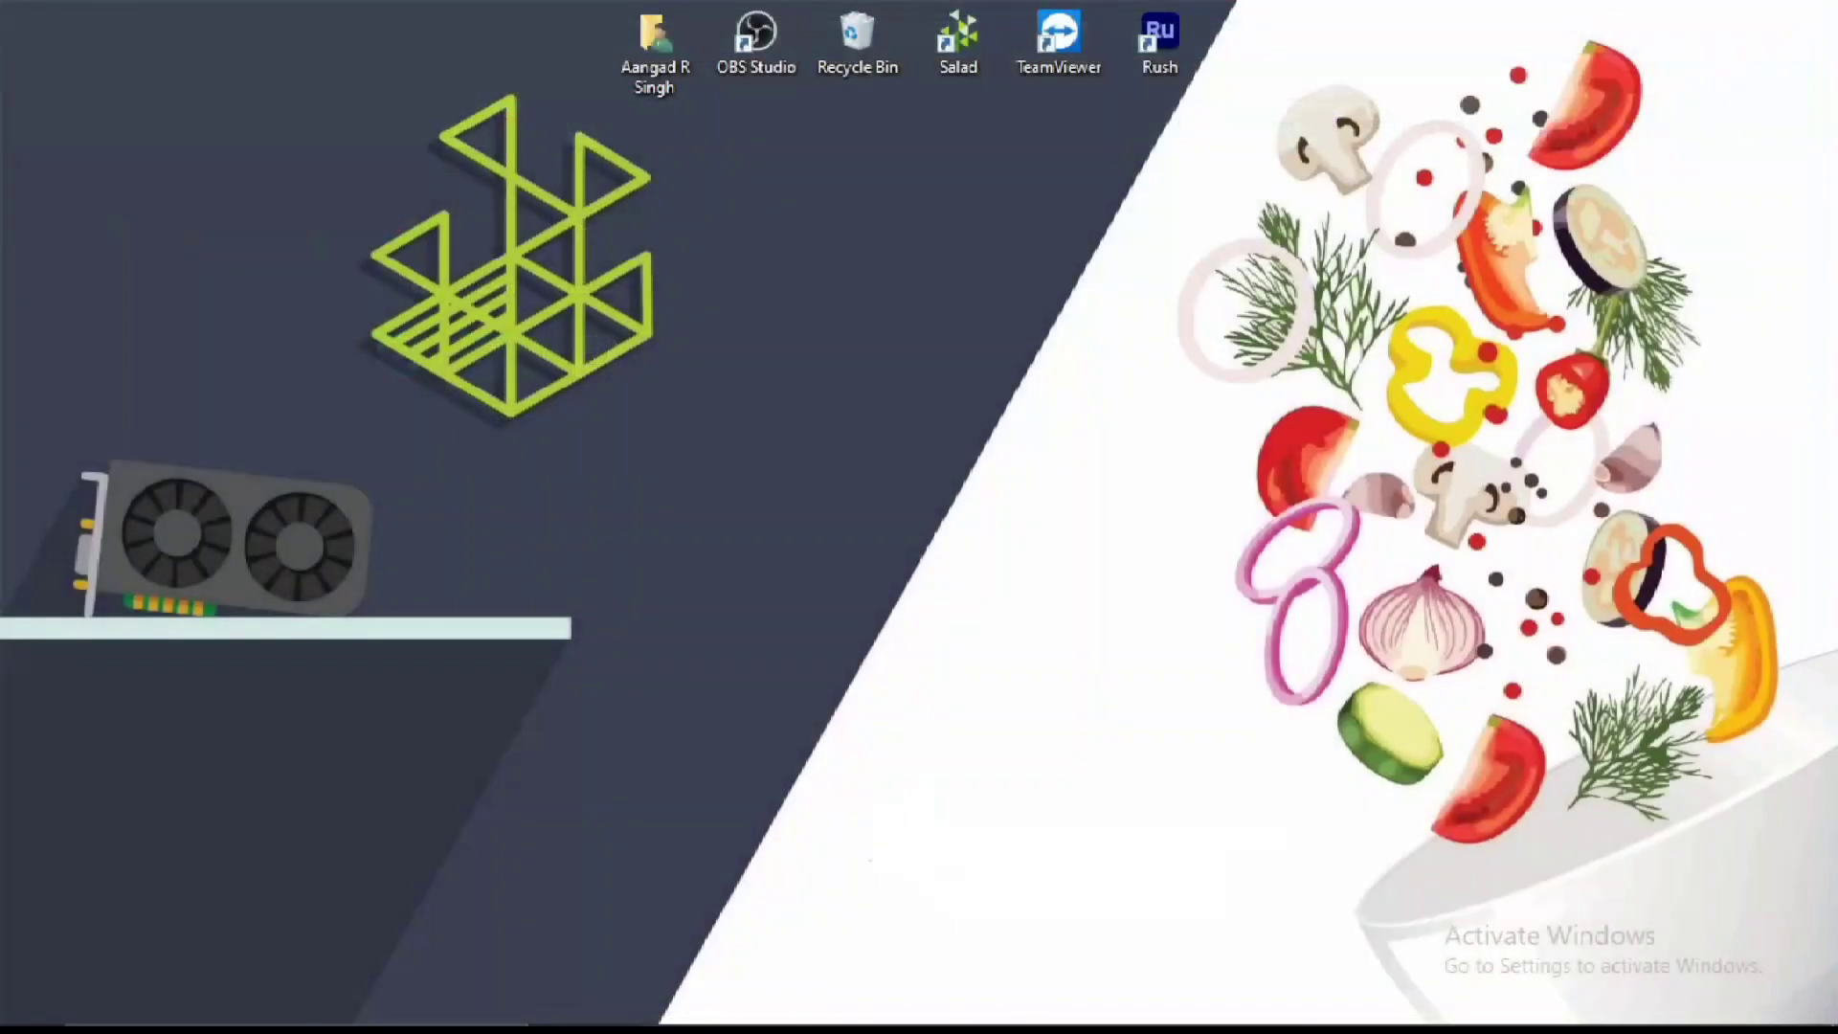
pyautogui.write('microsoft Store')
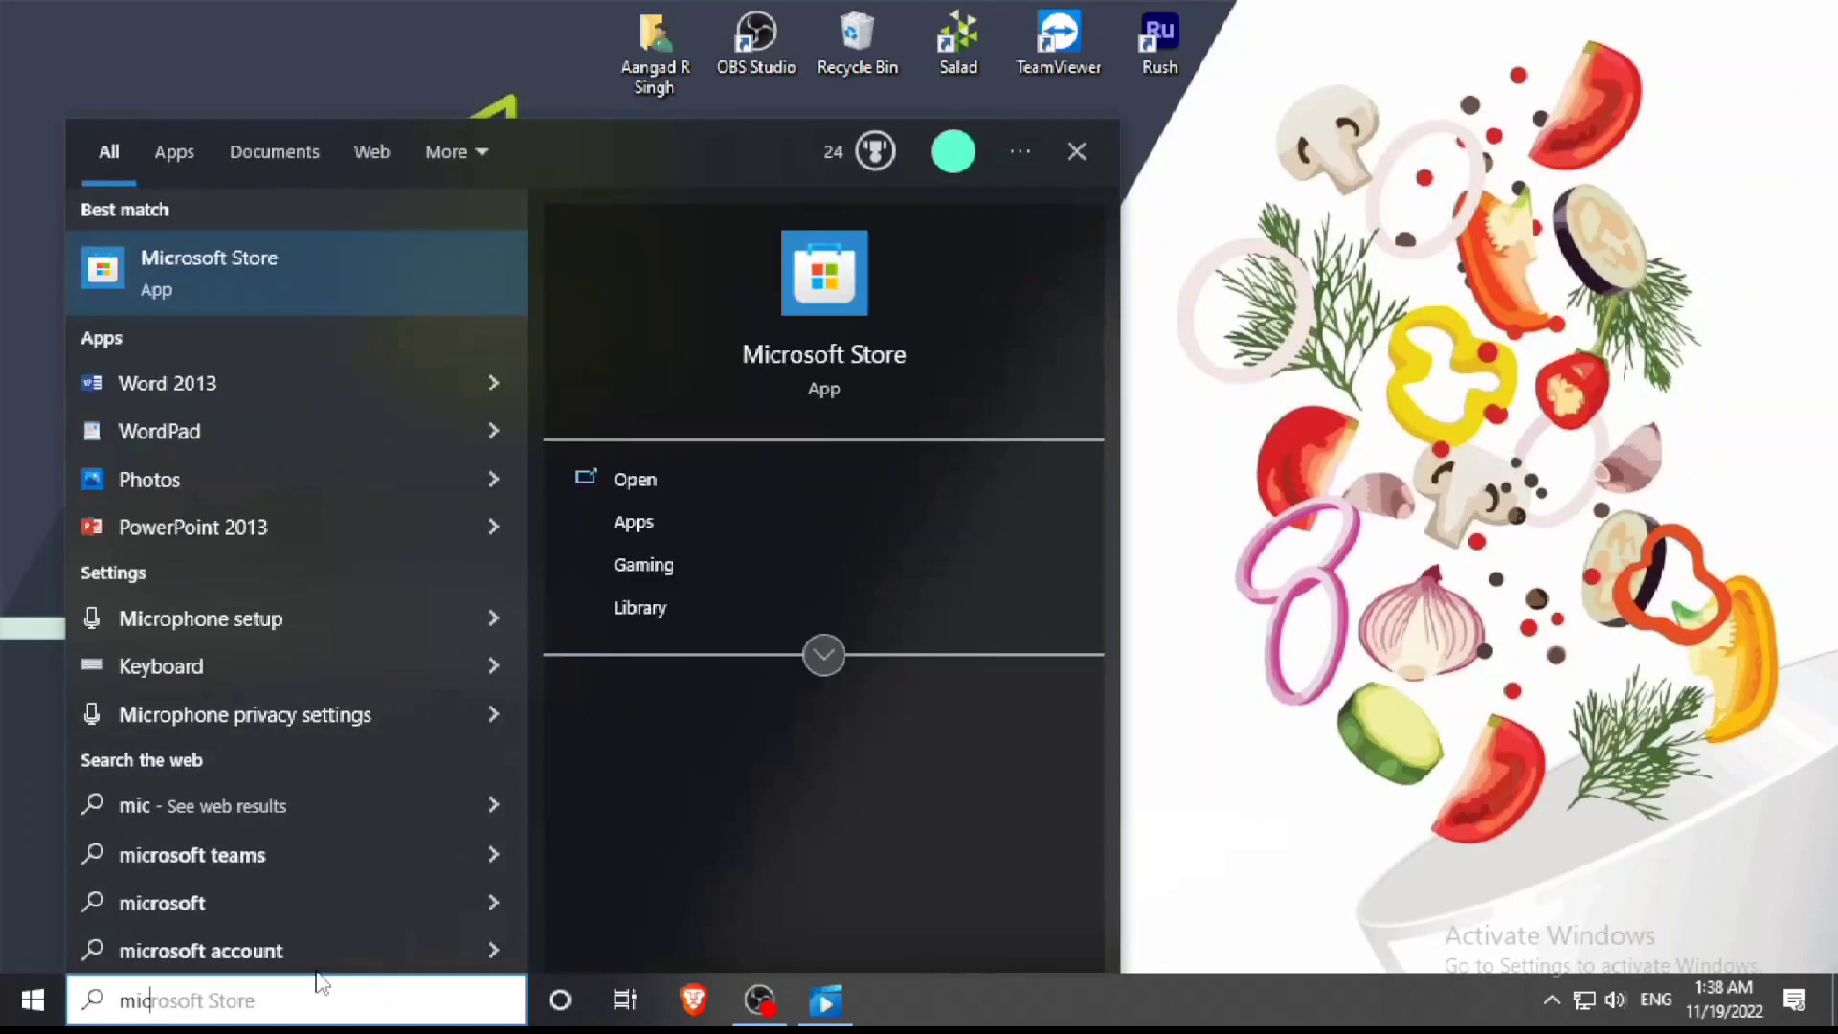
pyautogui.write('microsoft edge')
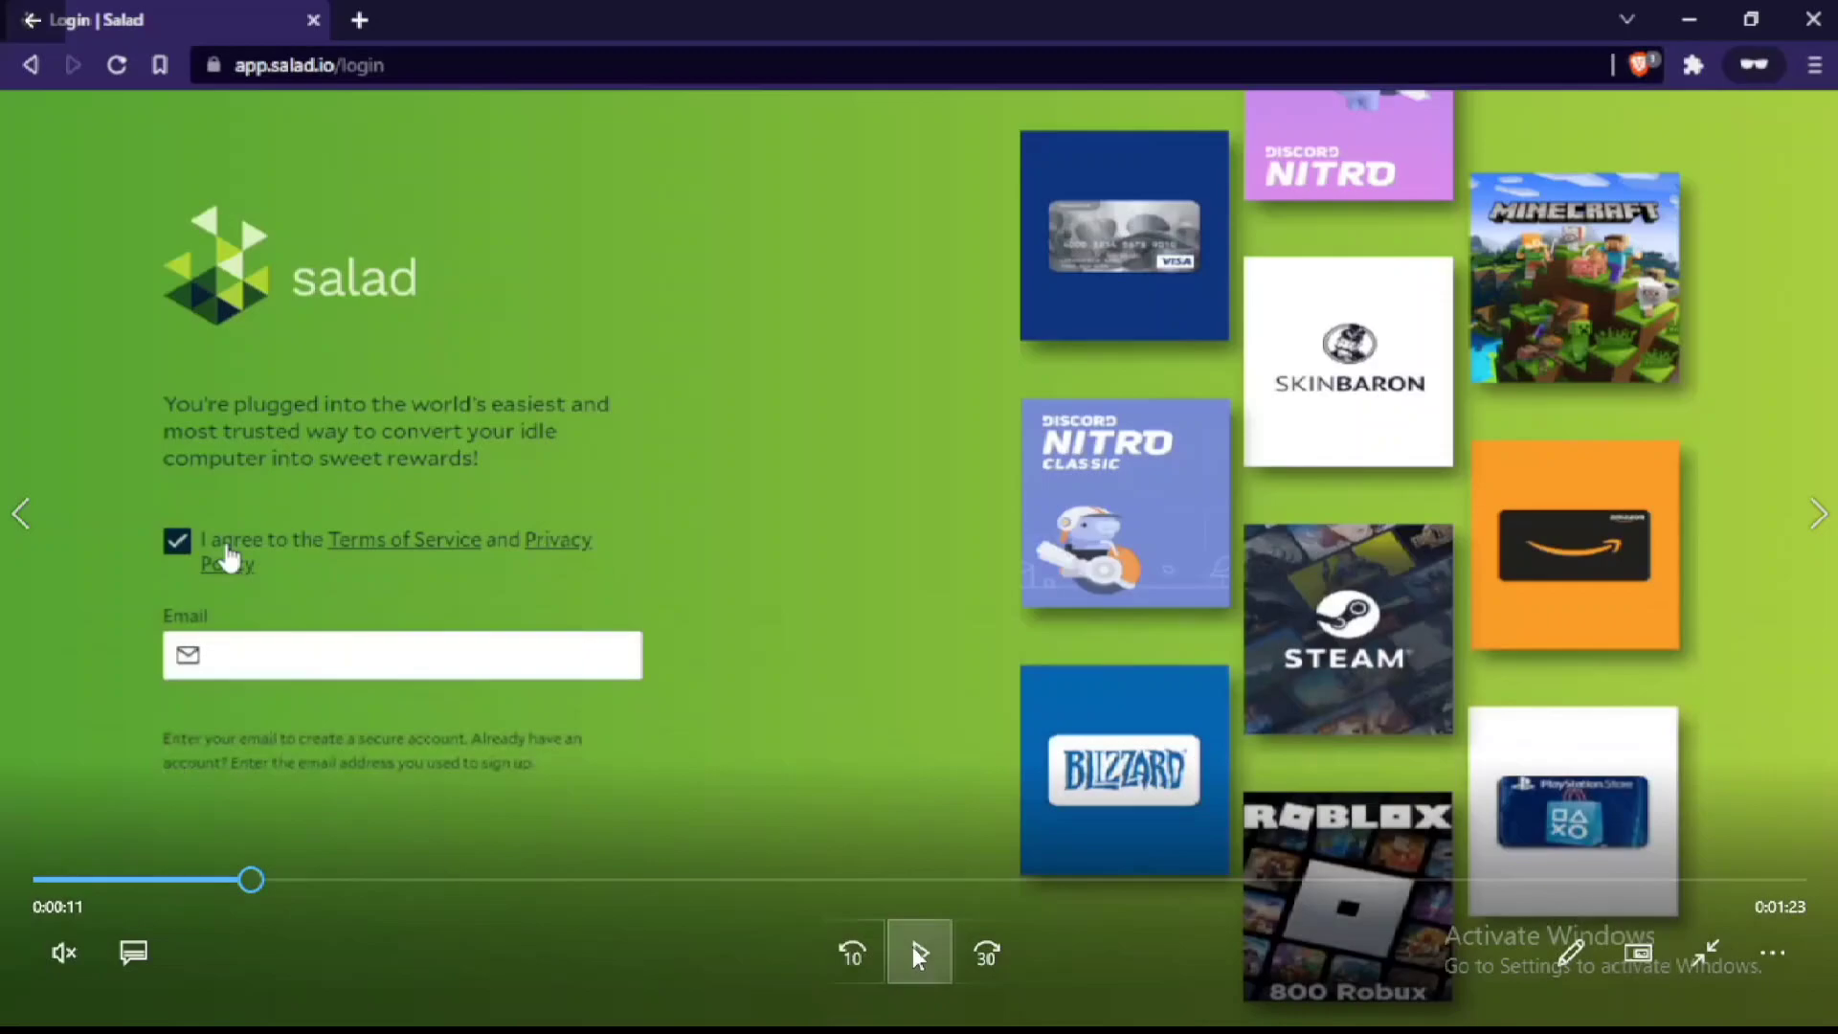
pyautogui.click(399, 654)
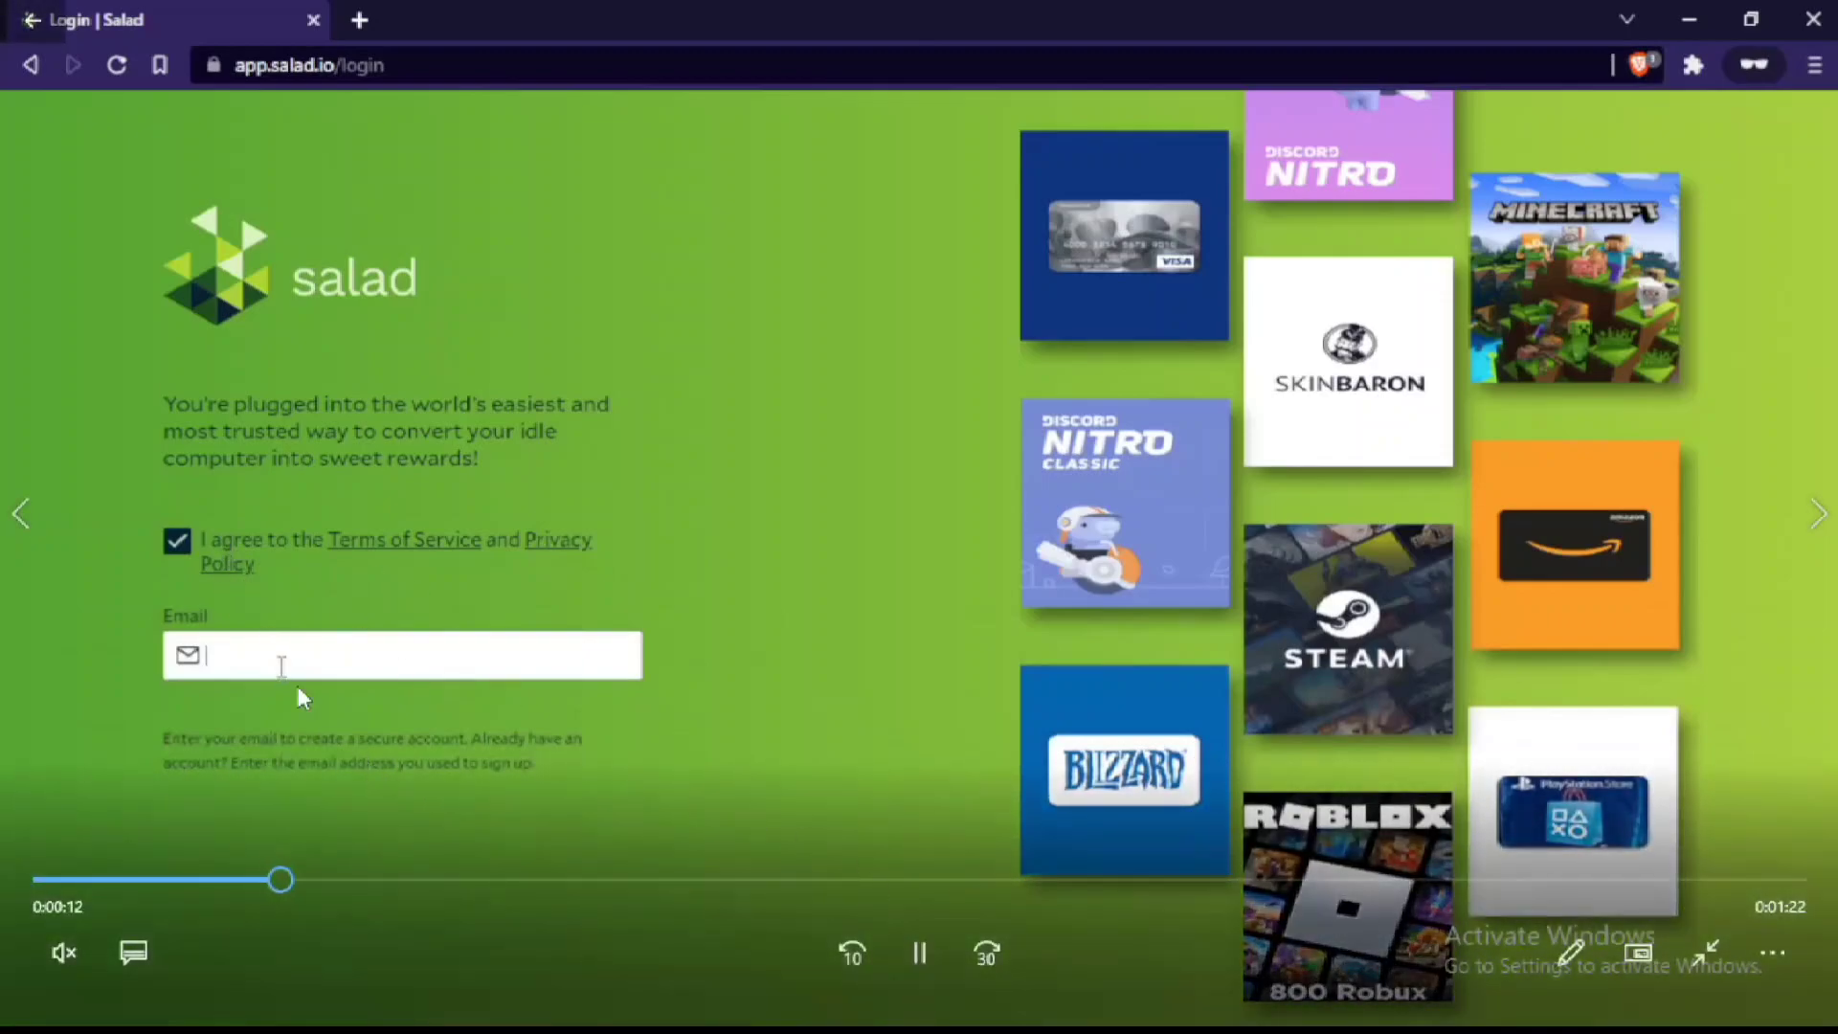
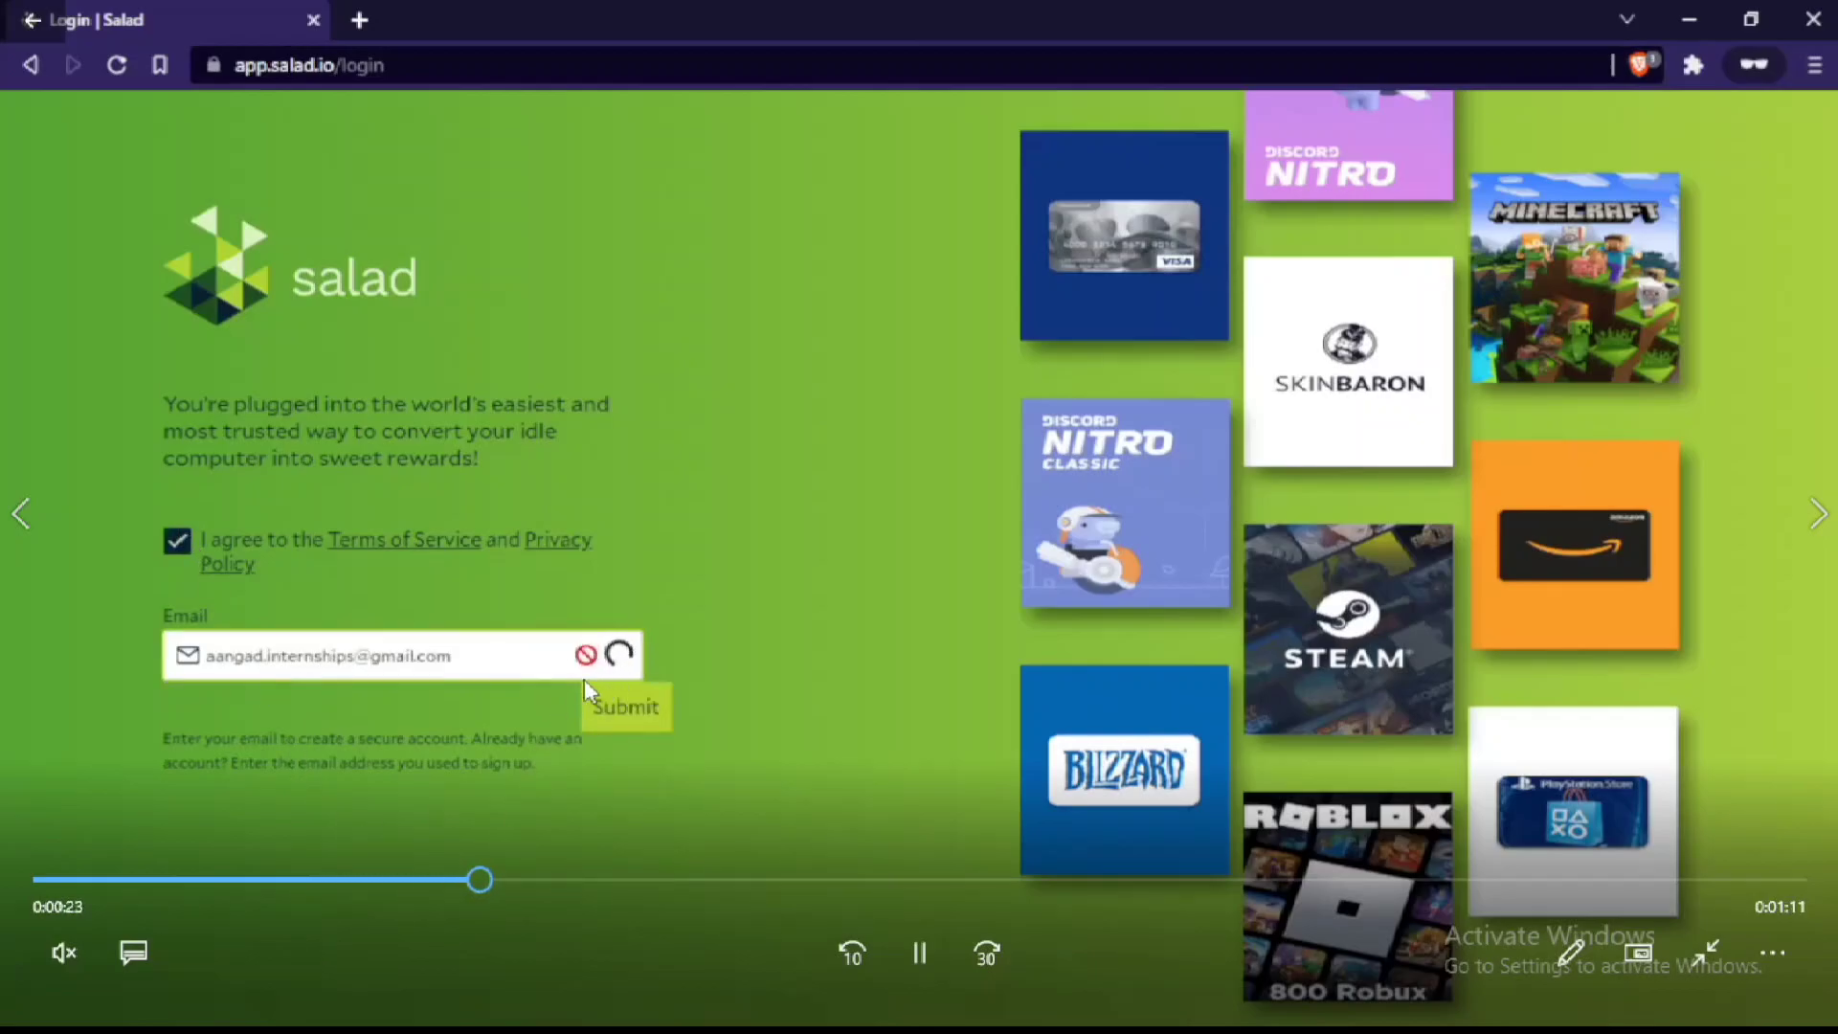
pyautogui.click(625, 705)
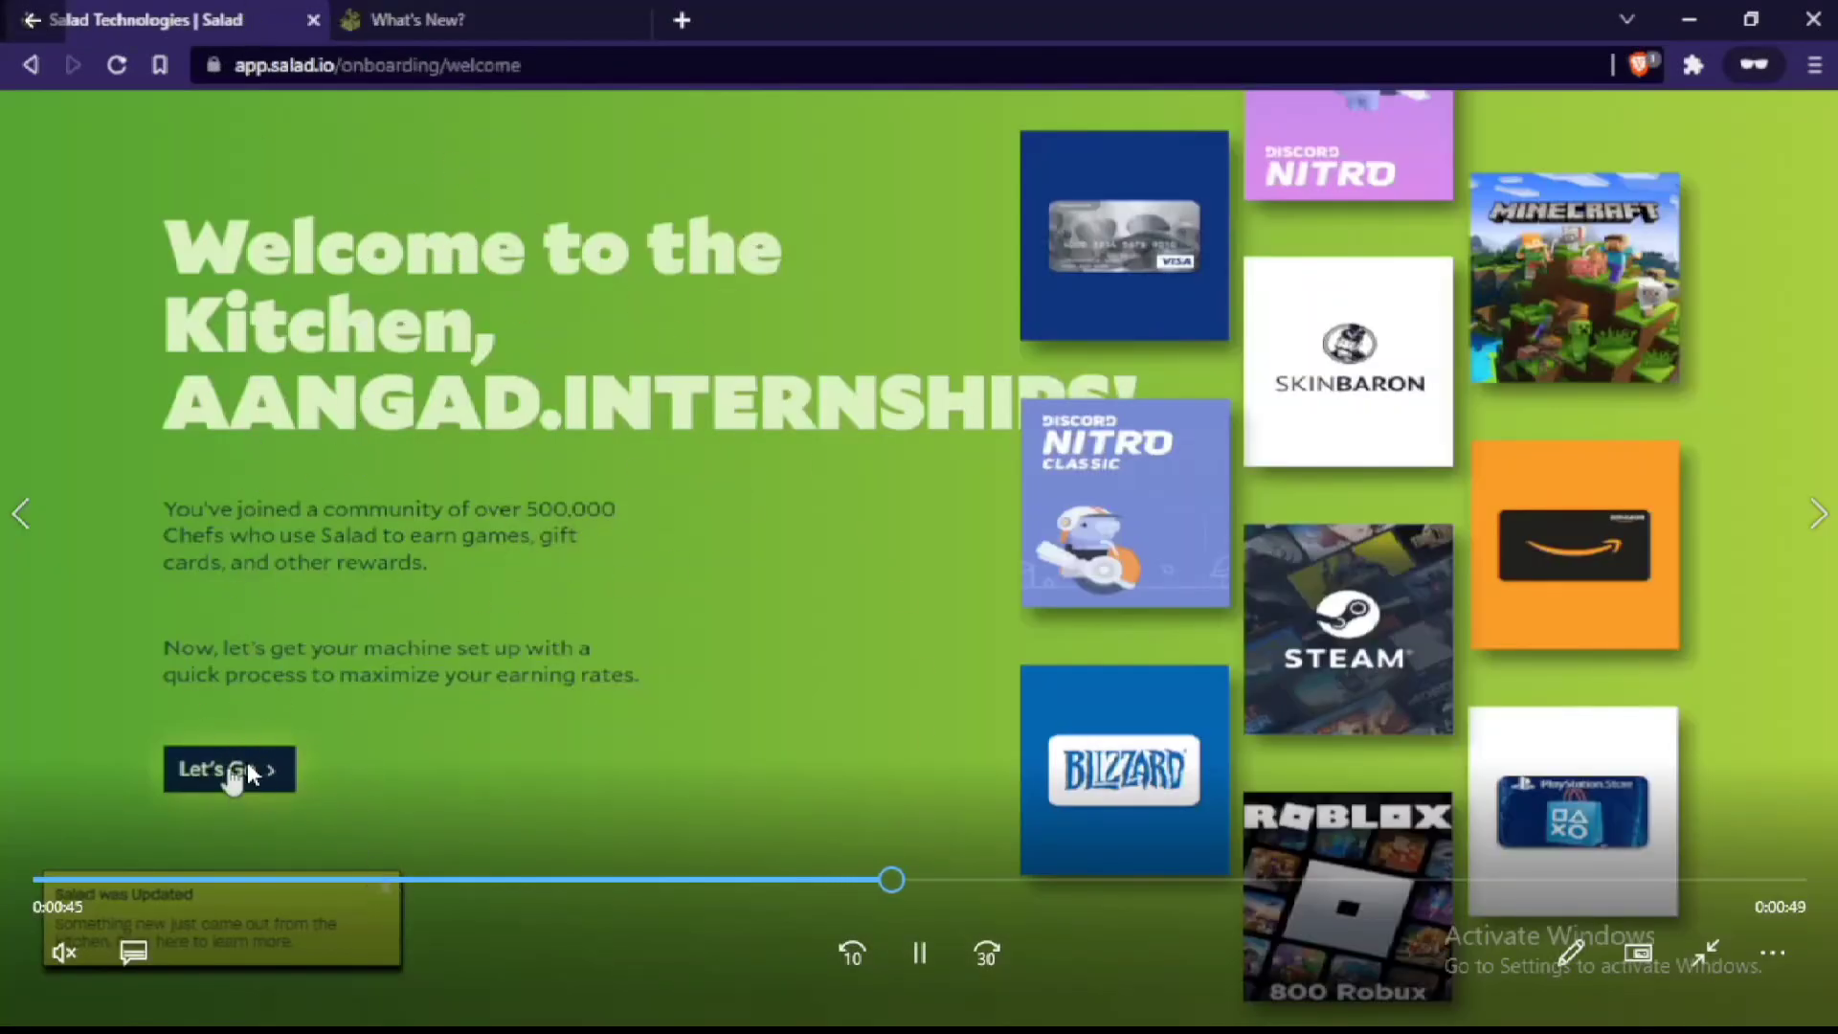
pyautogui.click(229, 769)
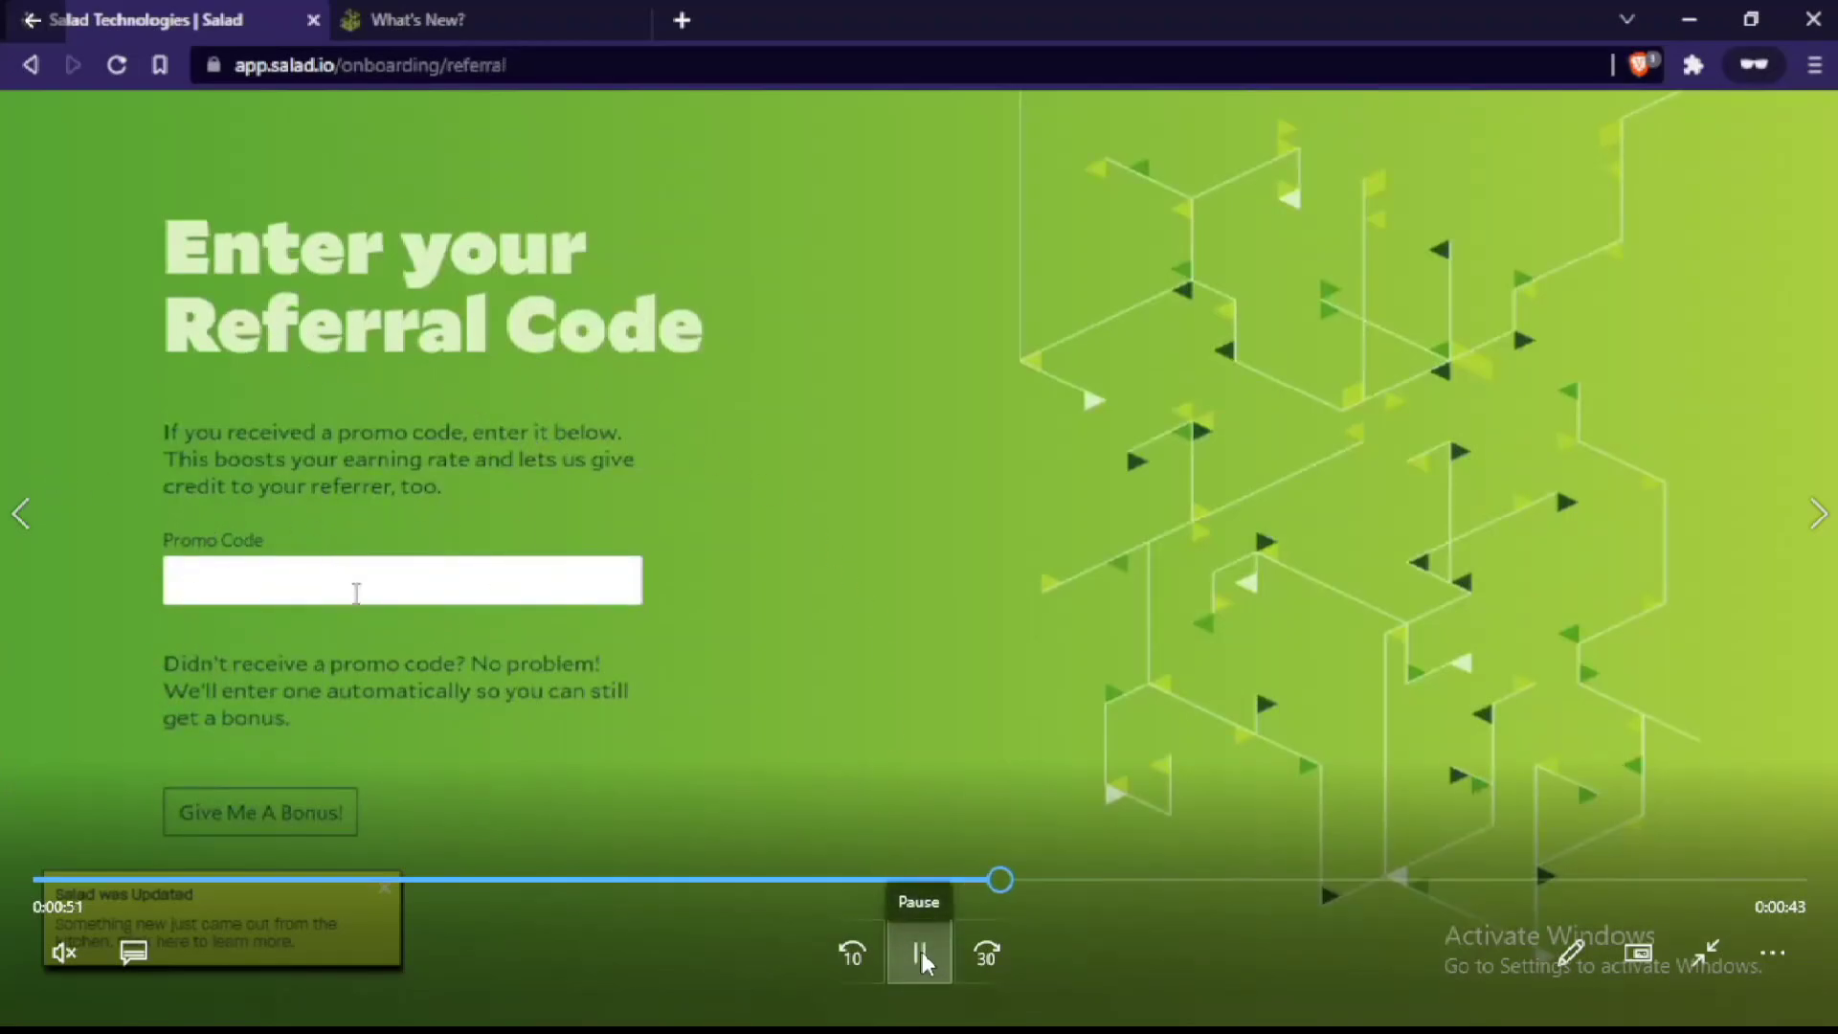
pyautogui.moveTo(528, 545)
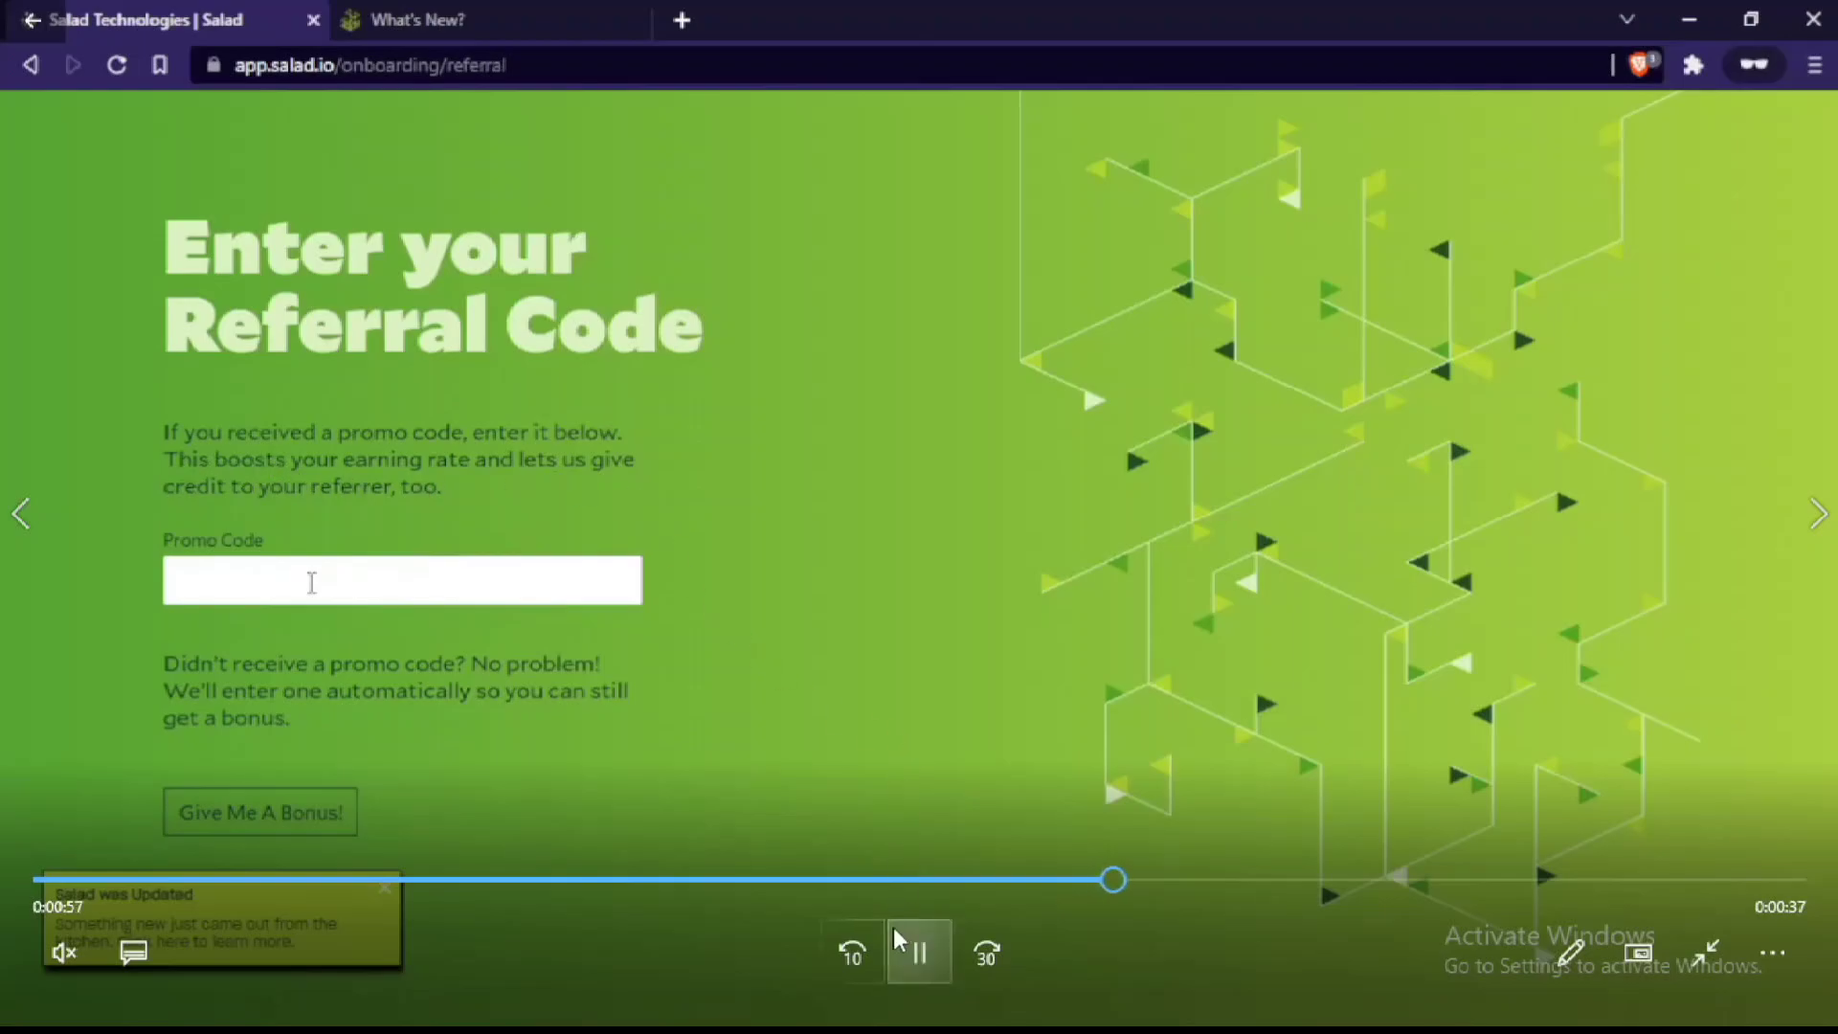
pyautogui.moveTo(919, 951)
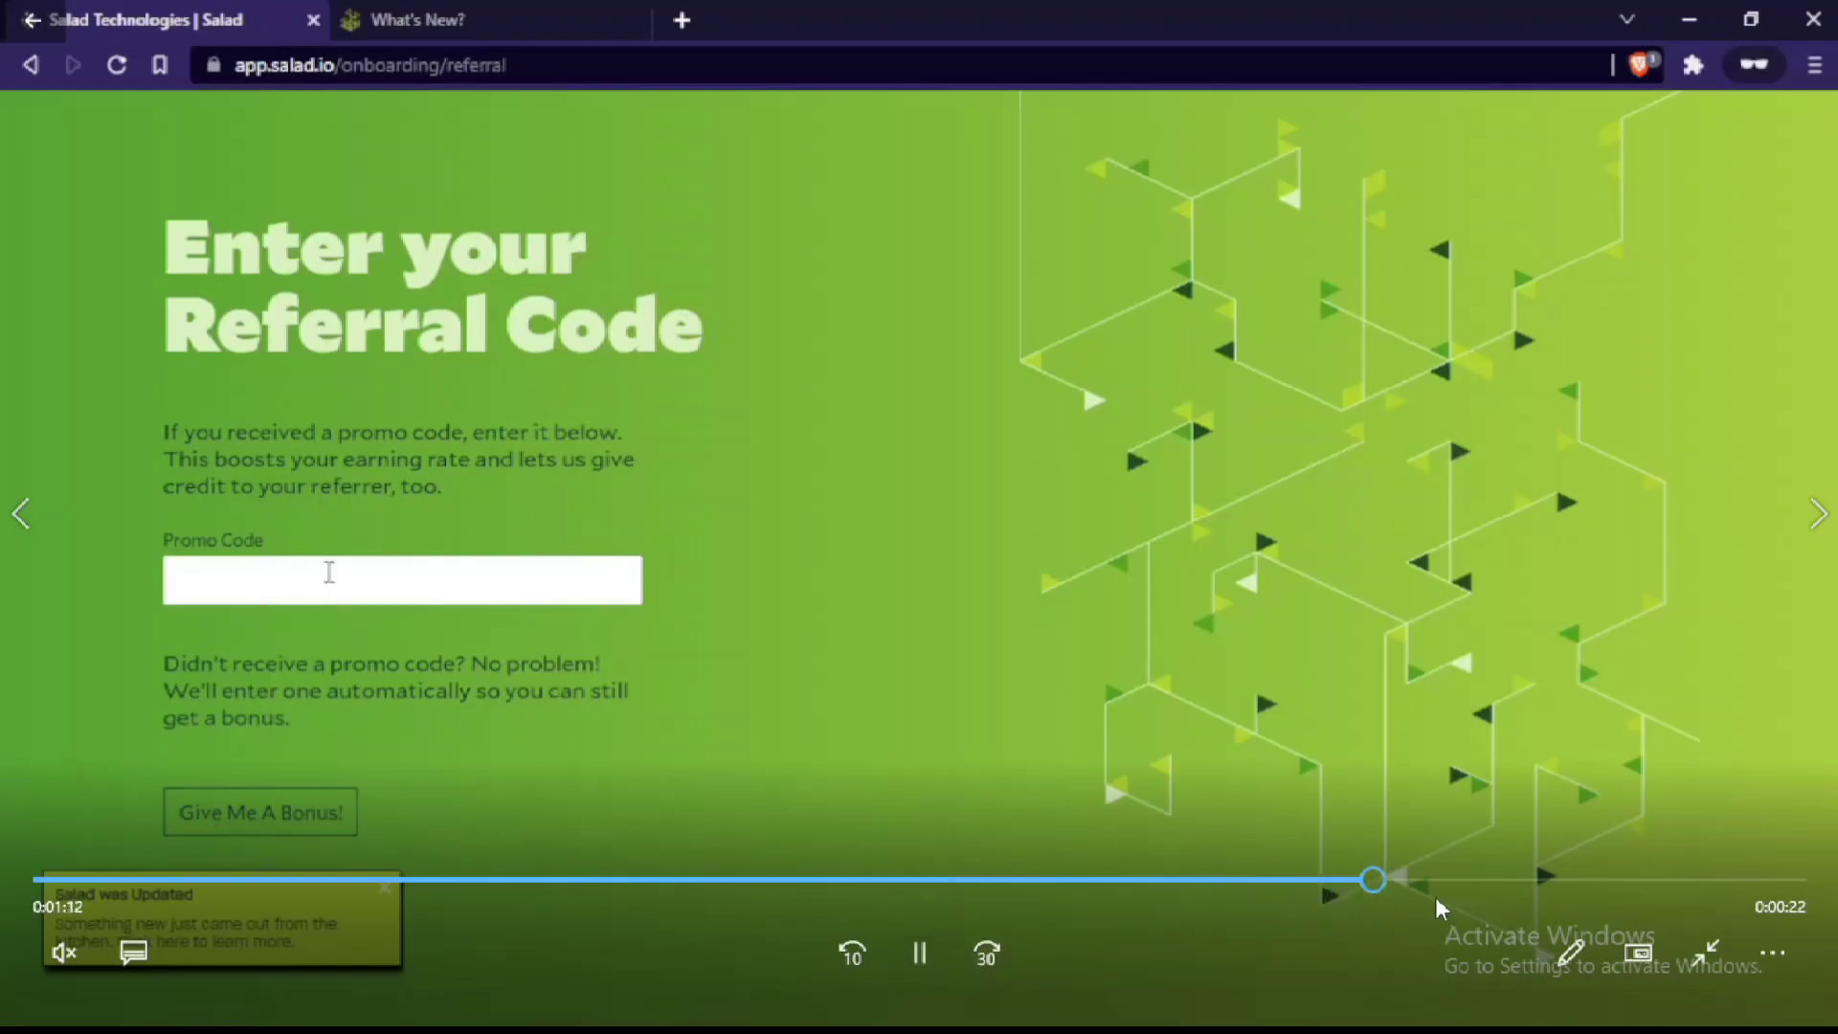
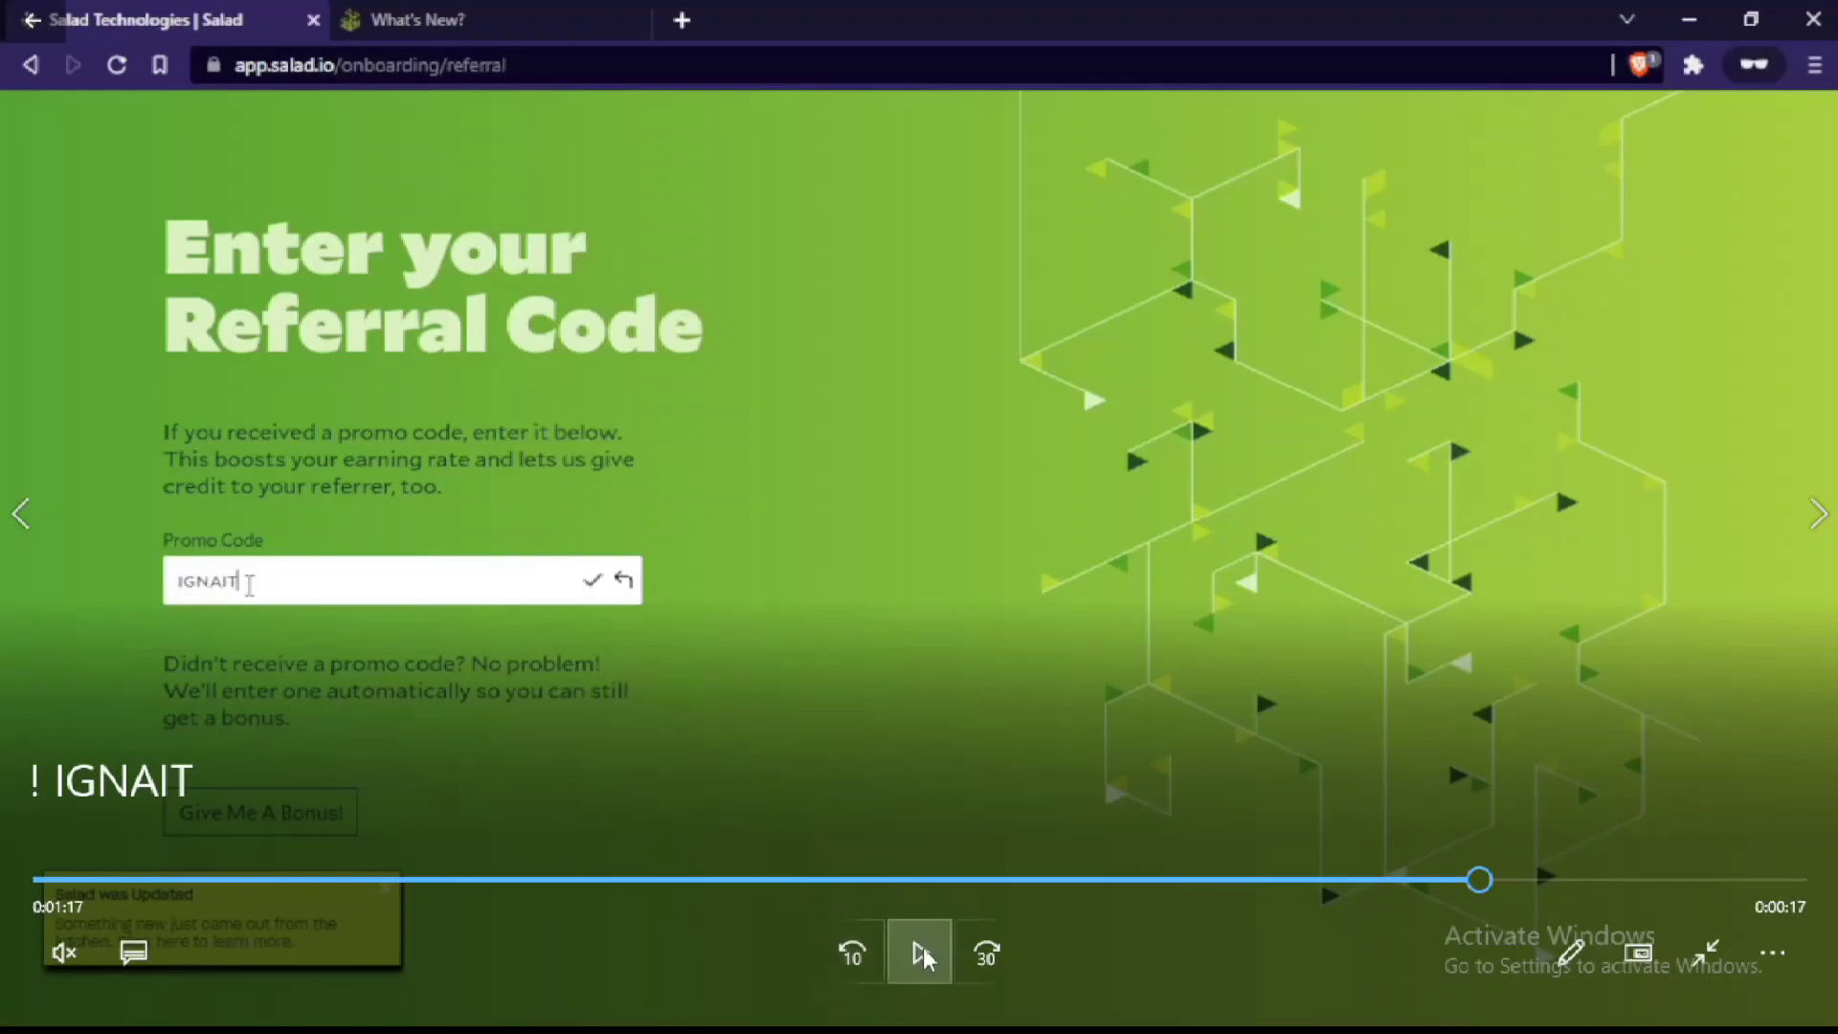
pyautogui.moveTo(920, 952)
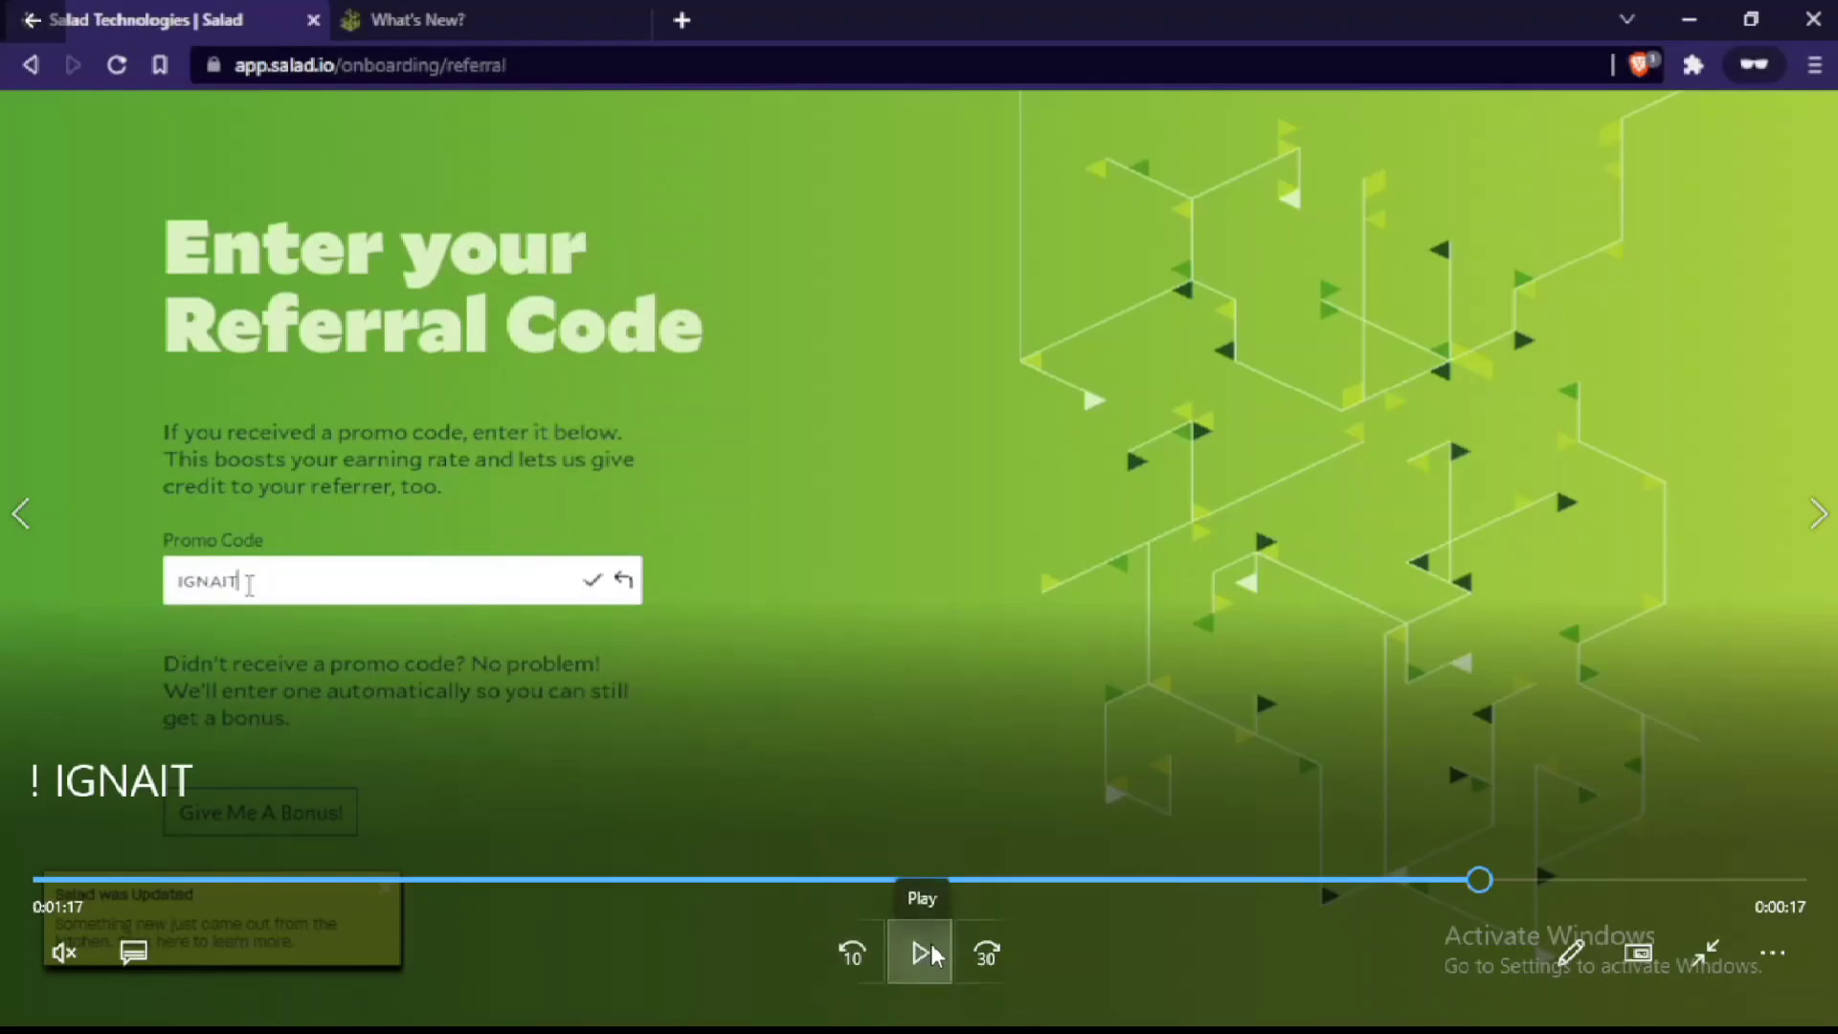
pyautogui.click(920, 952)
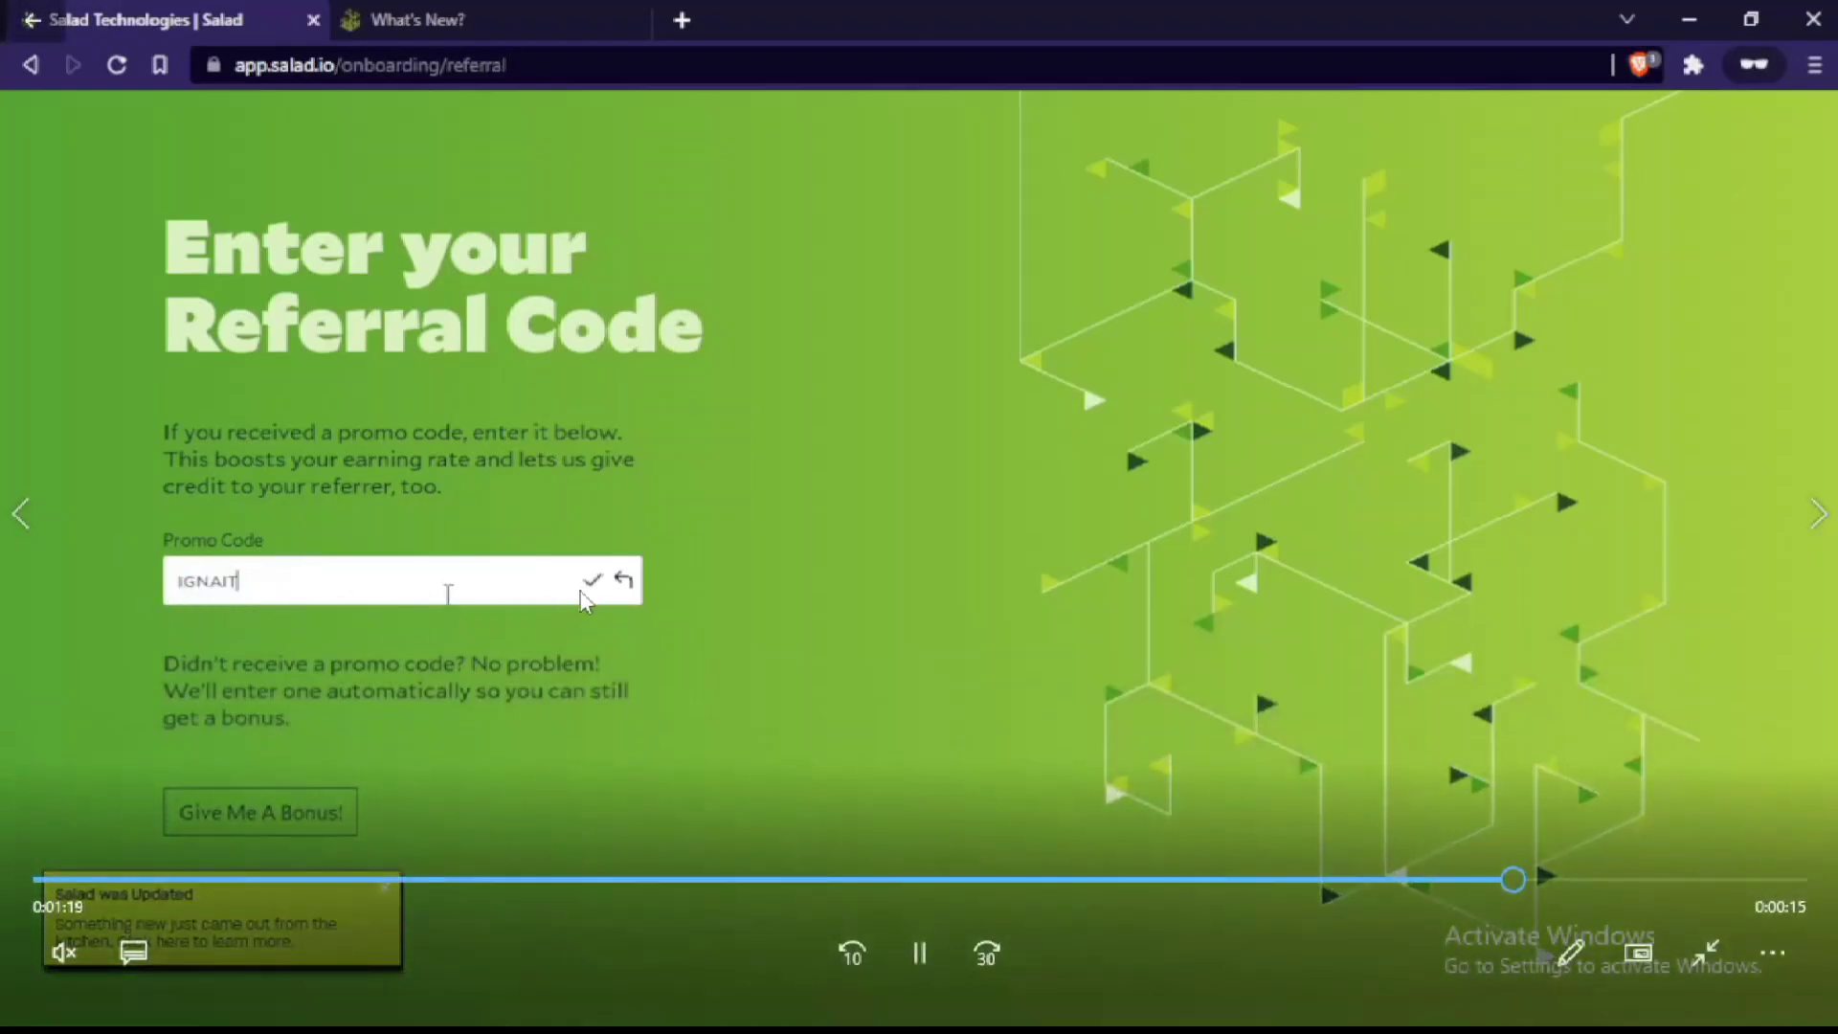
pyautogui.click(591, 579)
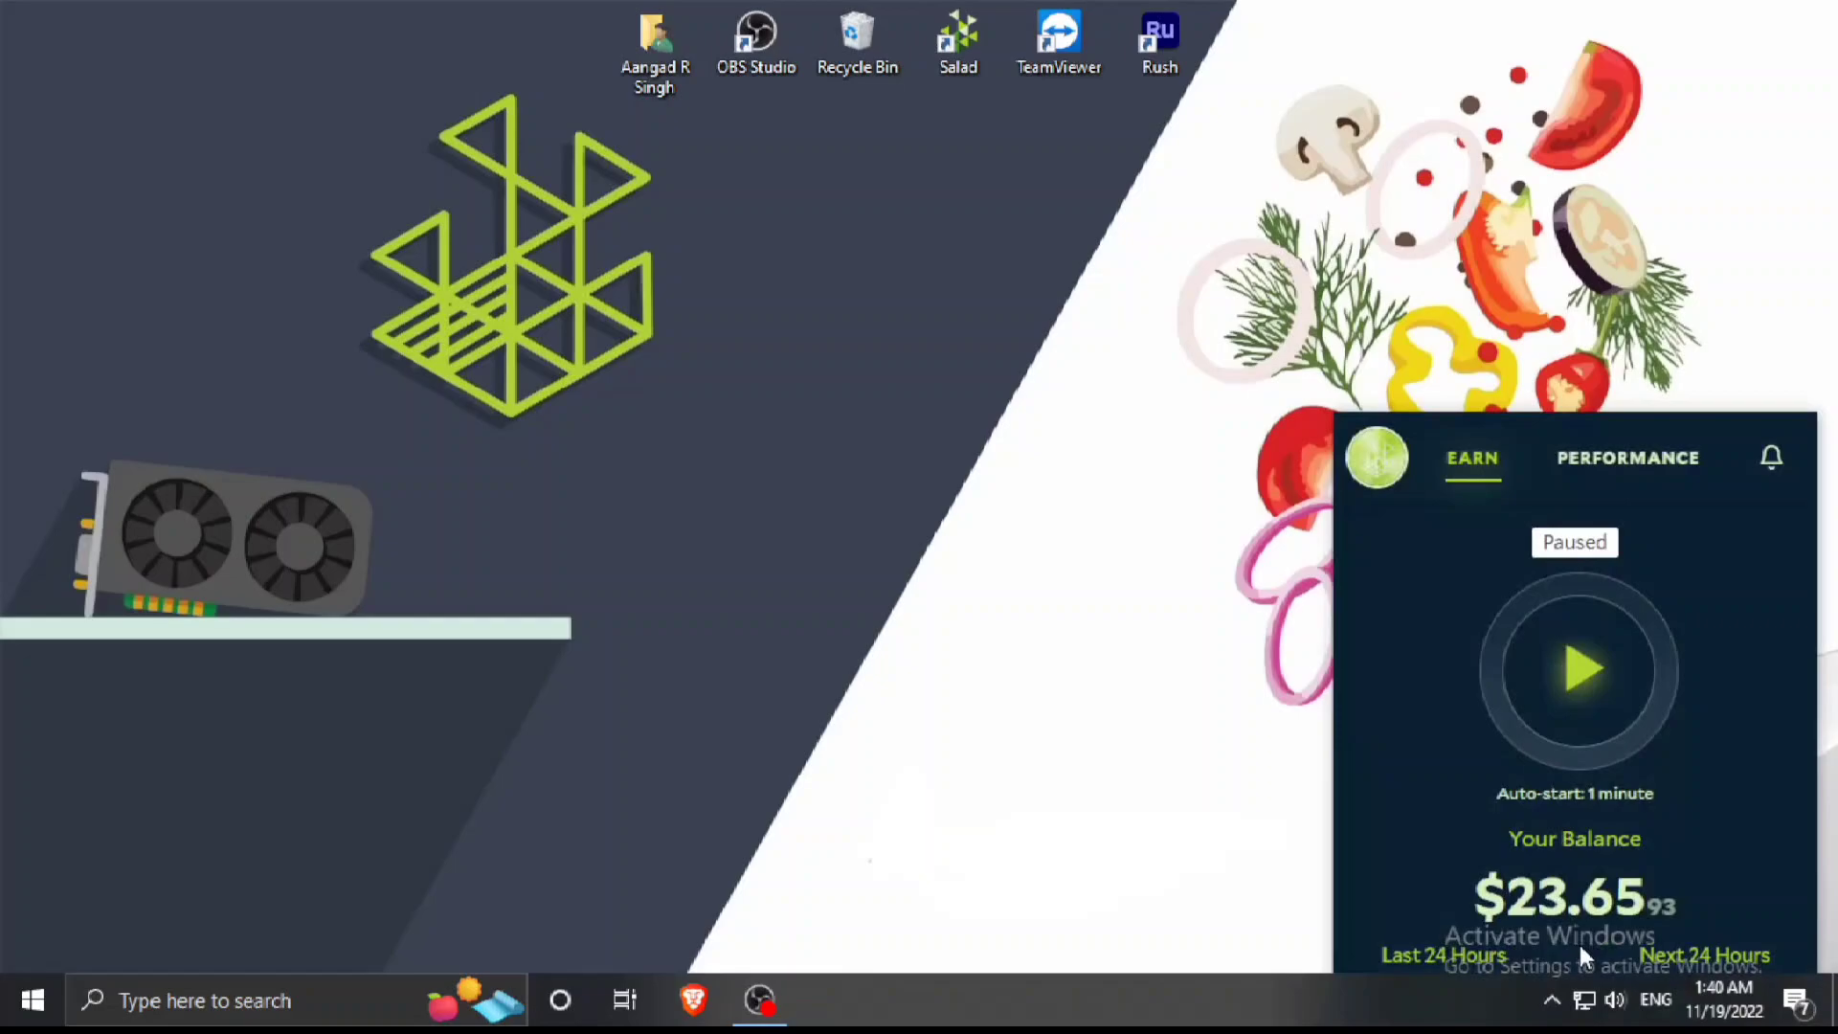
pyautogui.moveTo(1438, 769)
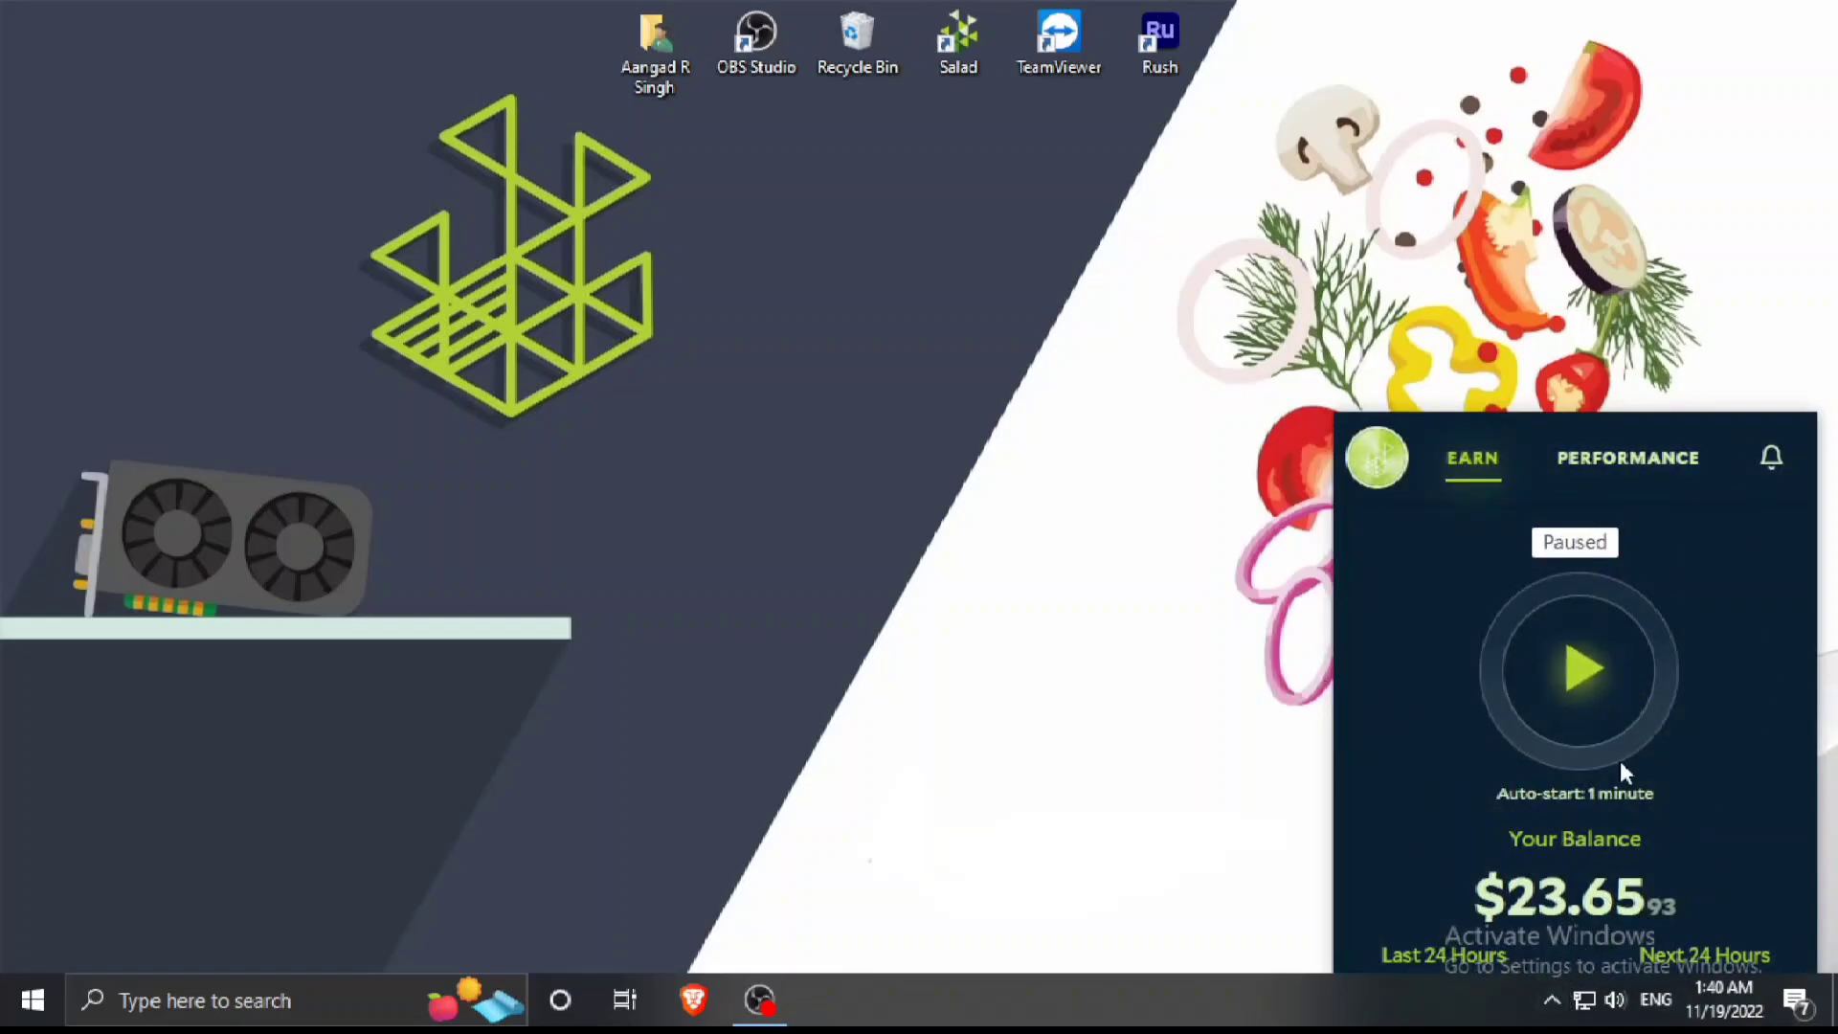
# Switch the Salad widget to PERFORMANCE, showing the GTX 1650 and i5-10400F
pyautogui.click(1627, 457)
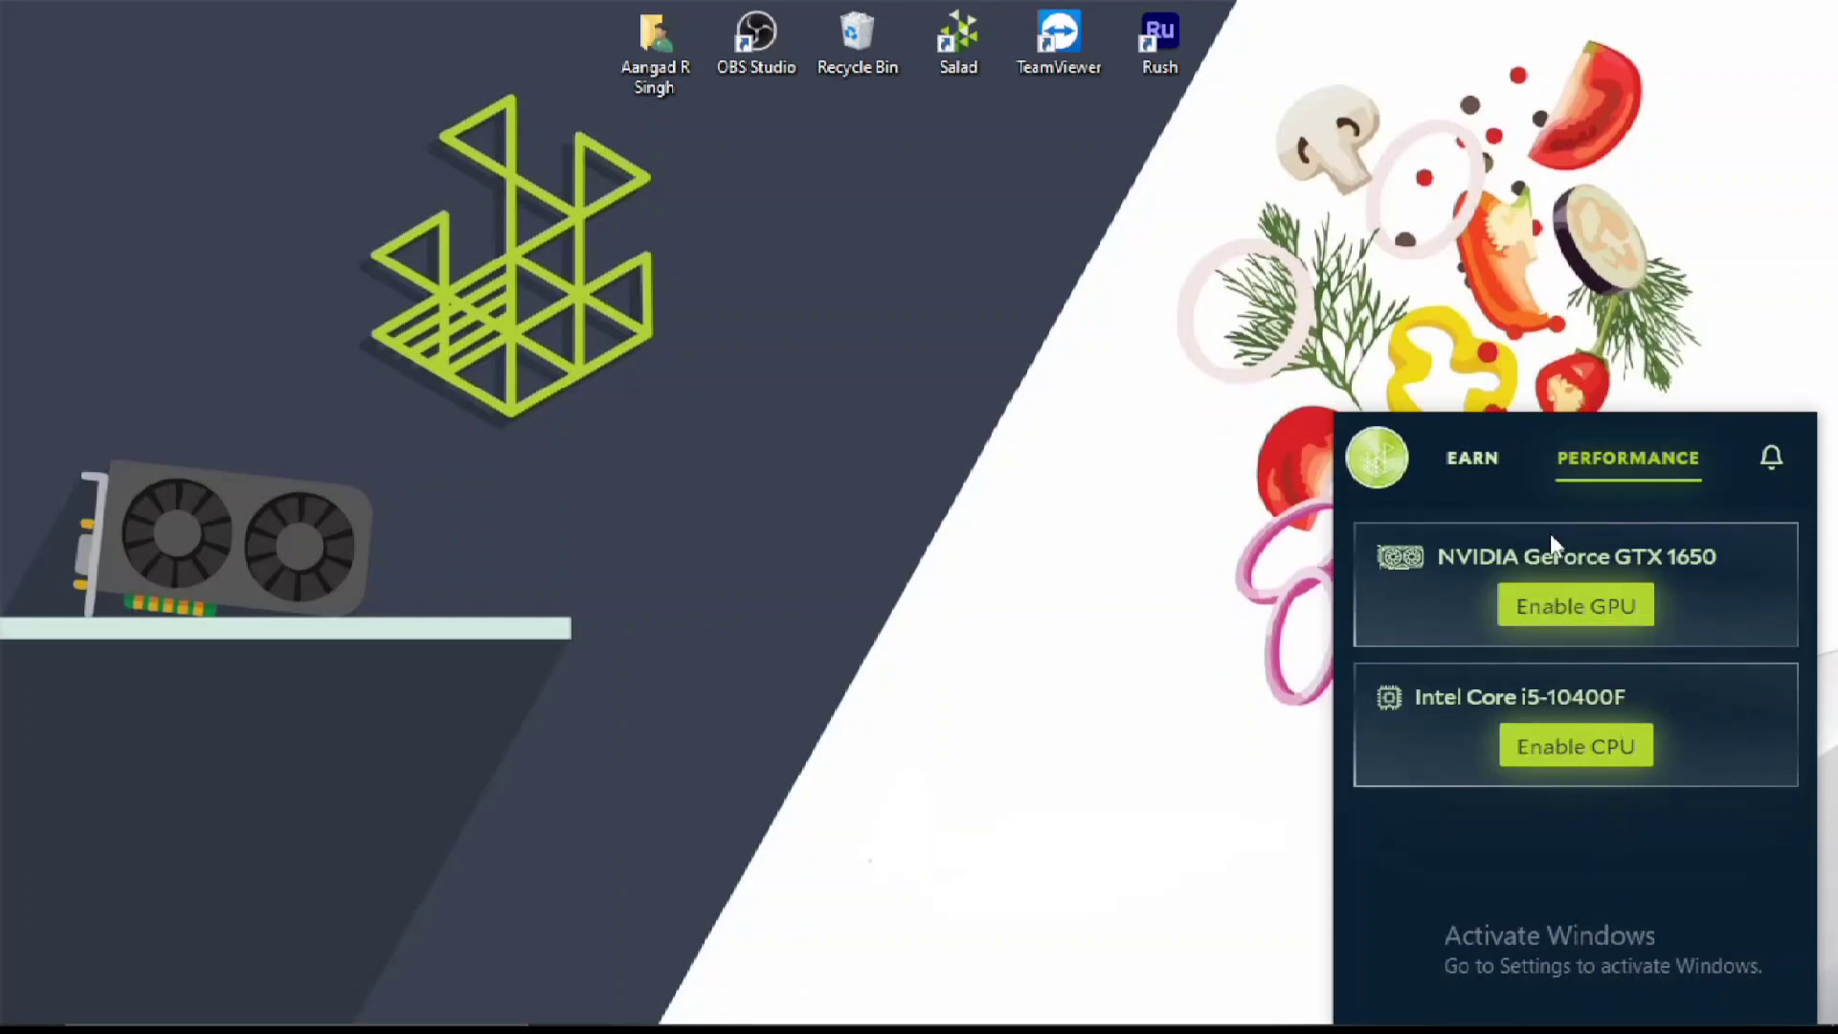
pyautogui.moveTo(1576, 605)
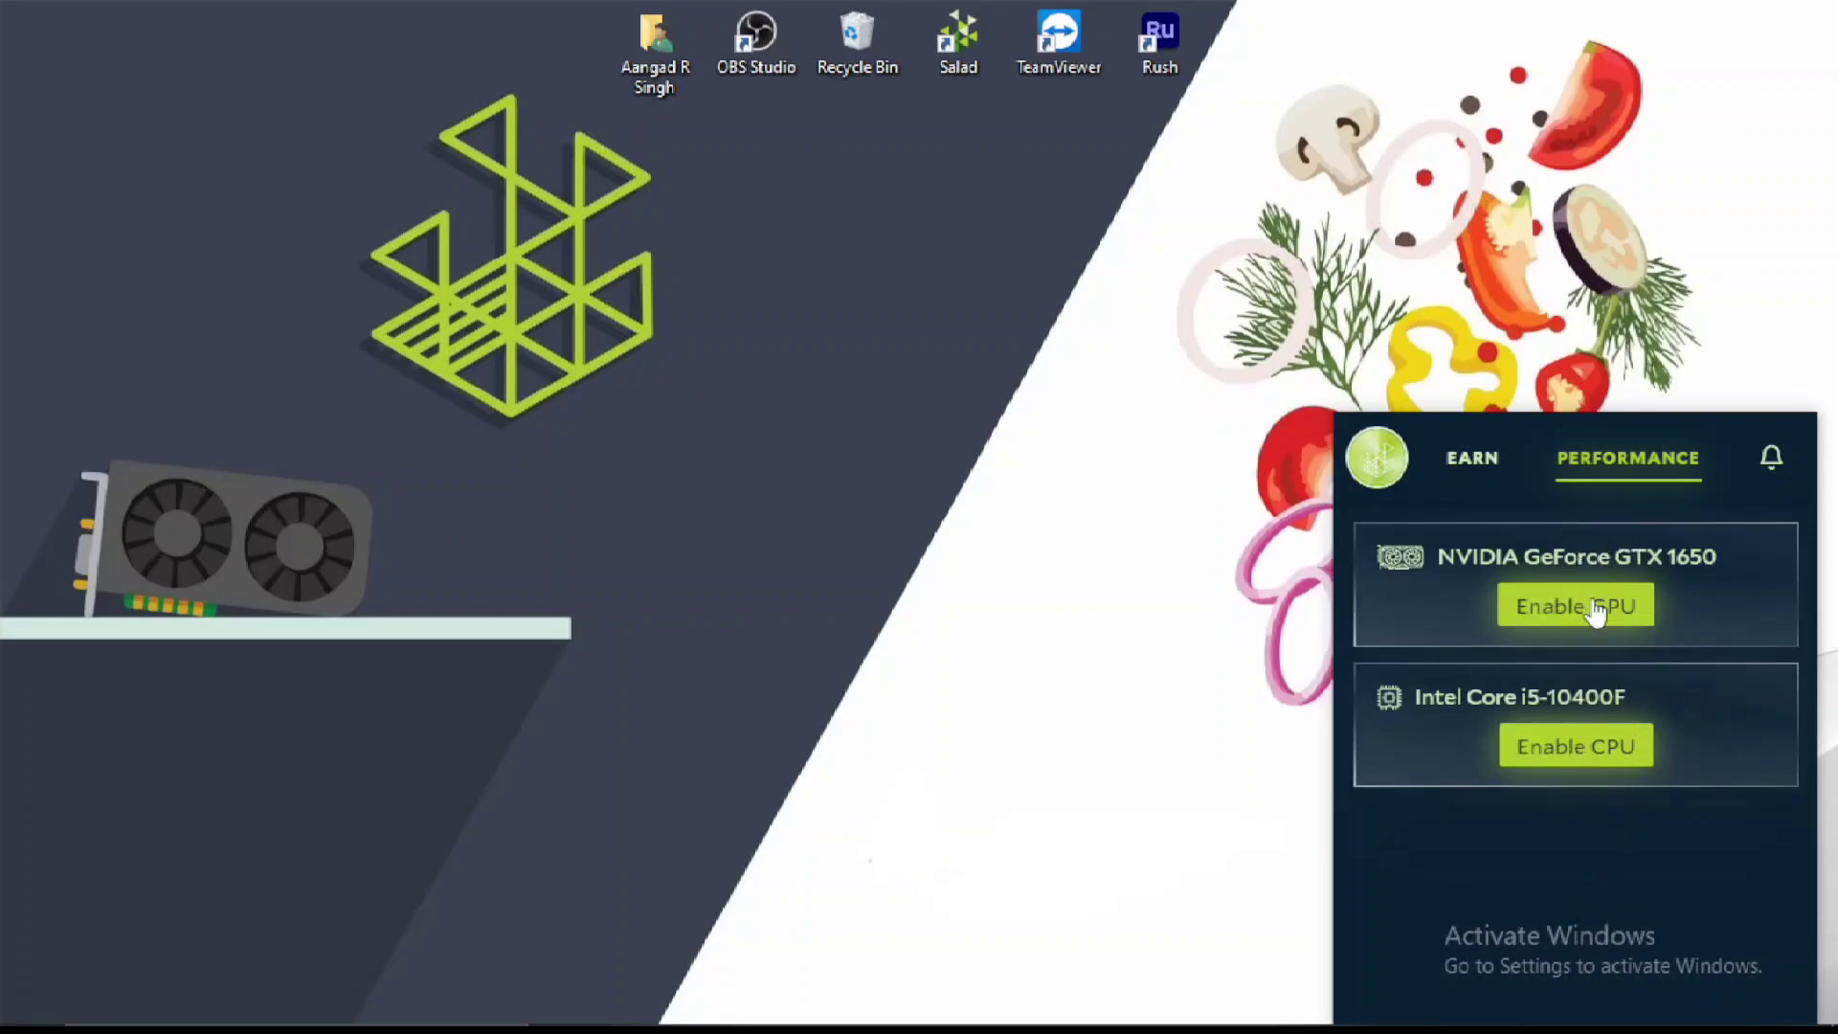
# Enable the GTX 1650 GPU and i5-10400F CPU, then view the $23.65 Earn balance
pyautogui.click(1576, 605)
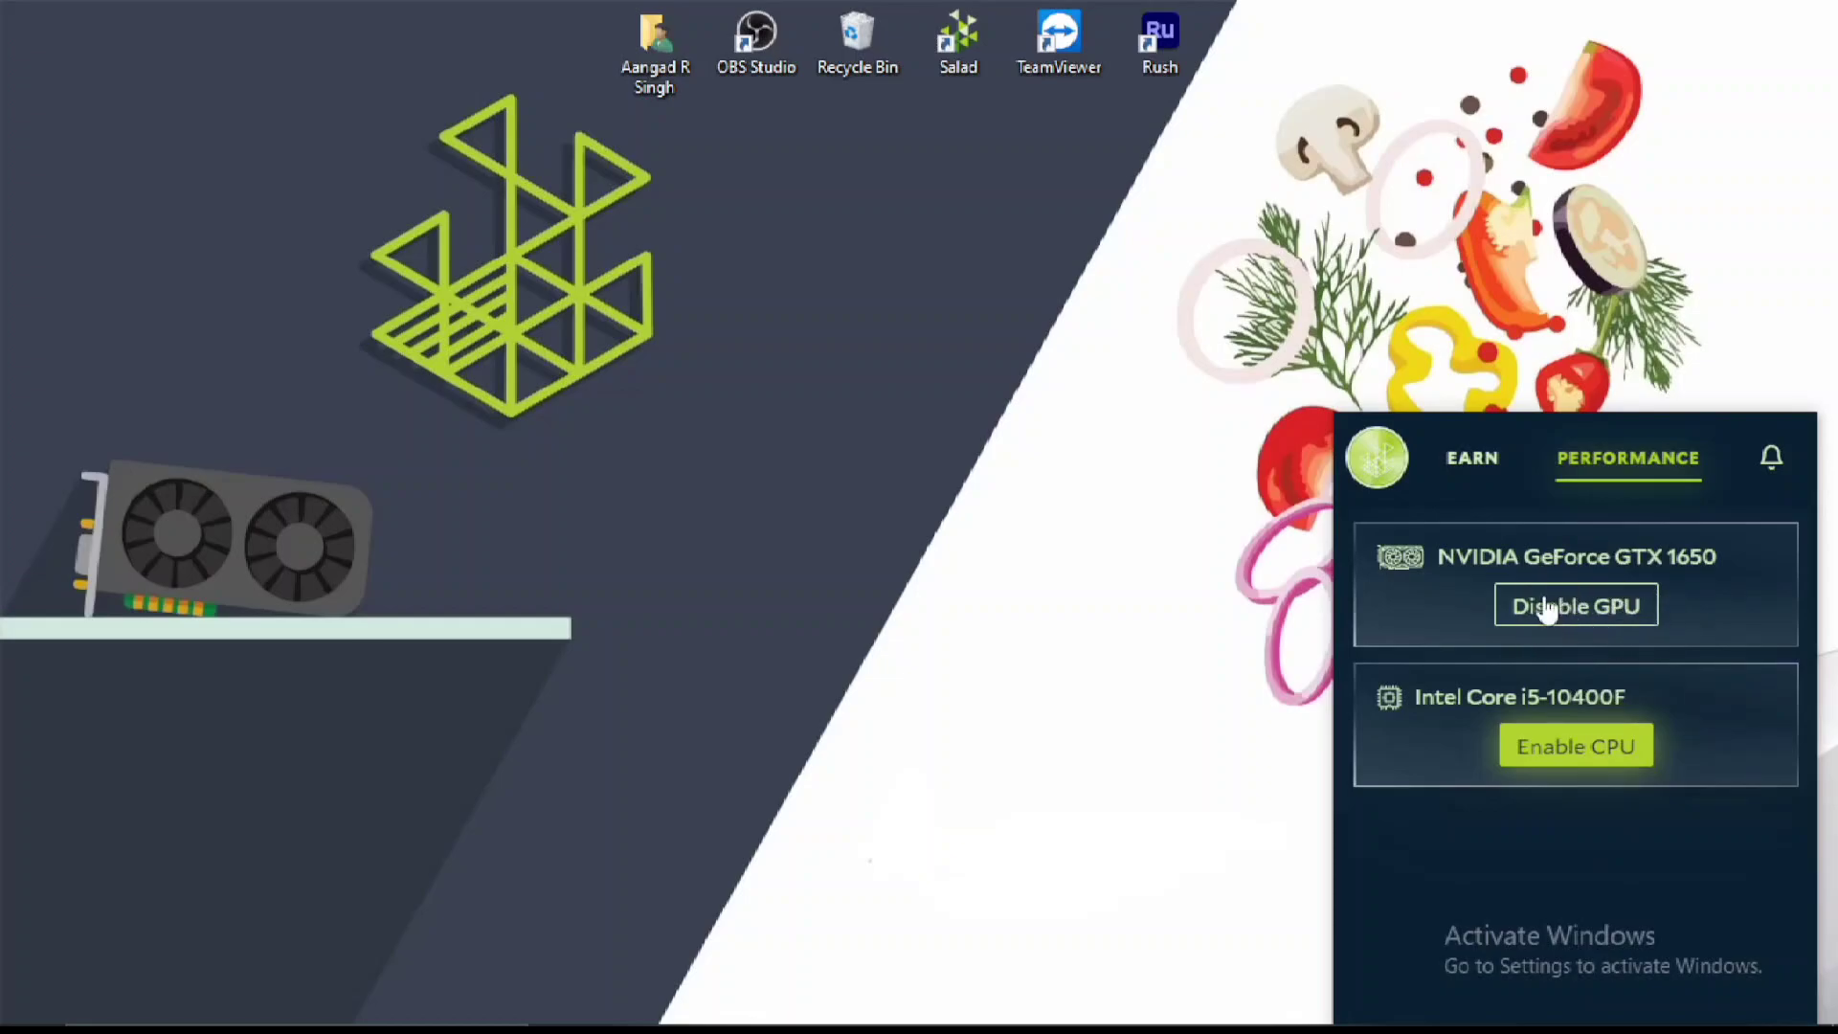
pyautogui.click(1574, 605)
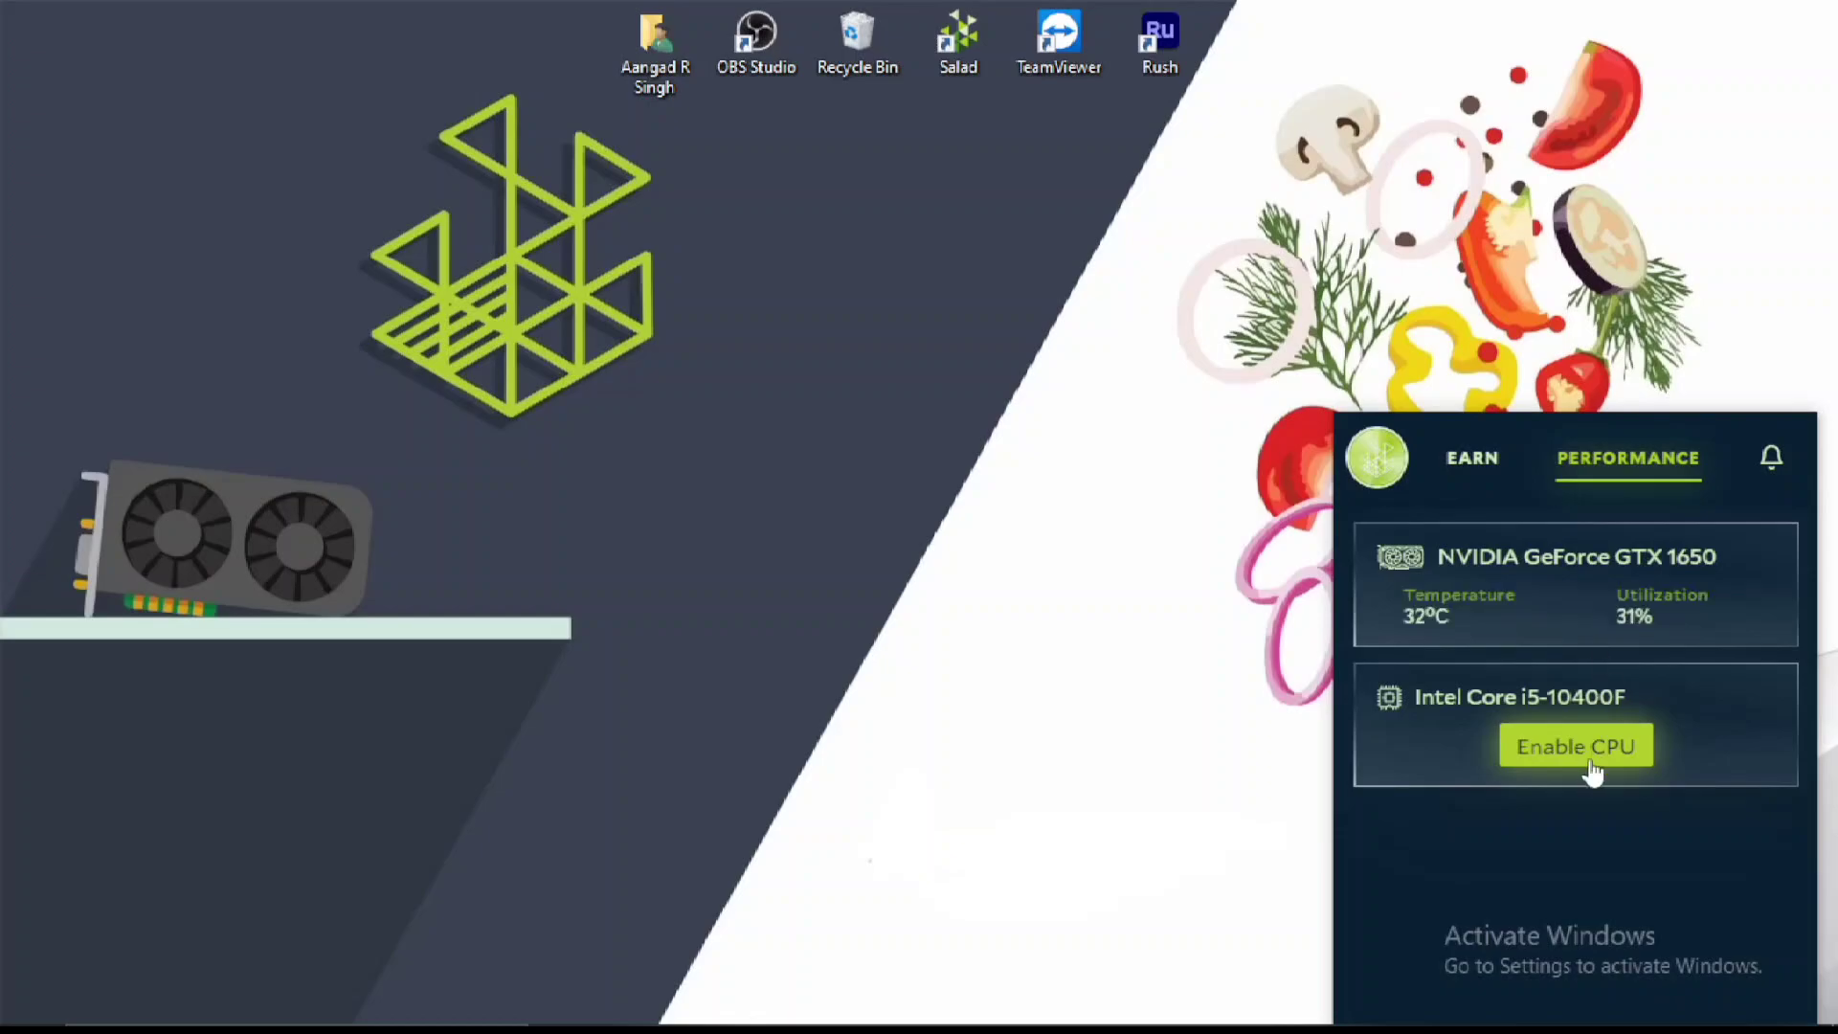
pyautogui.click(1574, 746)
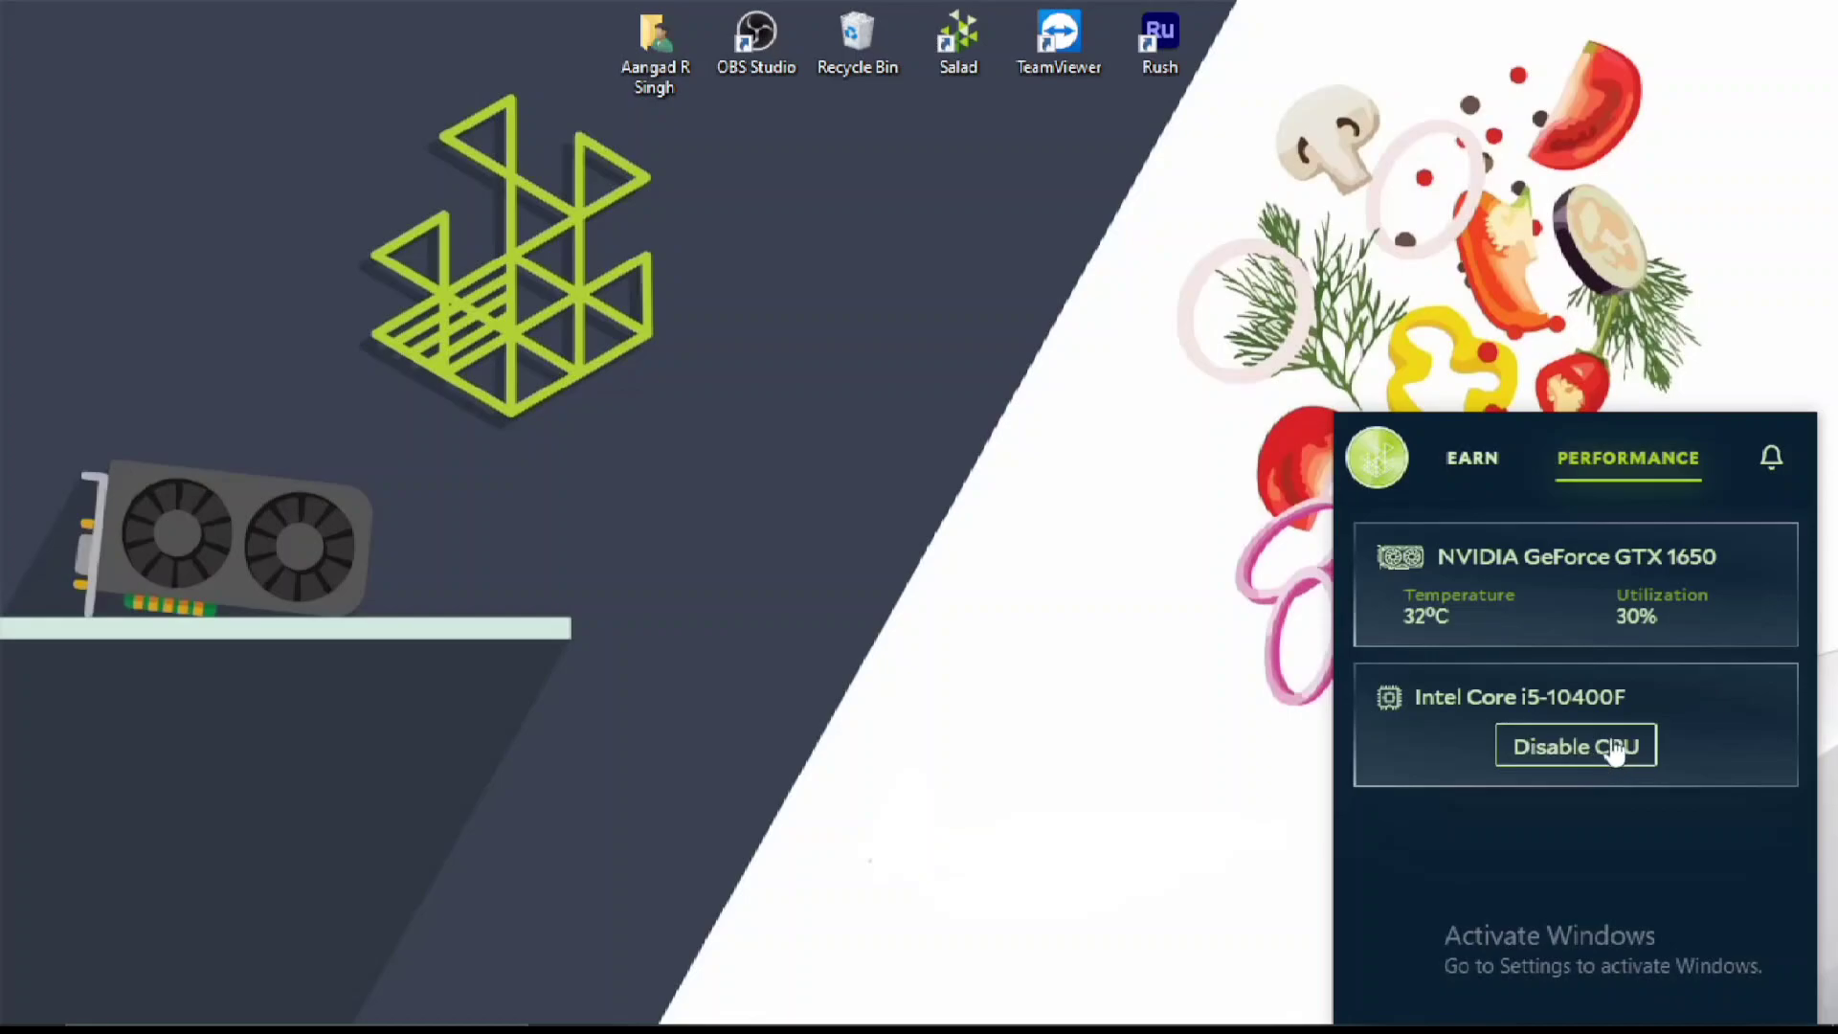
pyautogui.click(1471, 458)
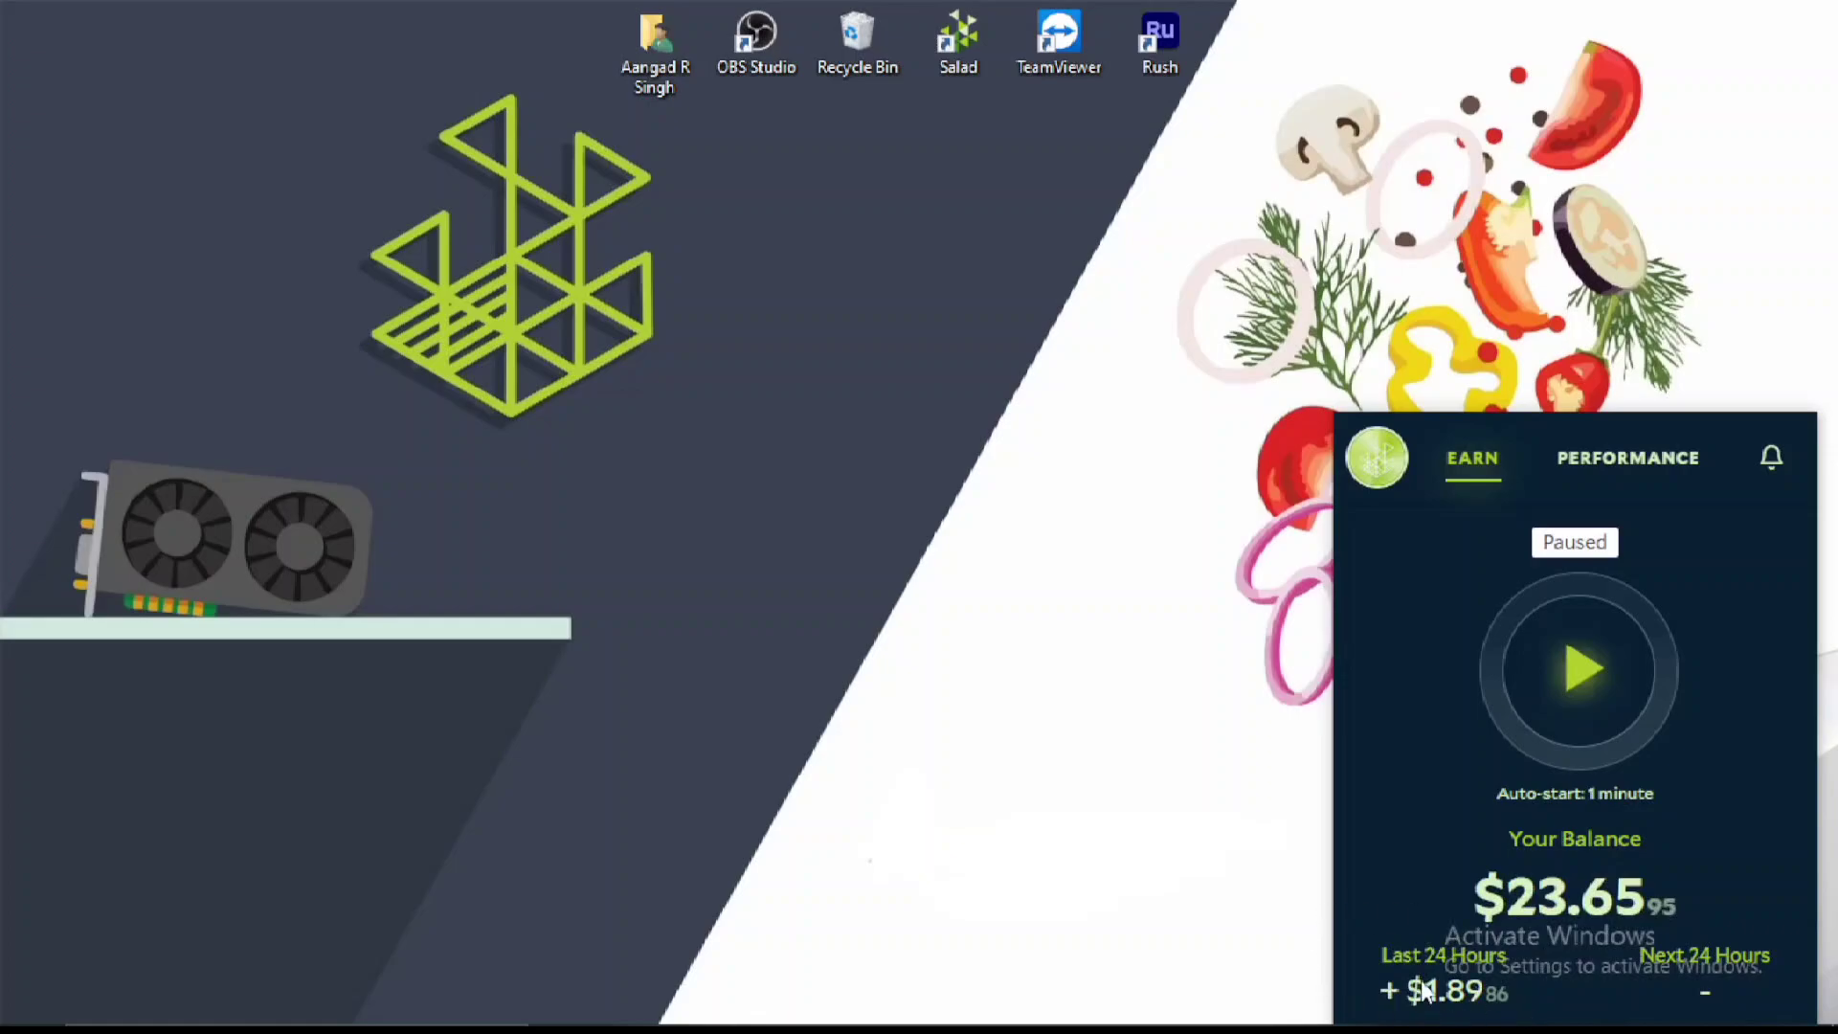
pyautogui.moveTo(1469, 872)
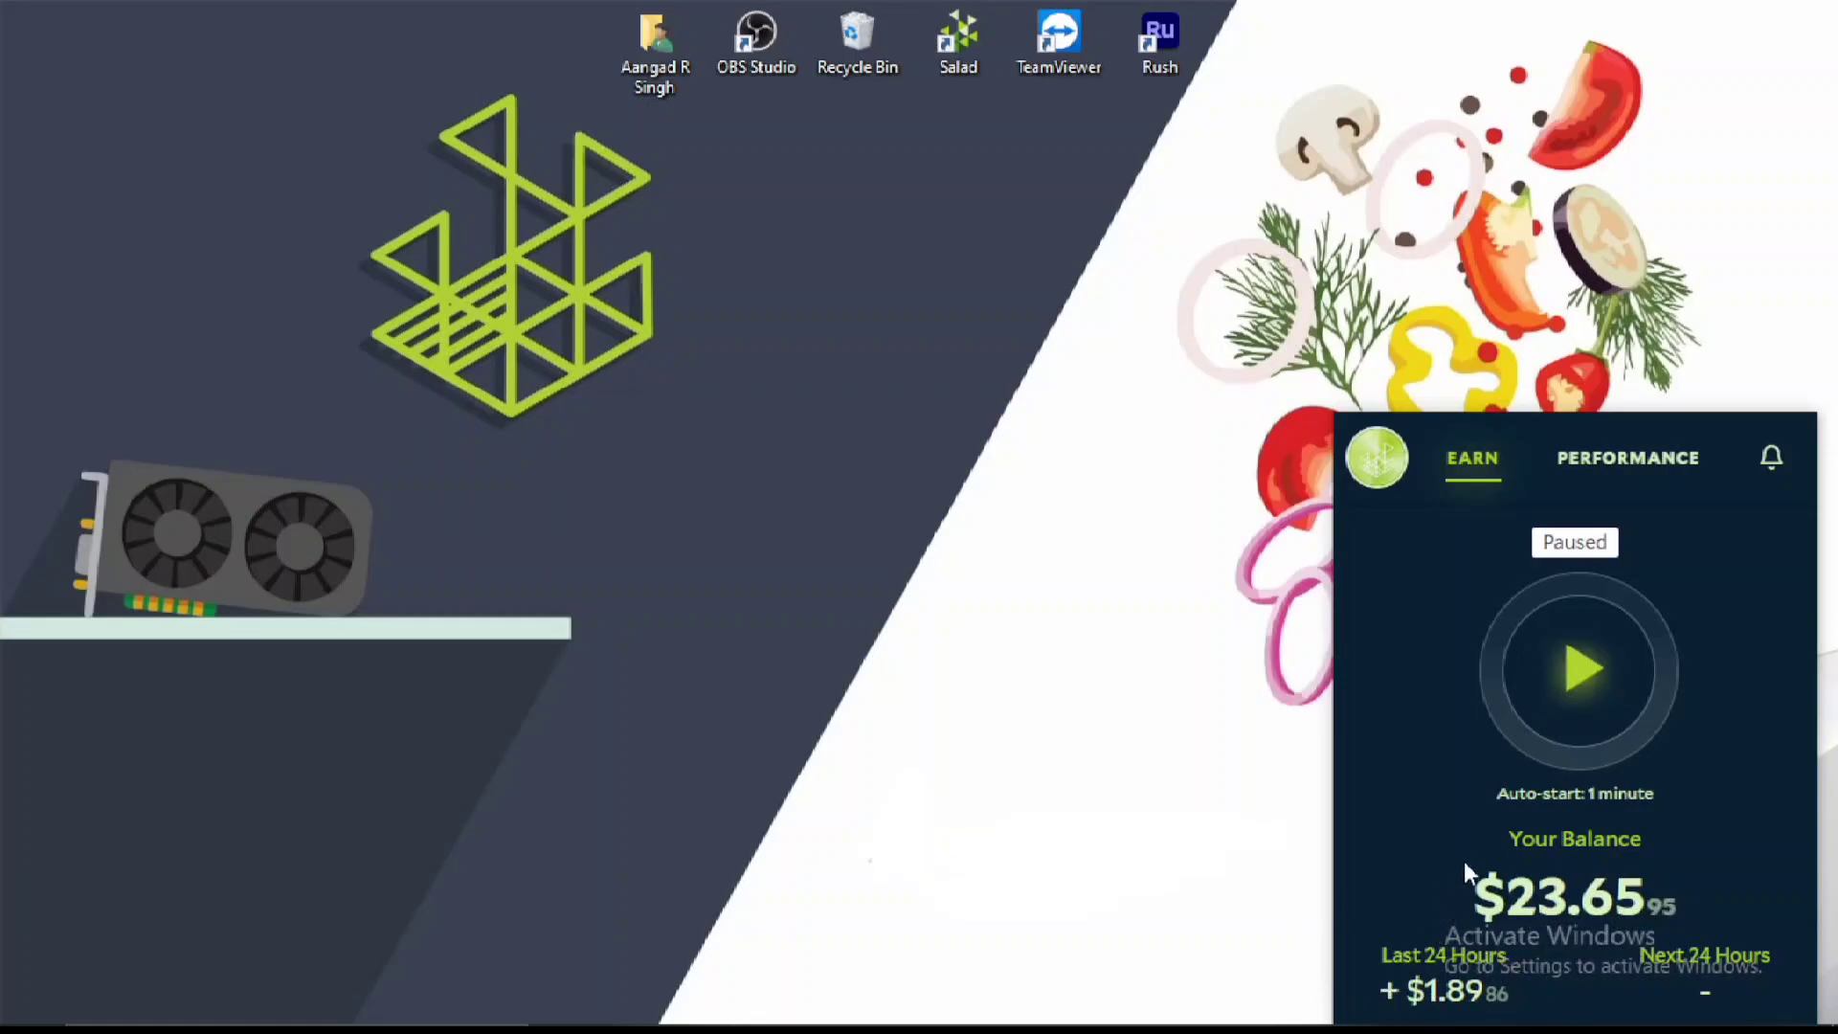
pyautogui.moveTo(1573, 914)
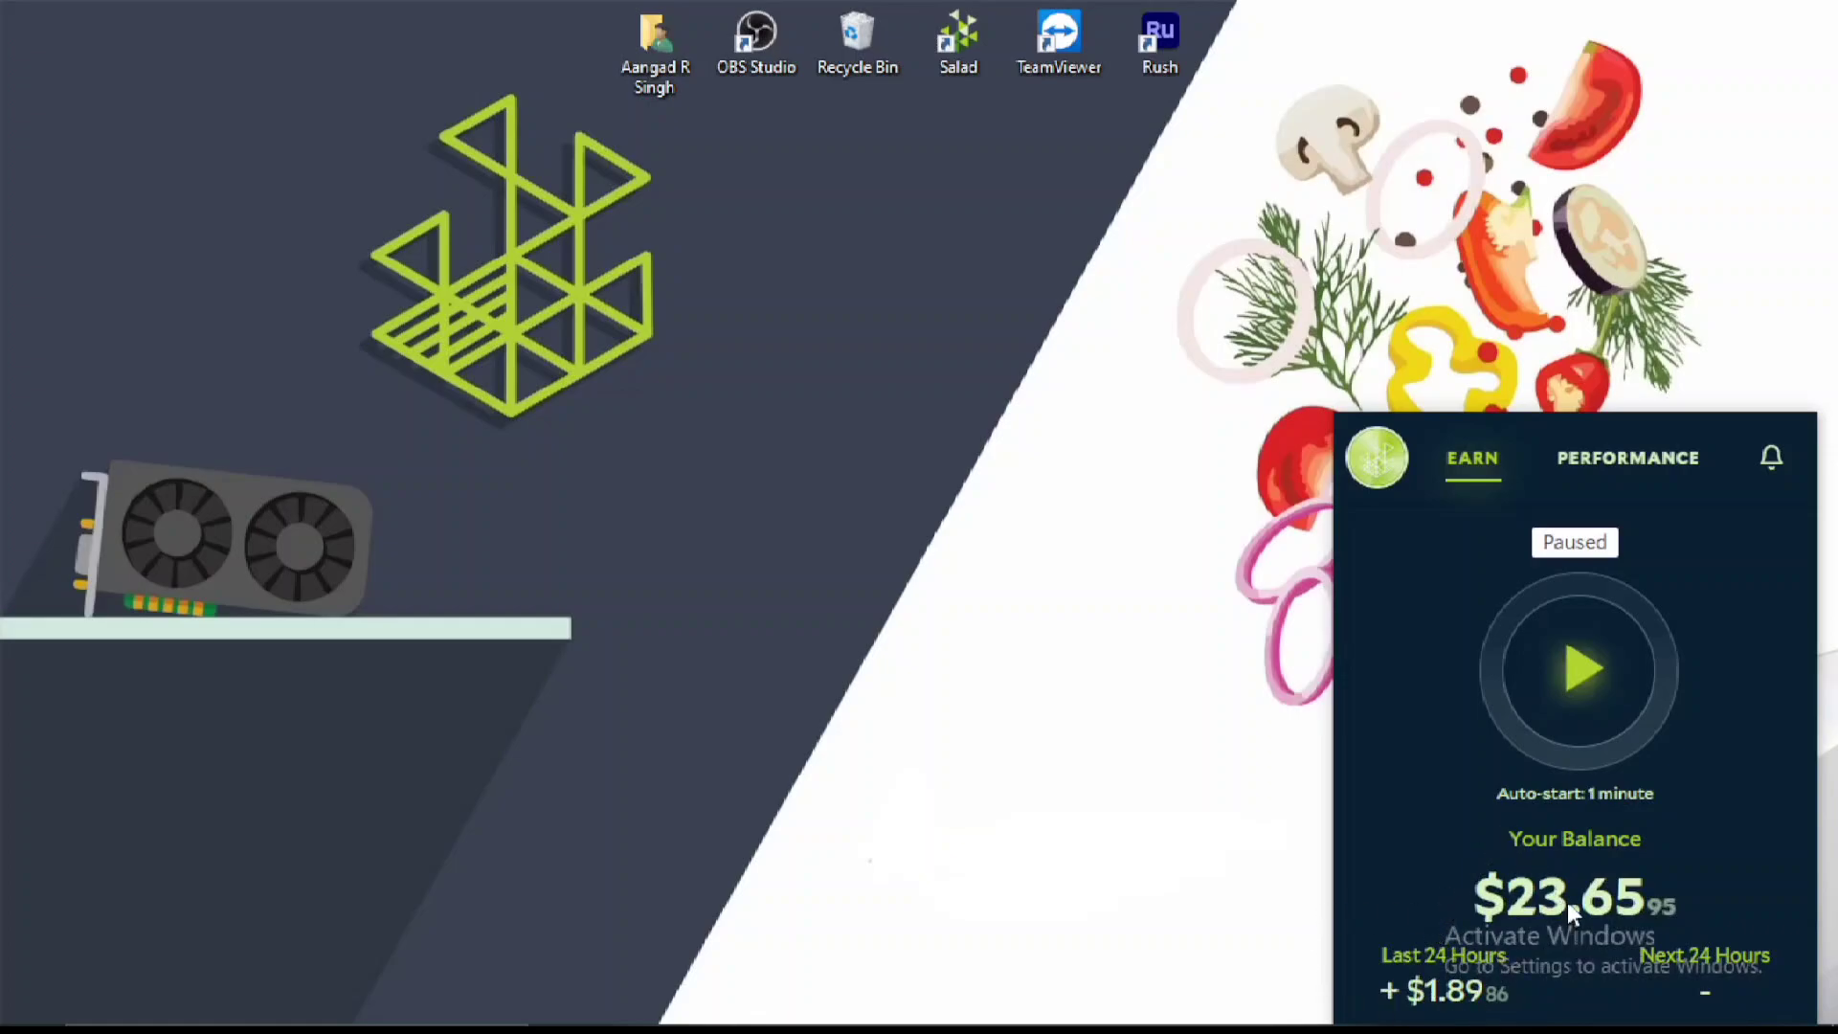
pyautogui.moveTo(1131, 668)
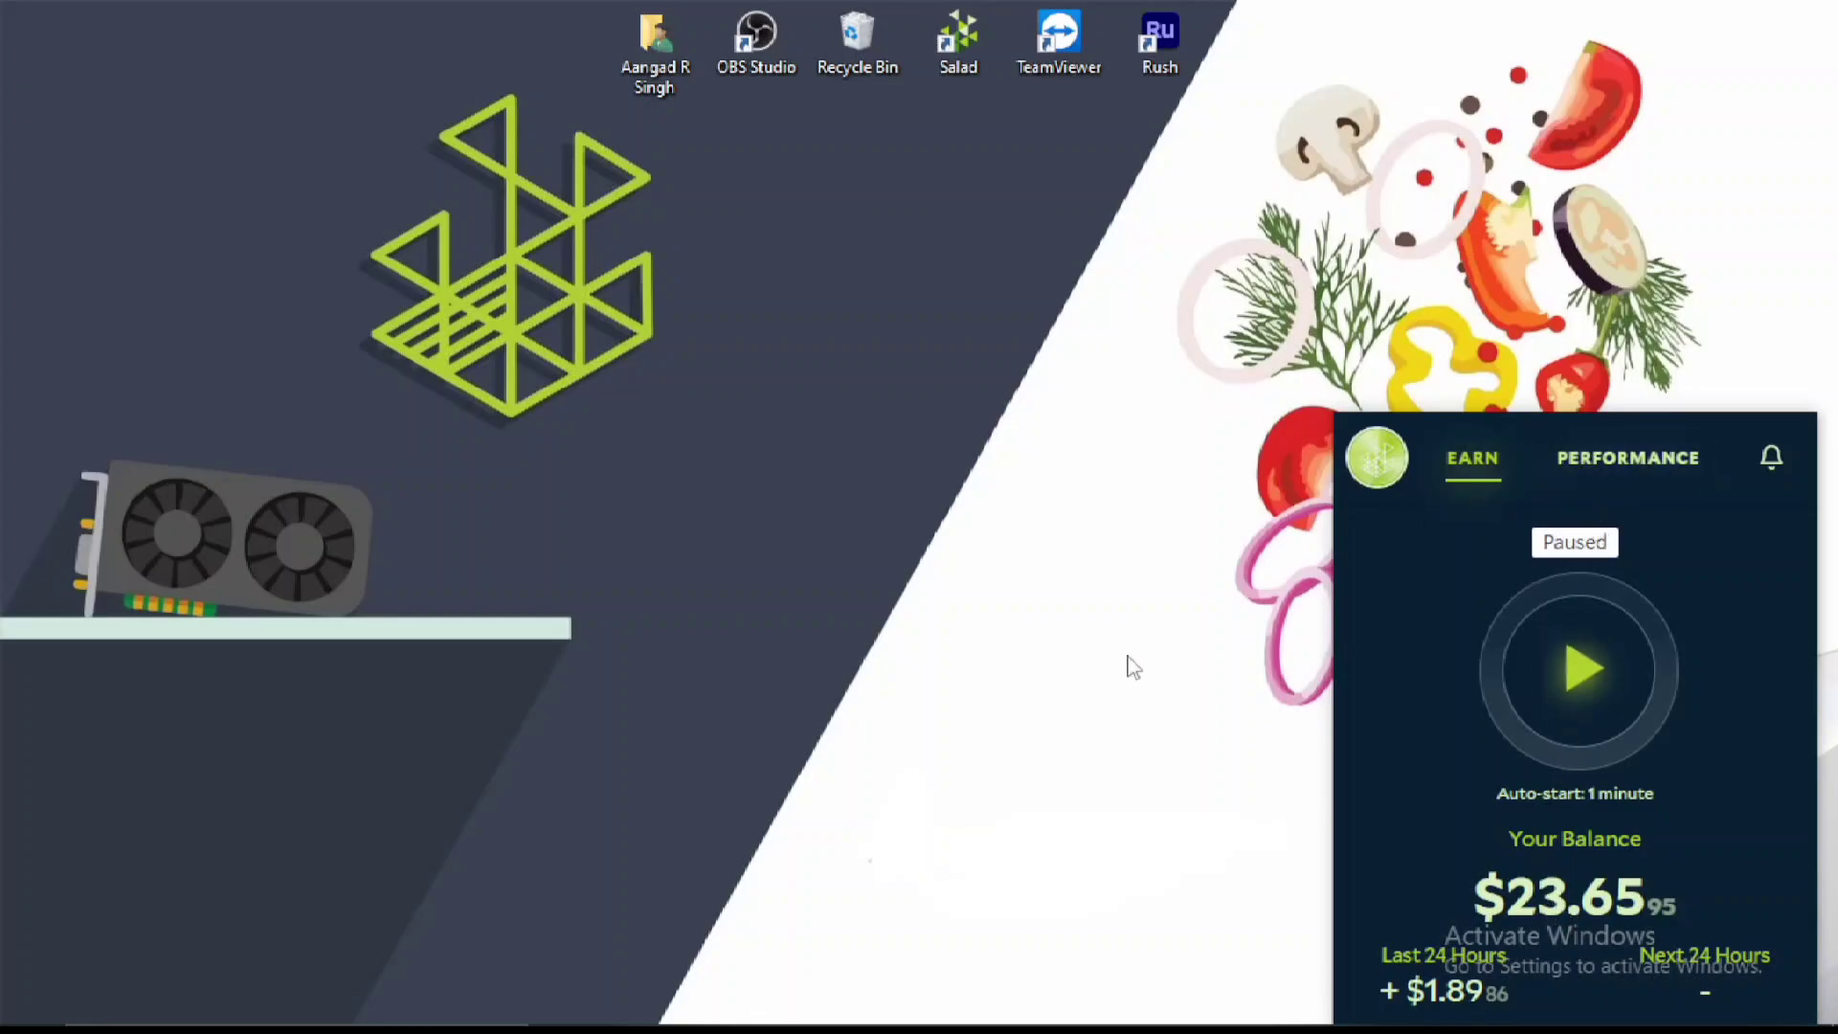
# Dismiss the Salad widget by clicking the desktop, leaving the bare Windows desktop
pyautogui.click(1626, 457)
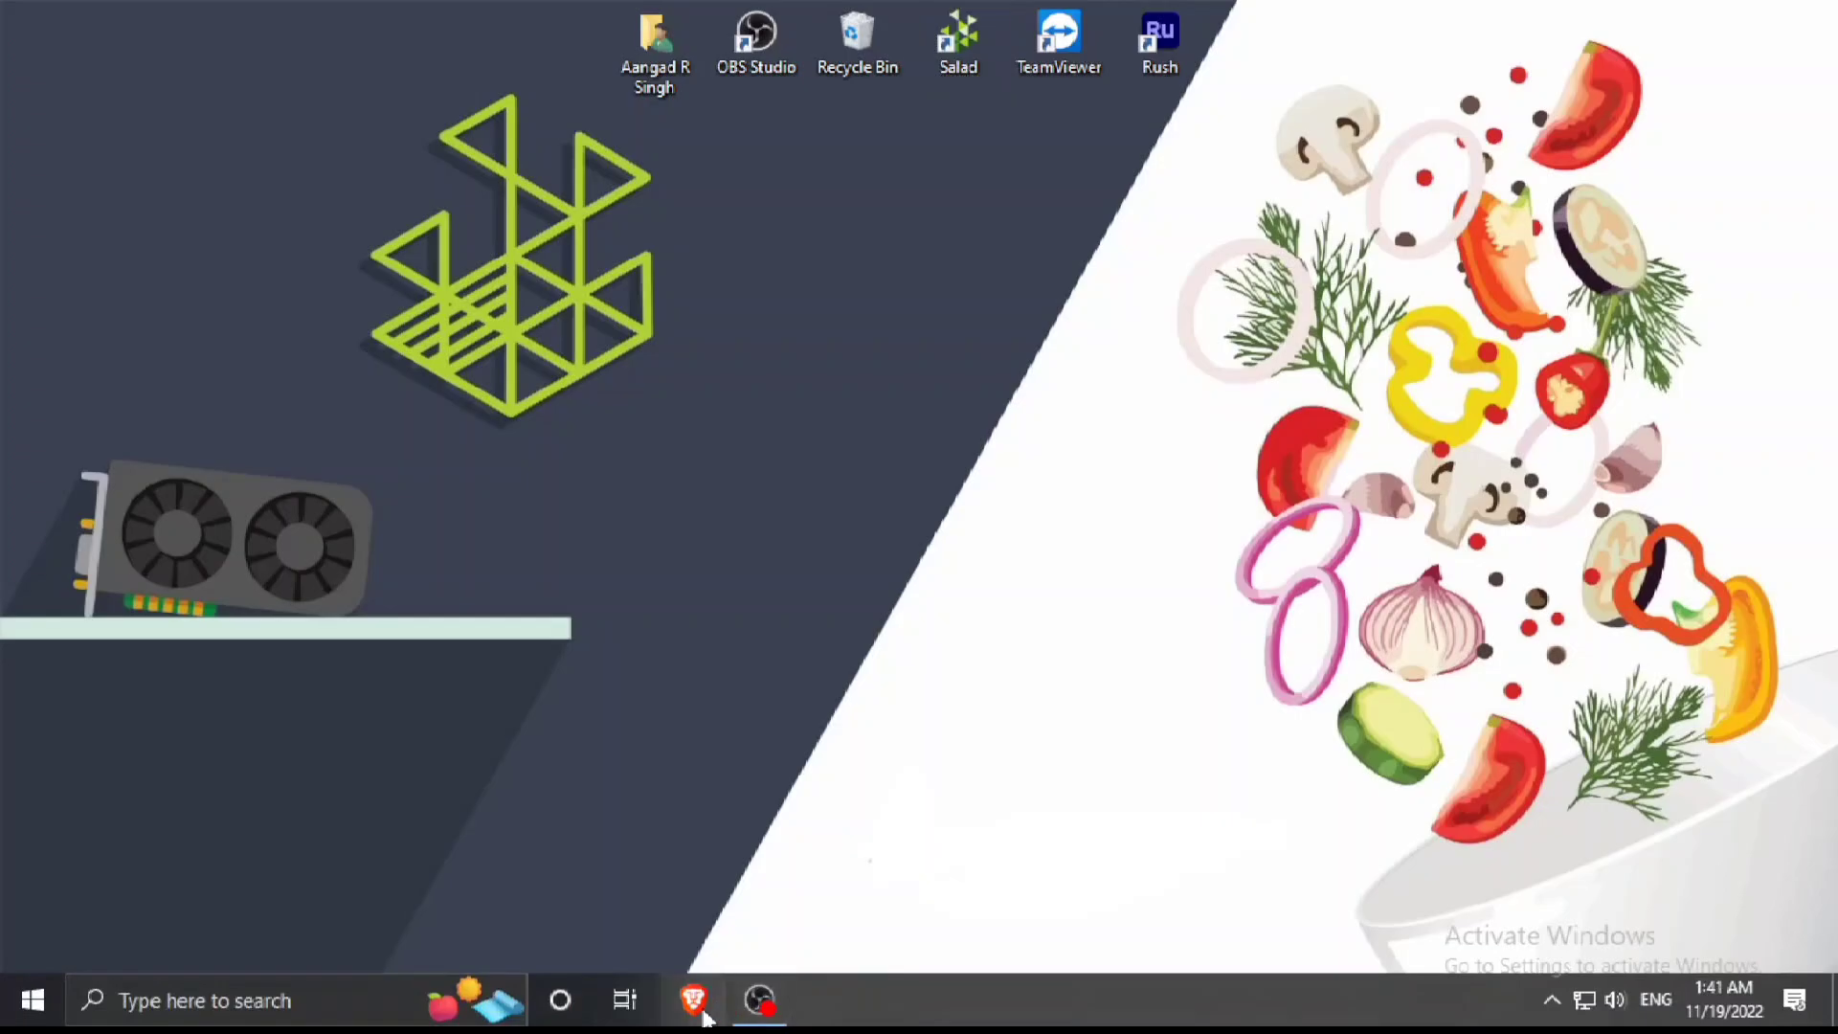
pyautogui.click(694, 999)
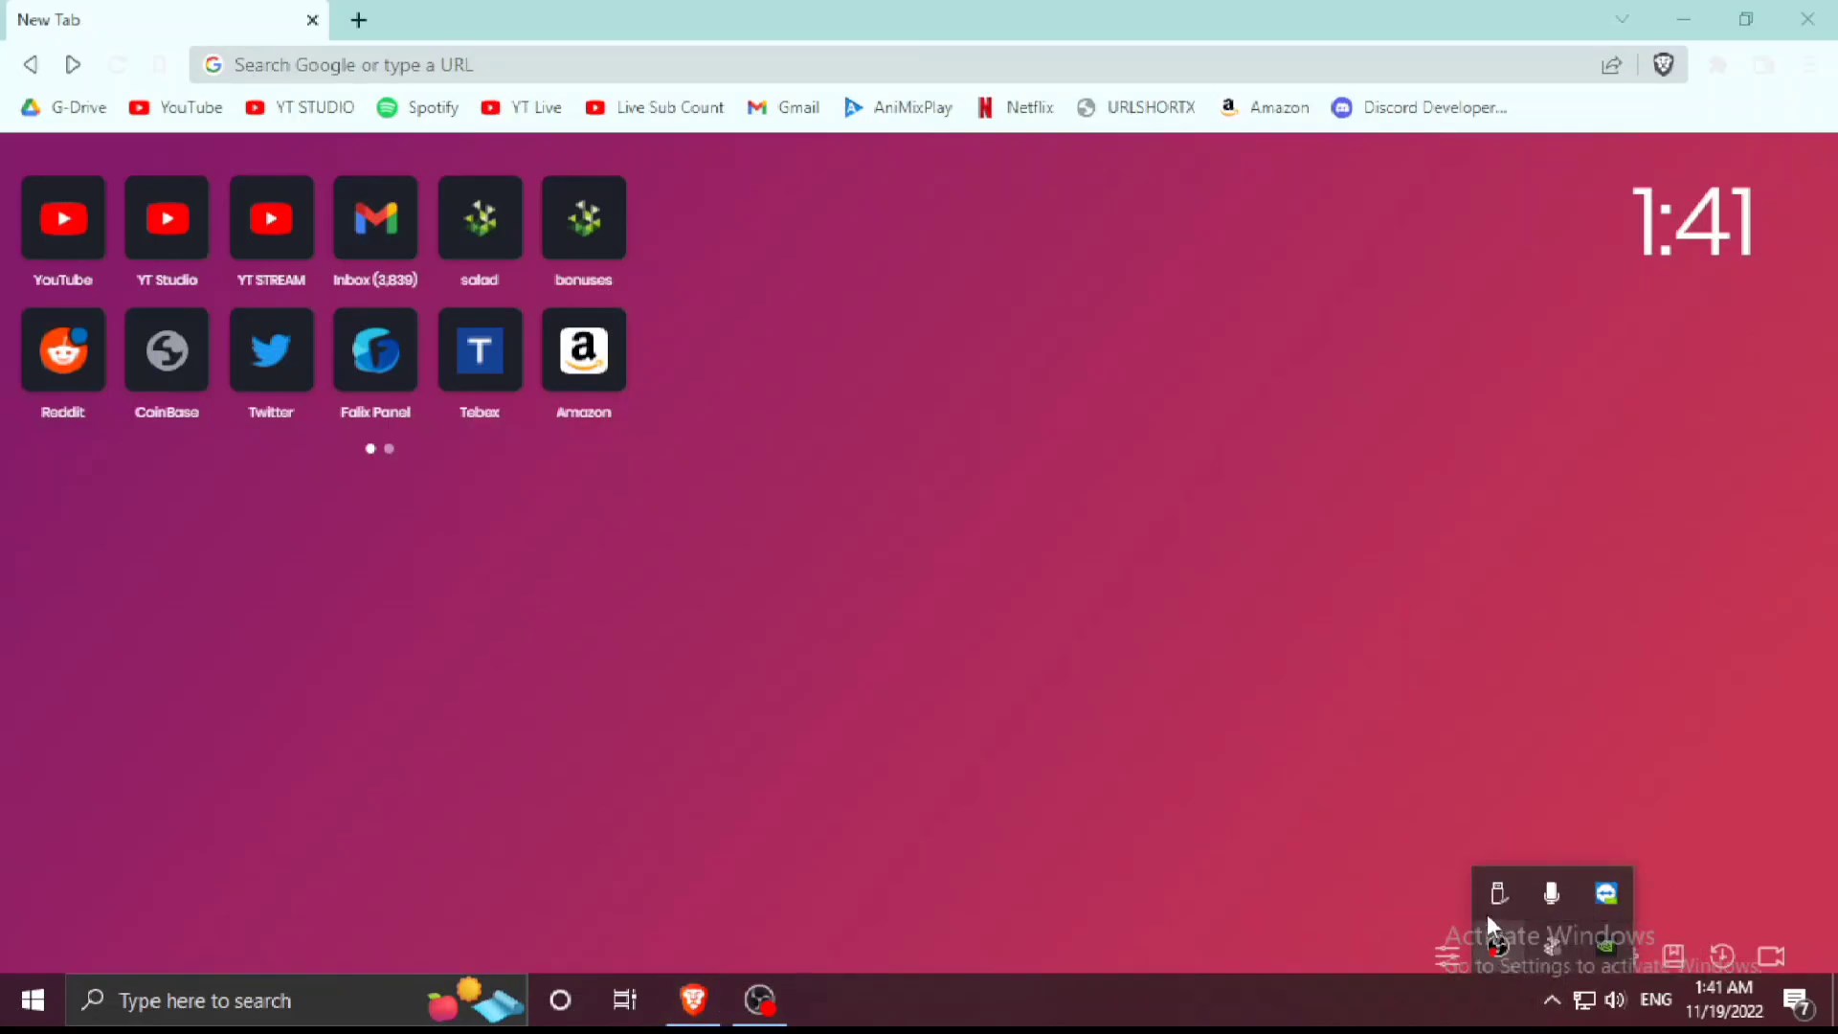
pyautogui.moveTo(1498, 894)
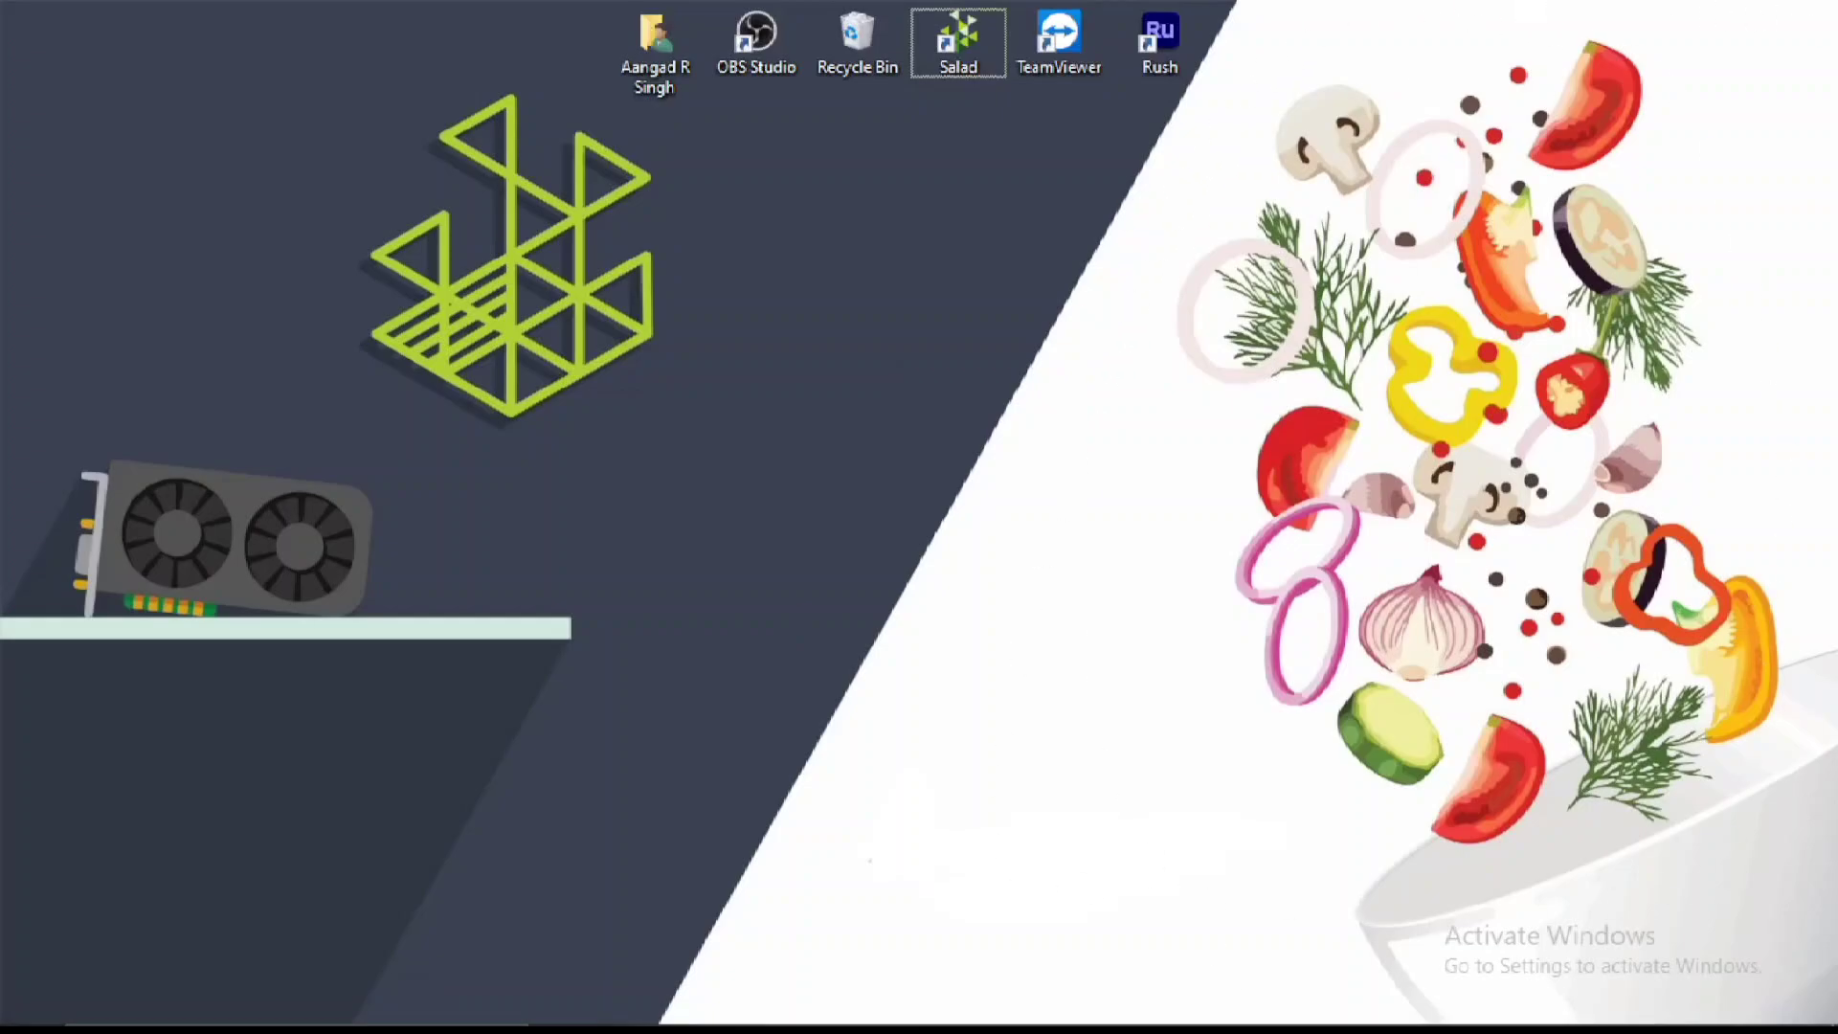
pyautogui.moveTo(841, 580)
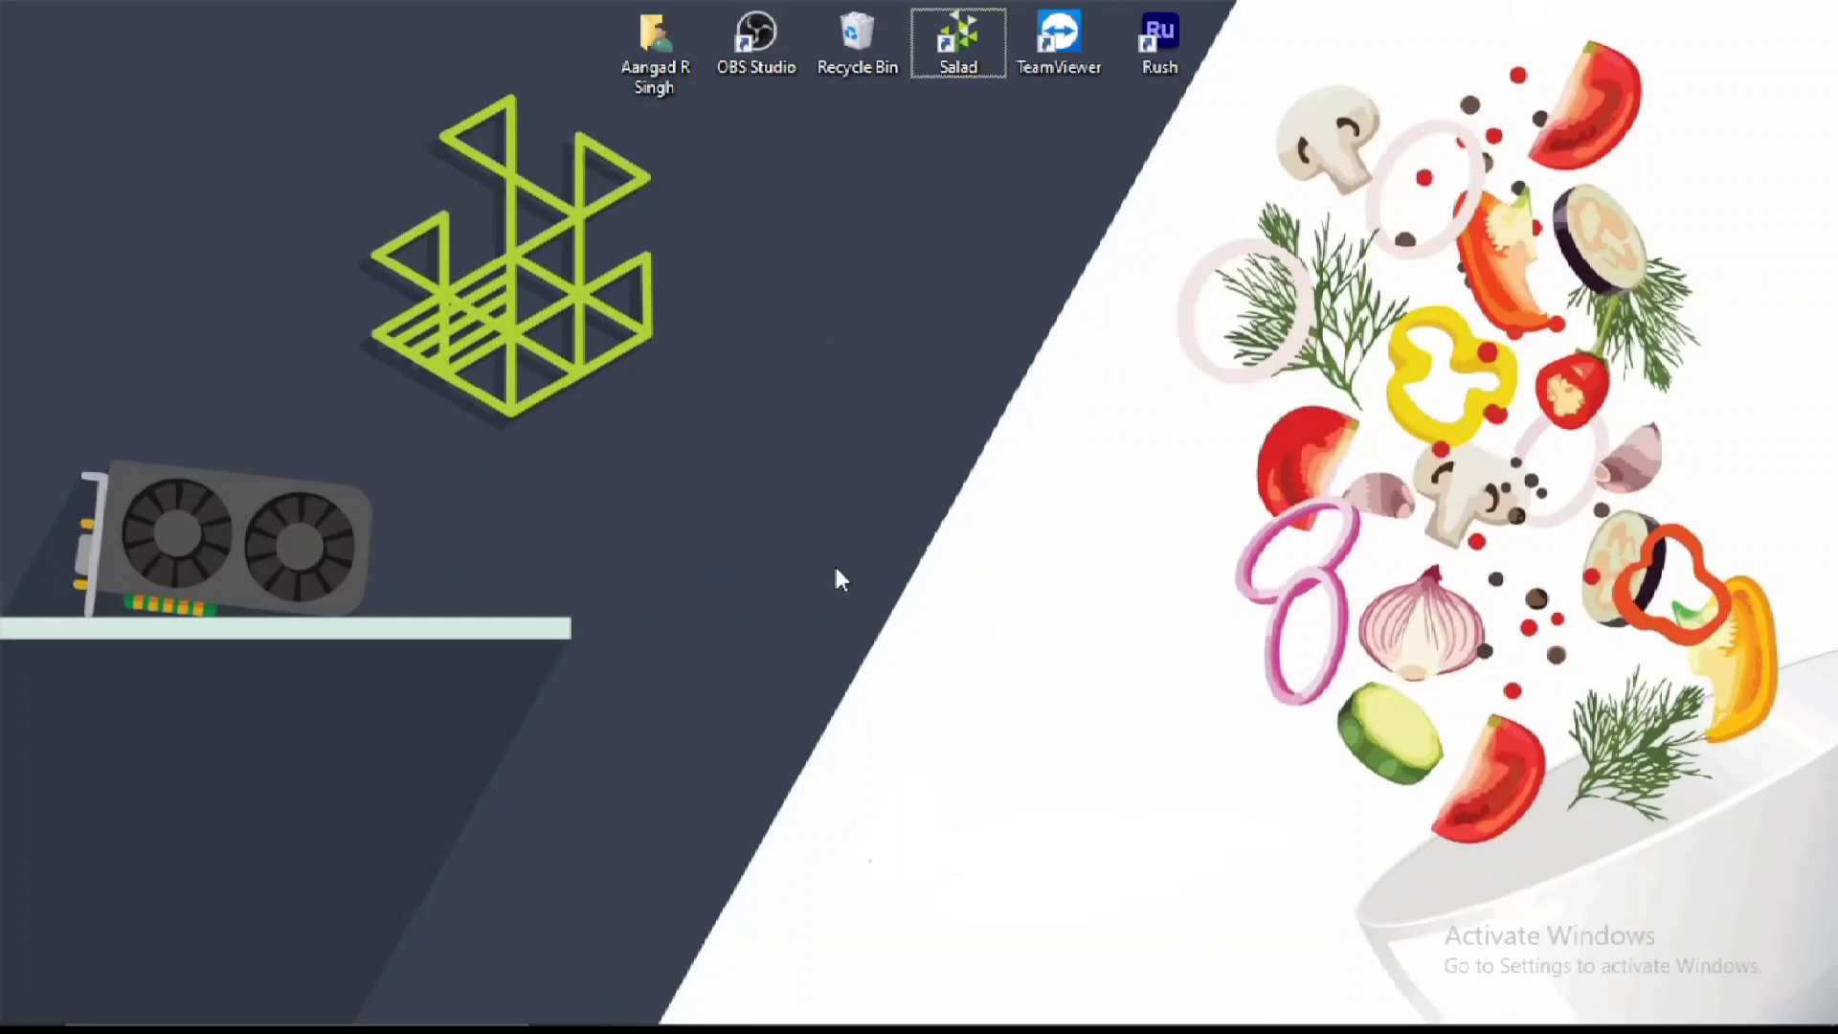
pyautogui.moveTo(565, 668)
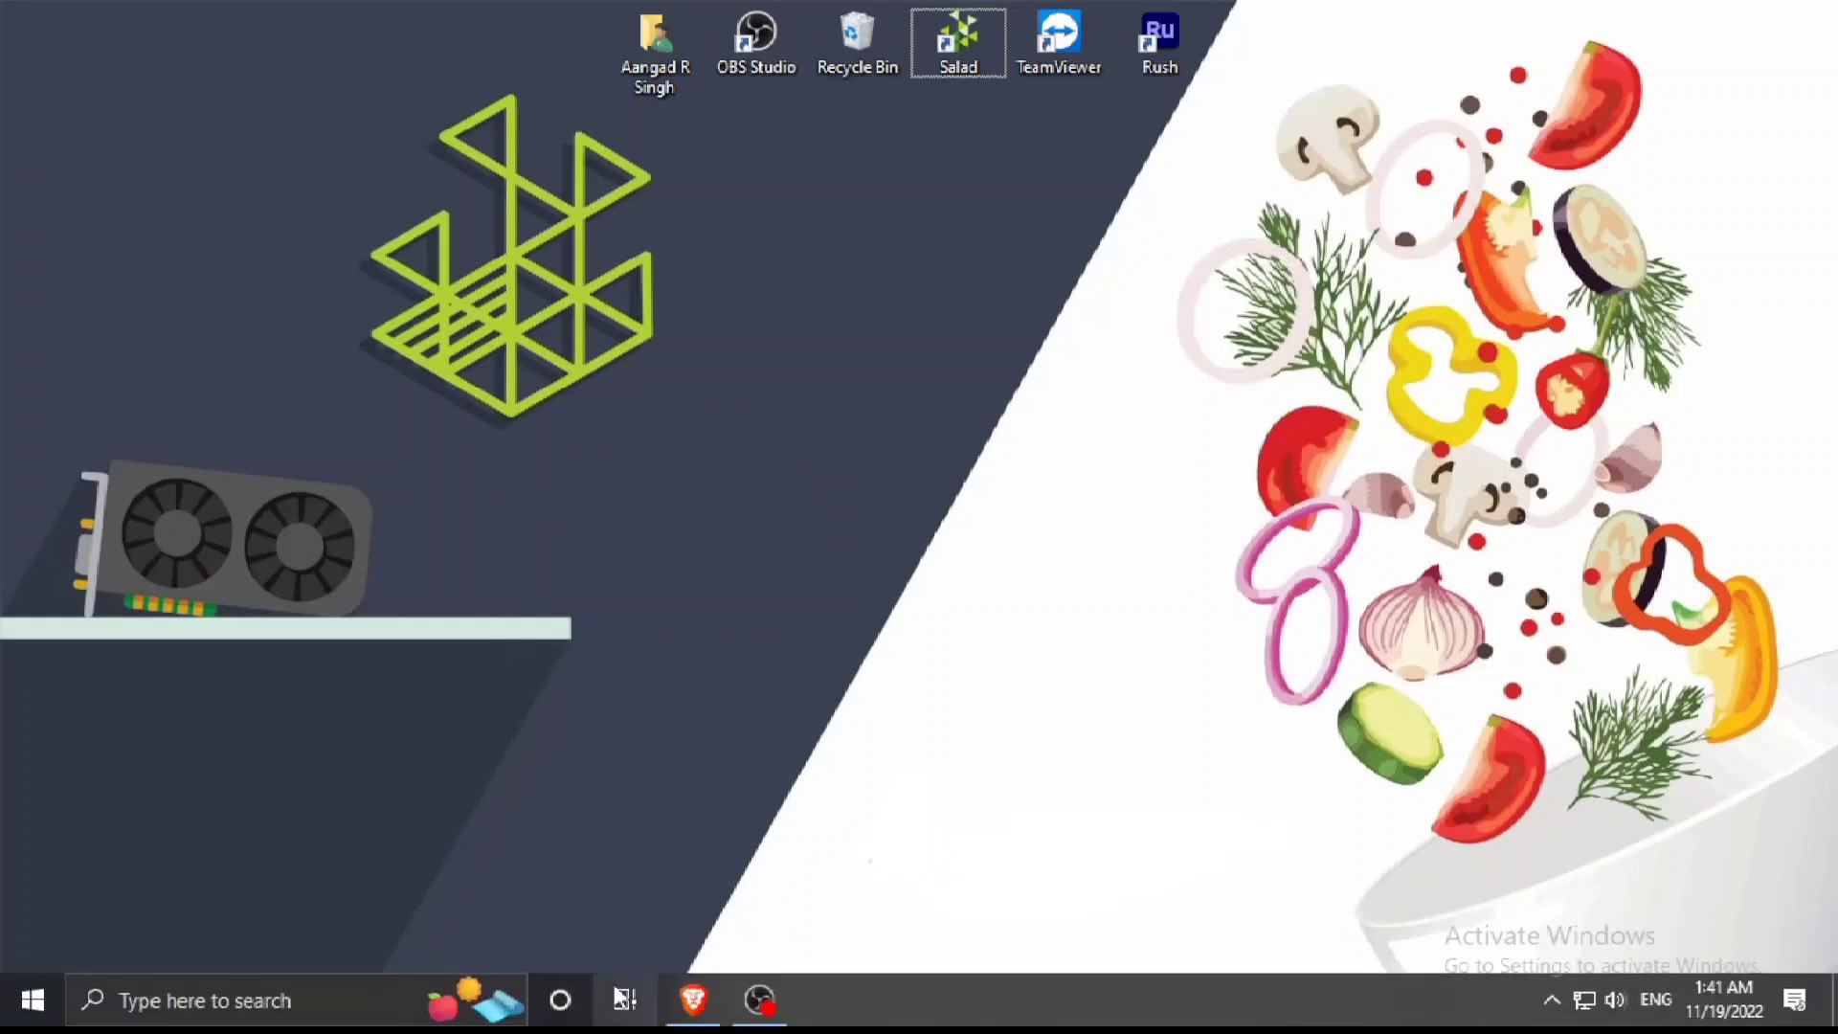
# Bring Brave back and enter the Salad Discord invite address discord.gg/salad
pyautogui.click(691, 999)
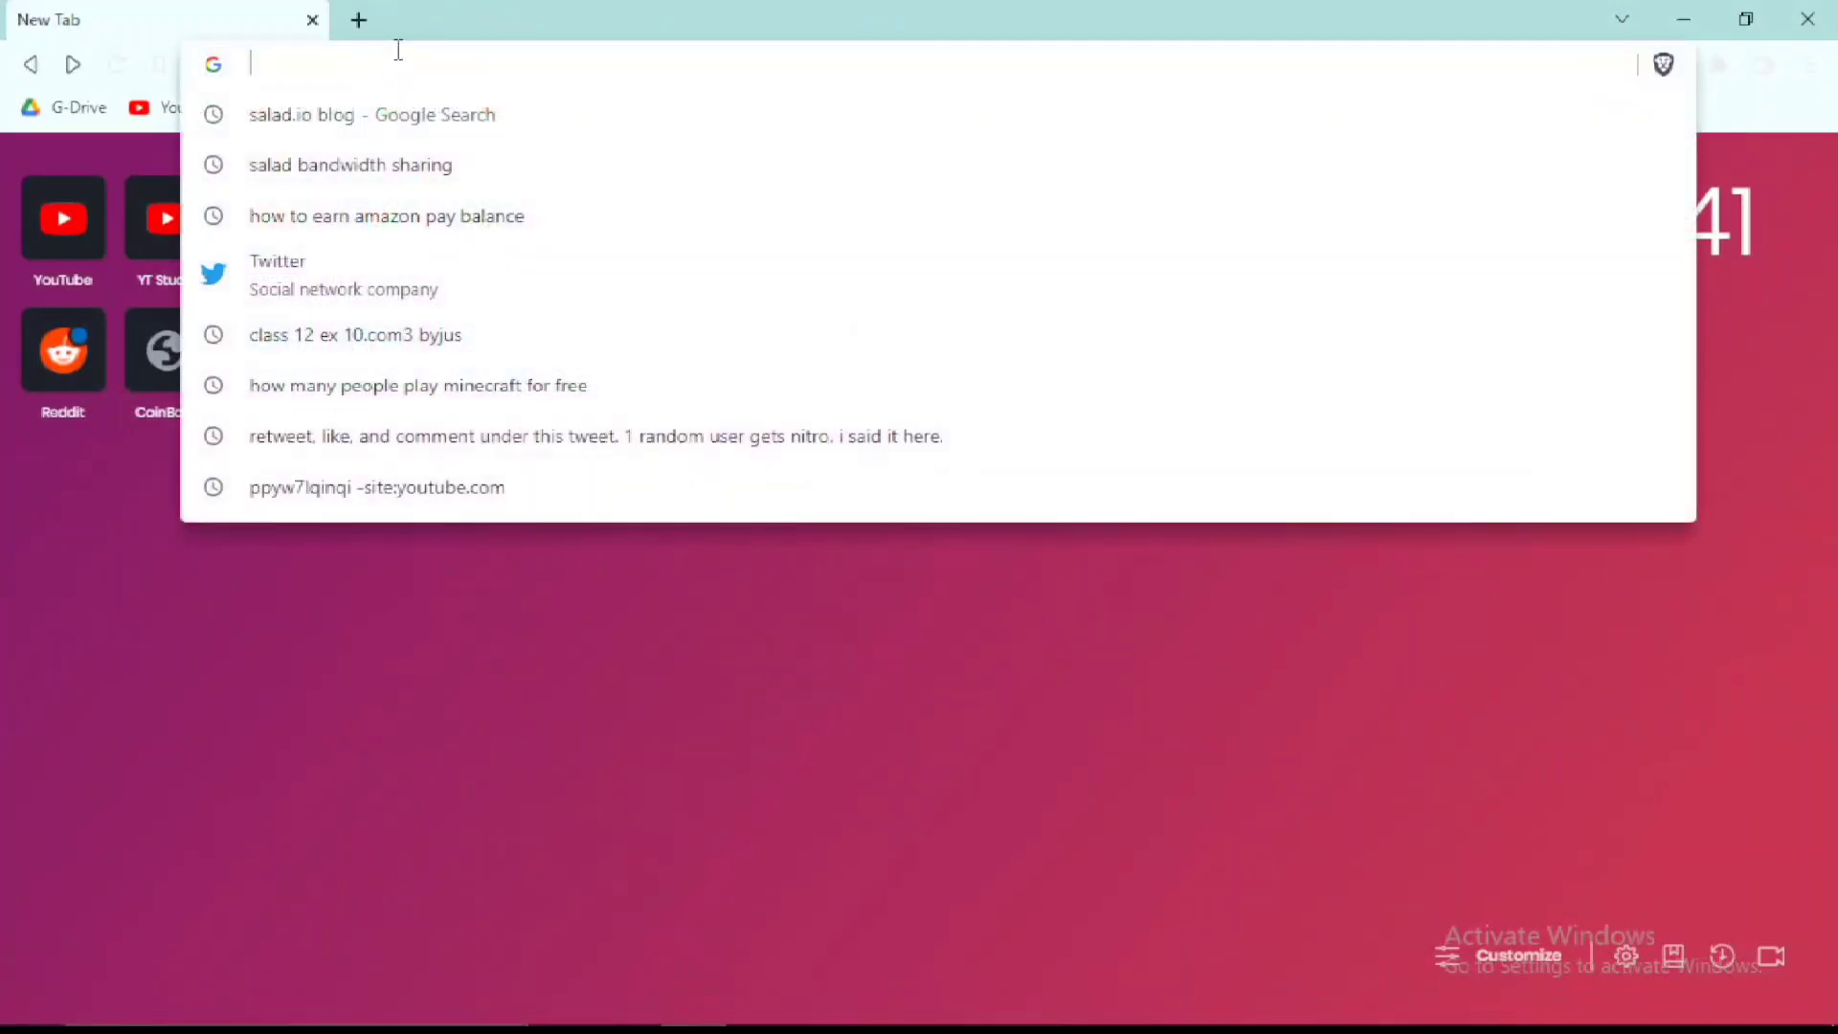
pyautogui.write('discord.gg/salad')
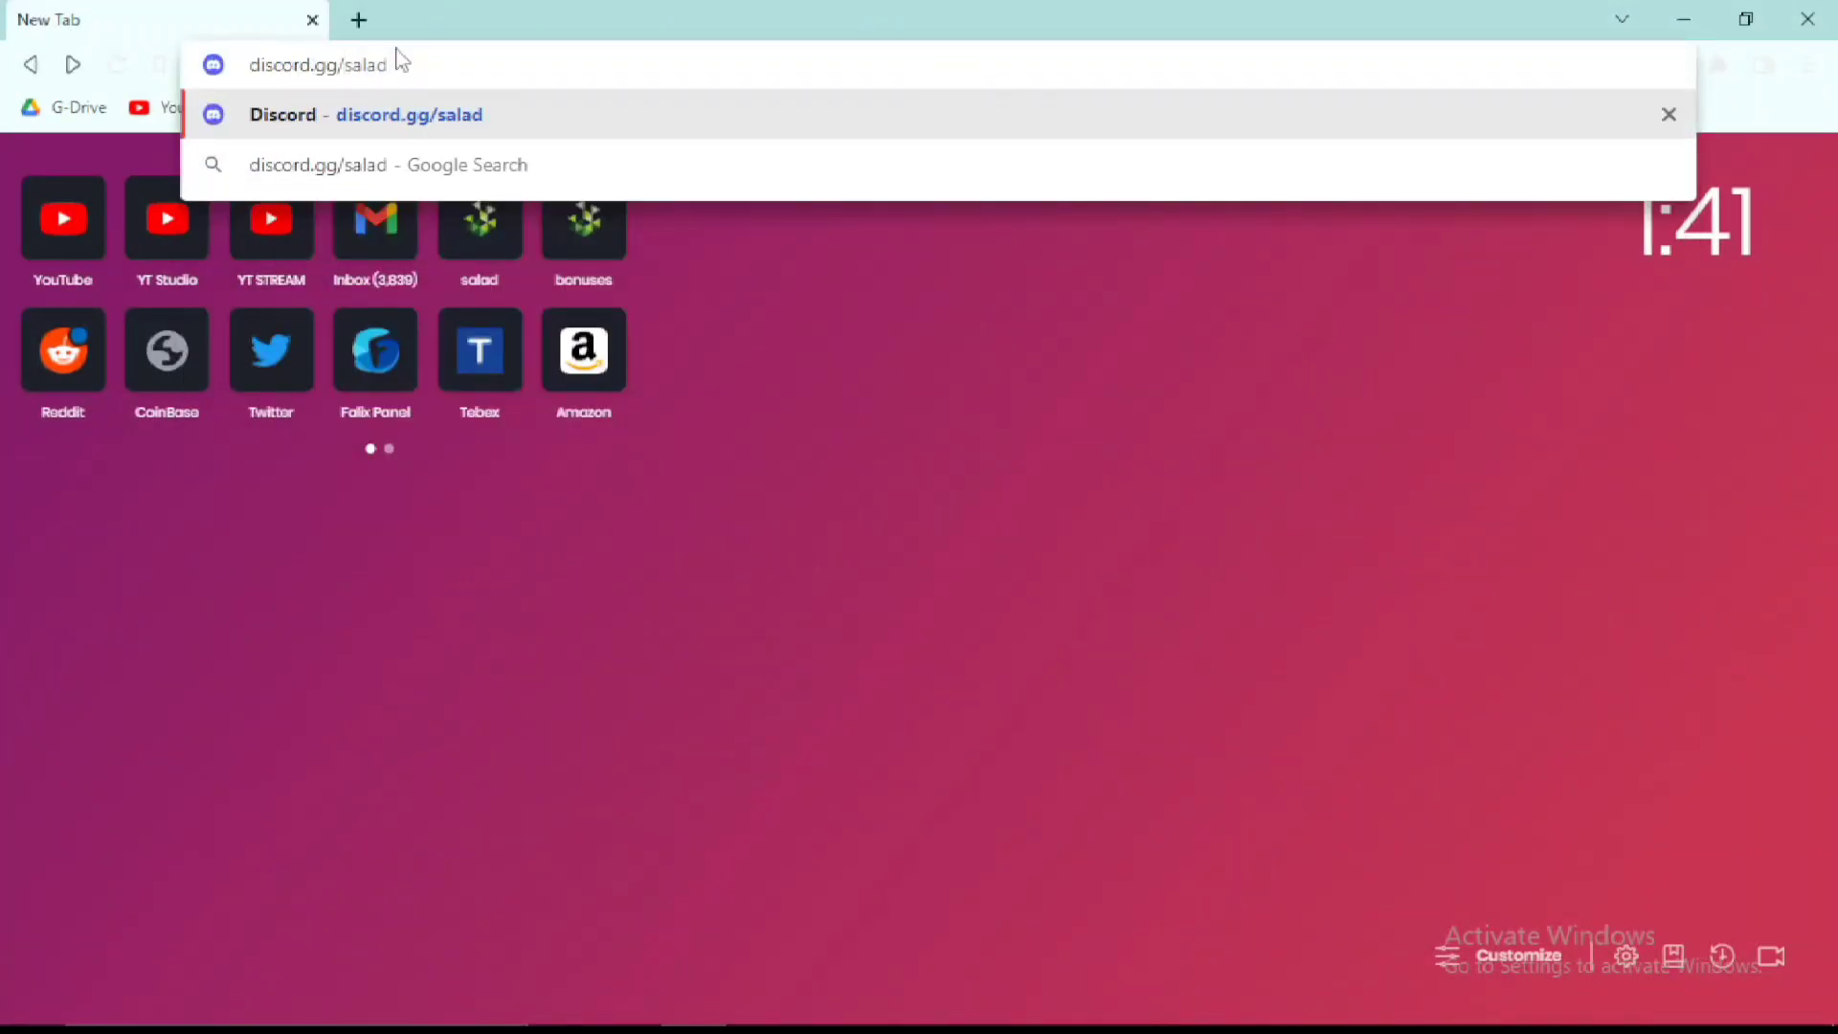
pyautogui.moveTo(903, 865)
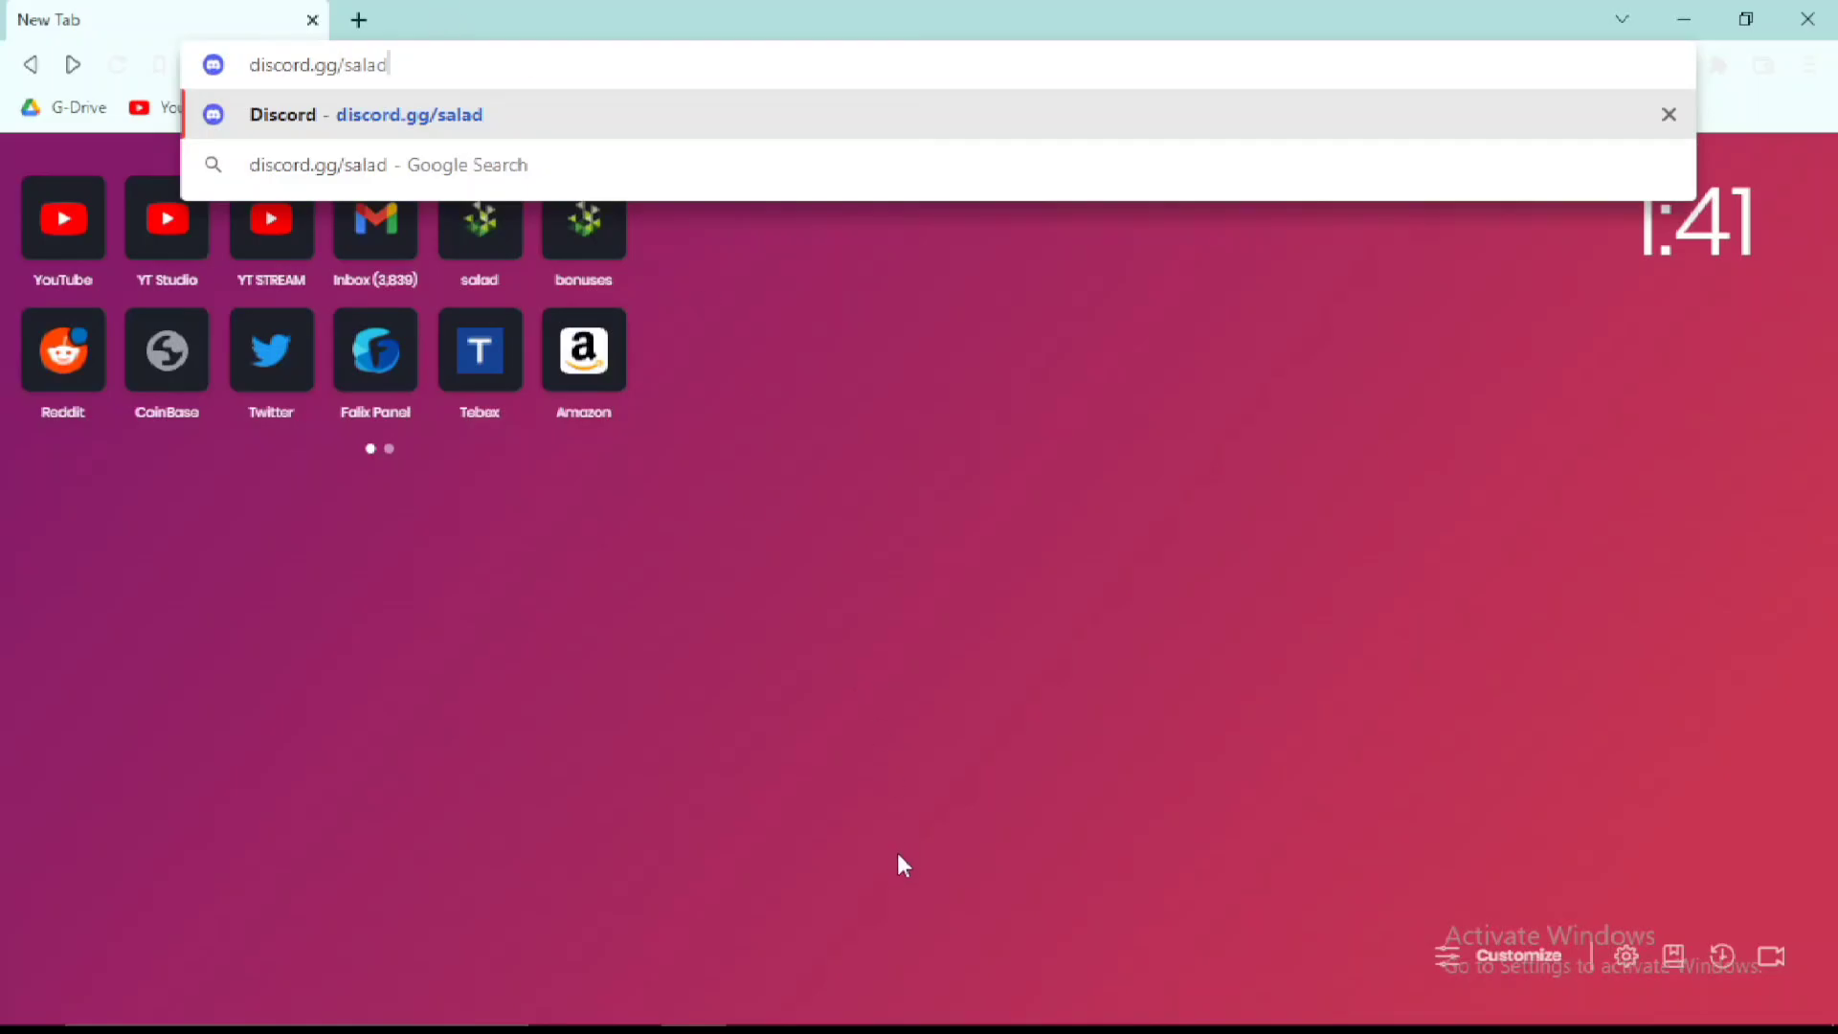